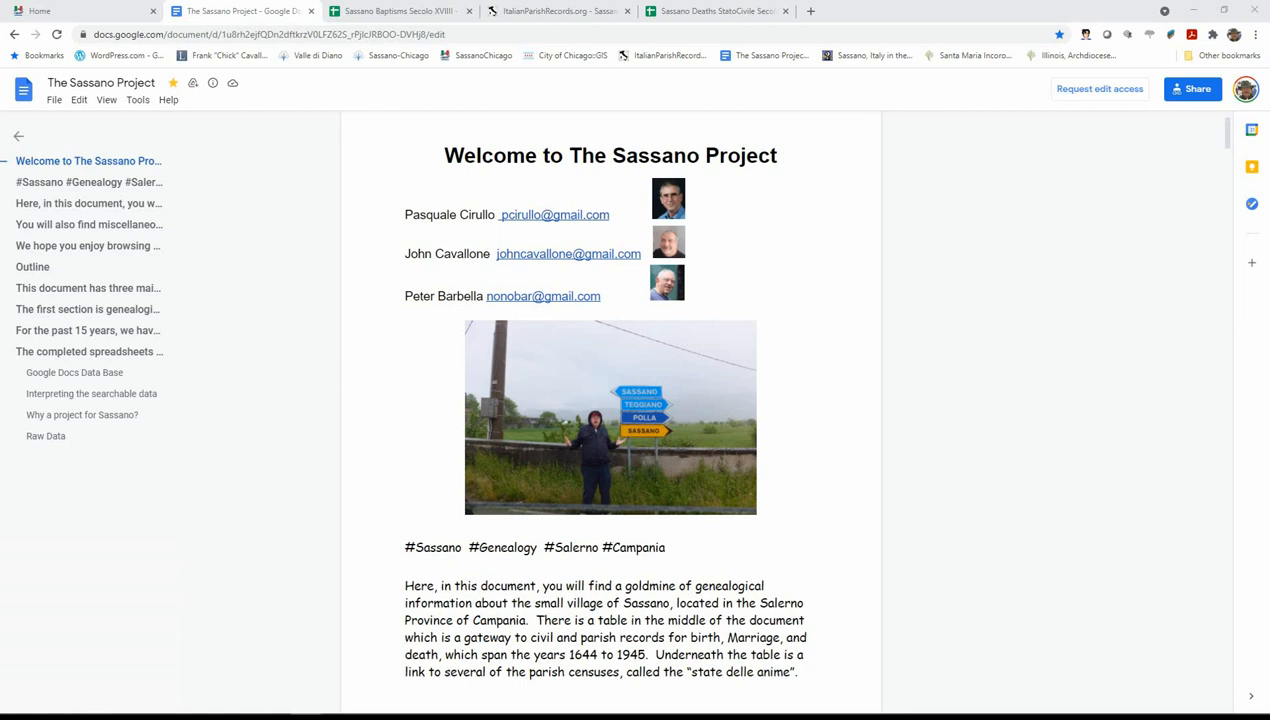
Step: Scroll through The Sassano Project document before moving to the Sassano Chicago site
scroll("down", 3)
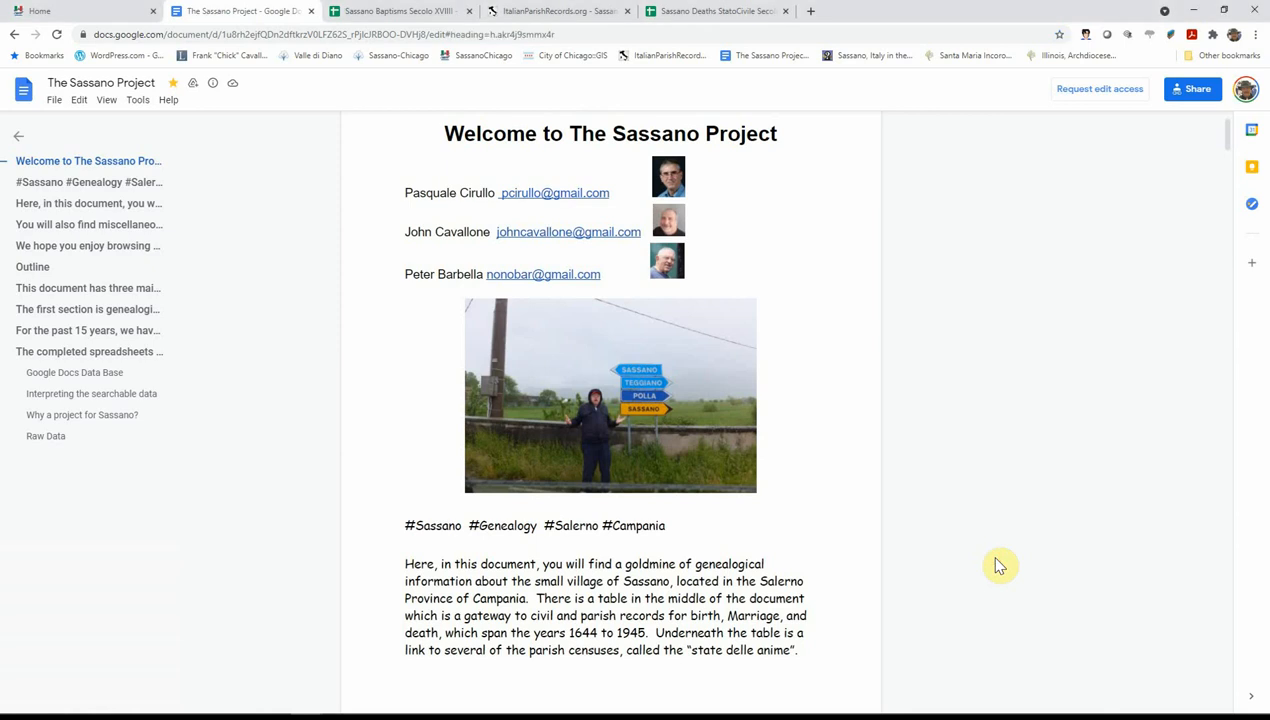
scroll("down", 3)
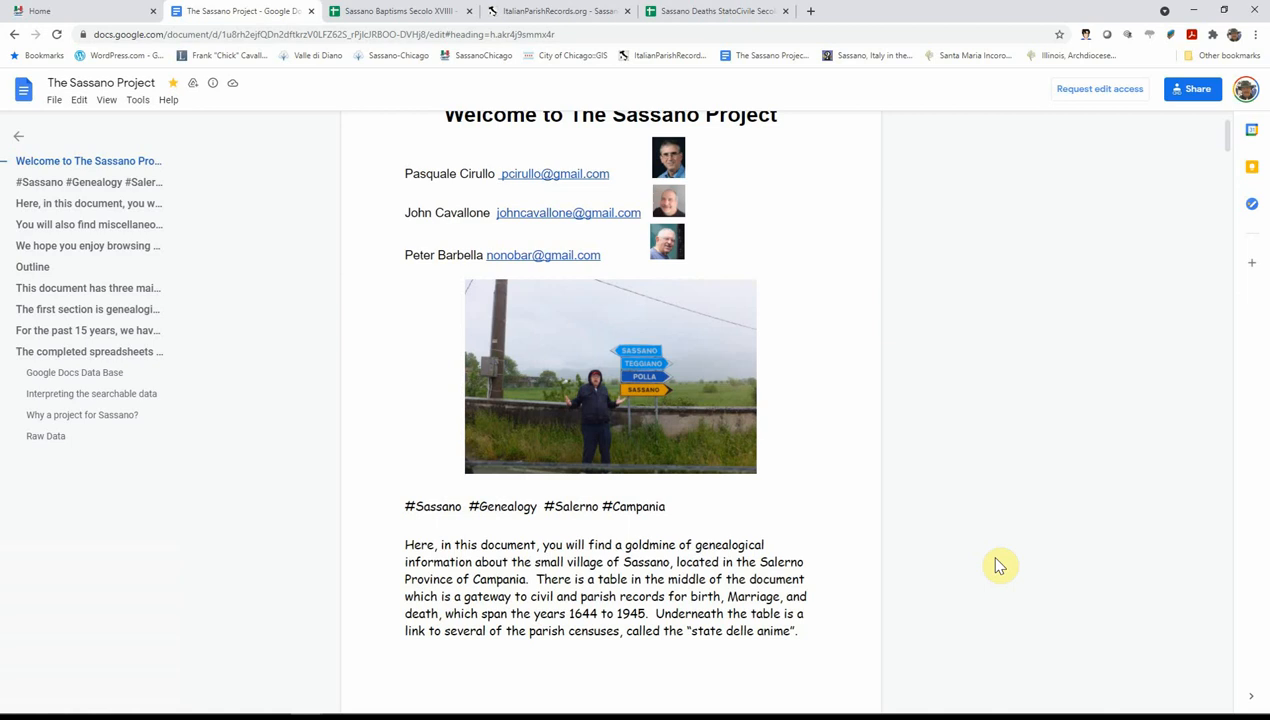
scroll("down", 3)
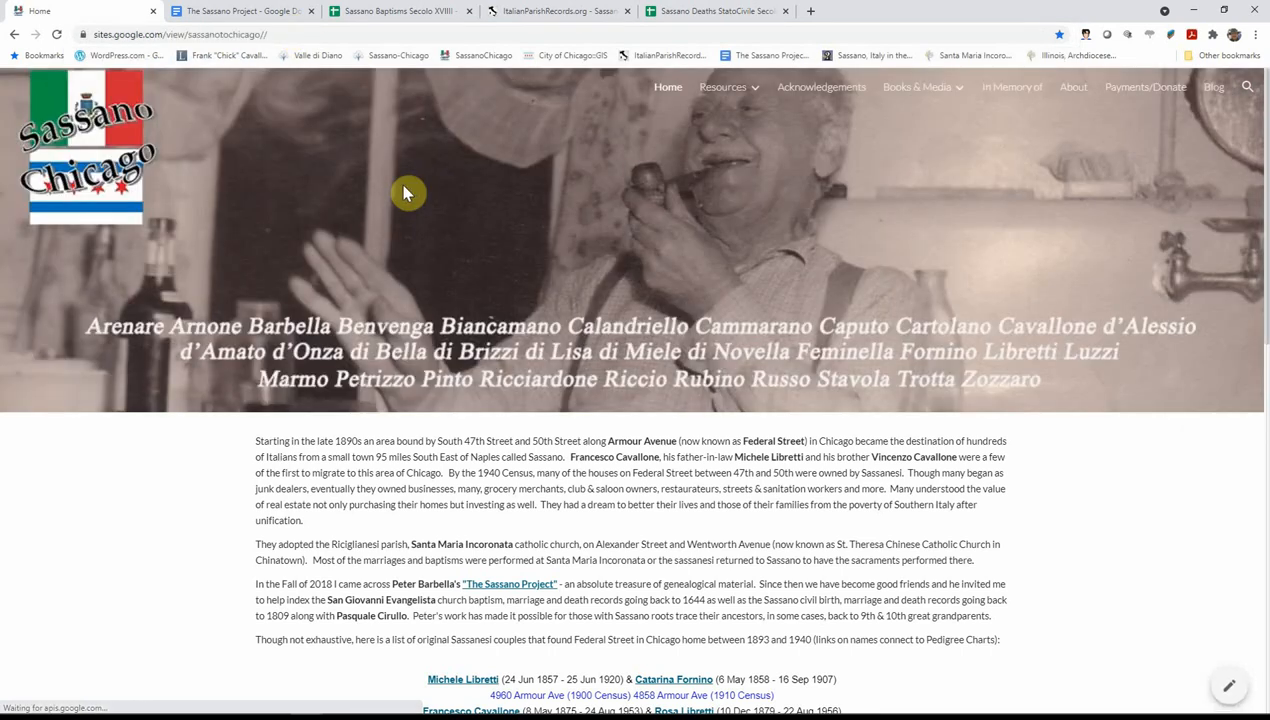
left_click(723, 87)
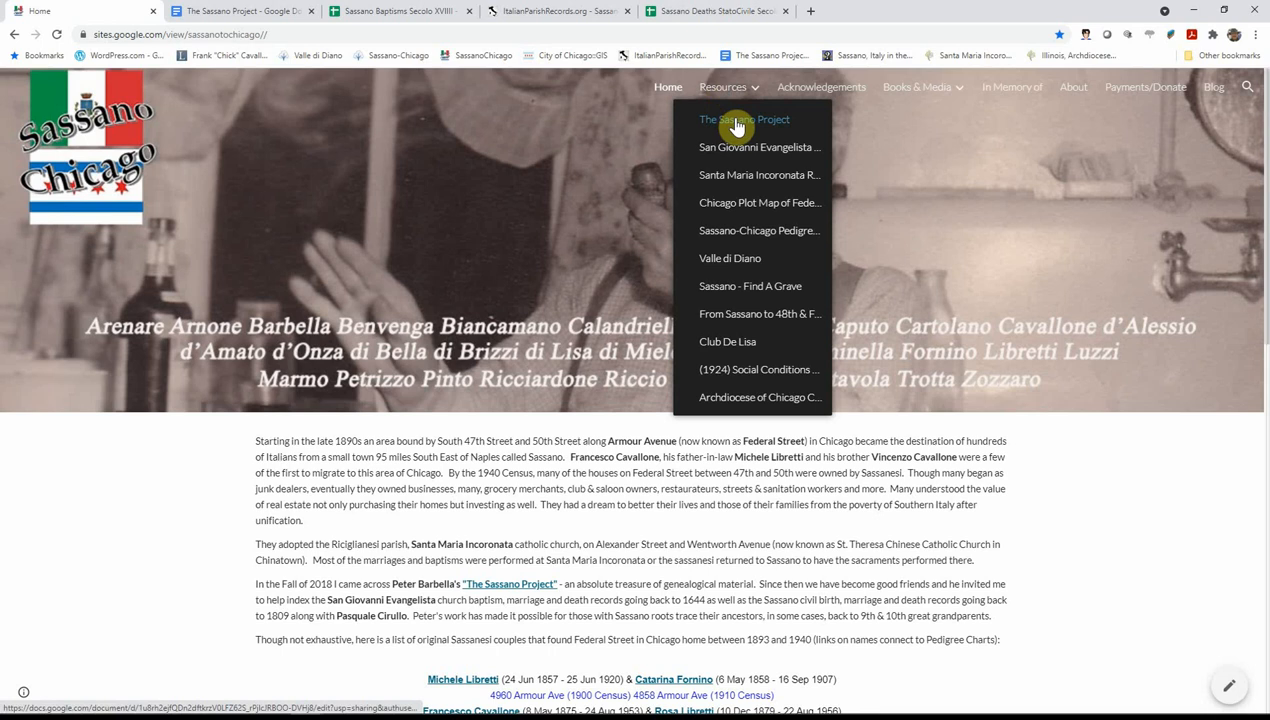
mouse_move(744, 119)
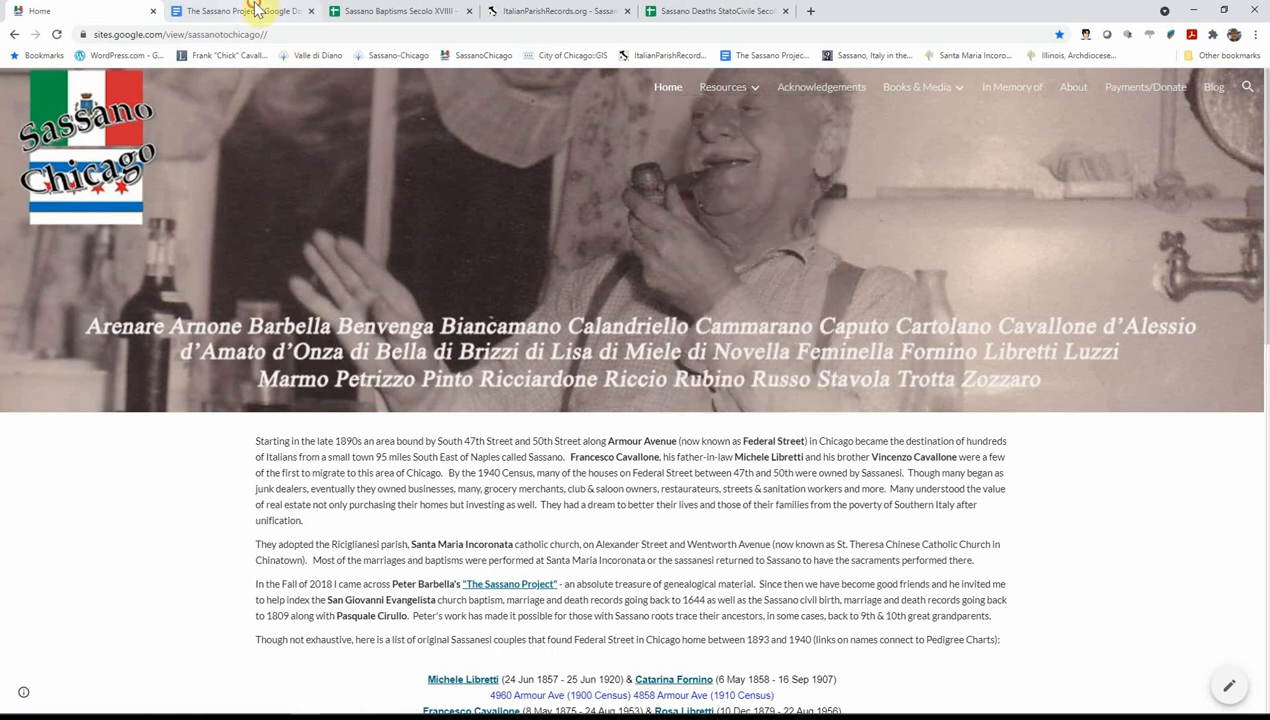
Step: Return to The Sassano Project document and scroll to the Searchable Spreadsheets table
left_click(240, 11)
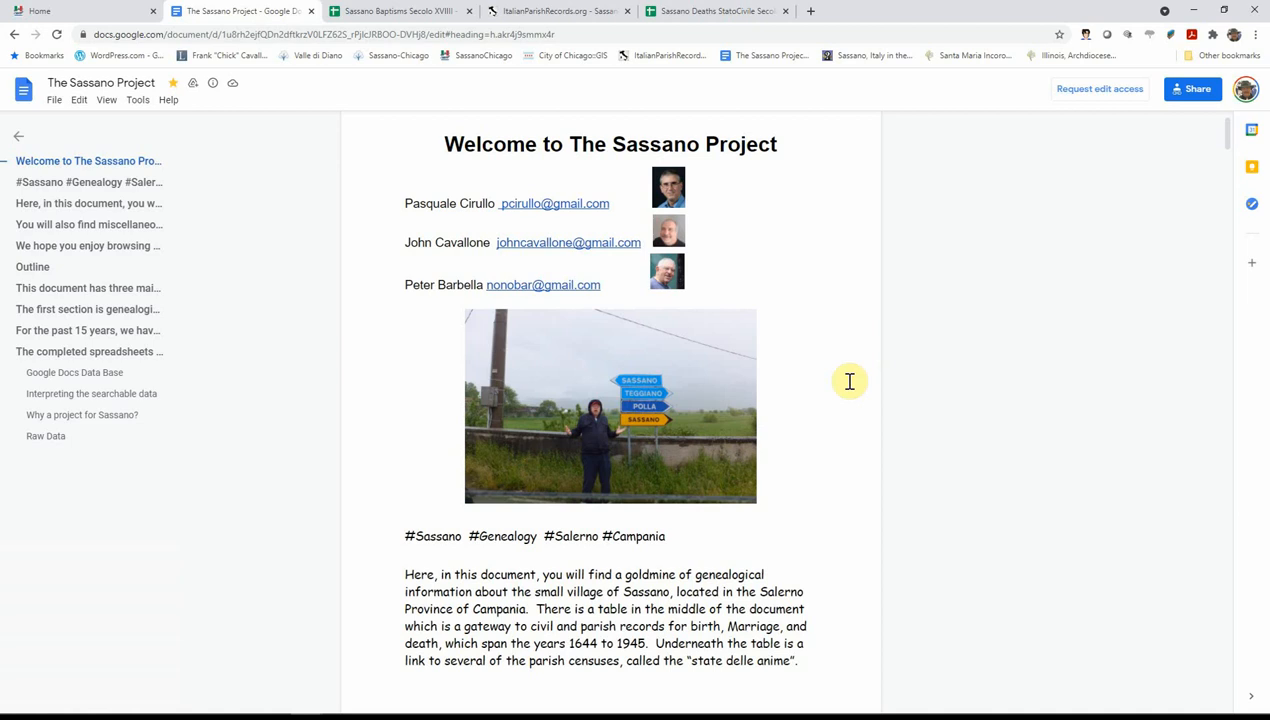
scroll("down", 3)
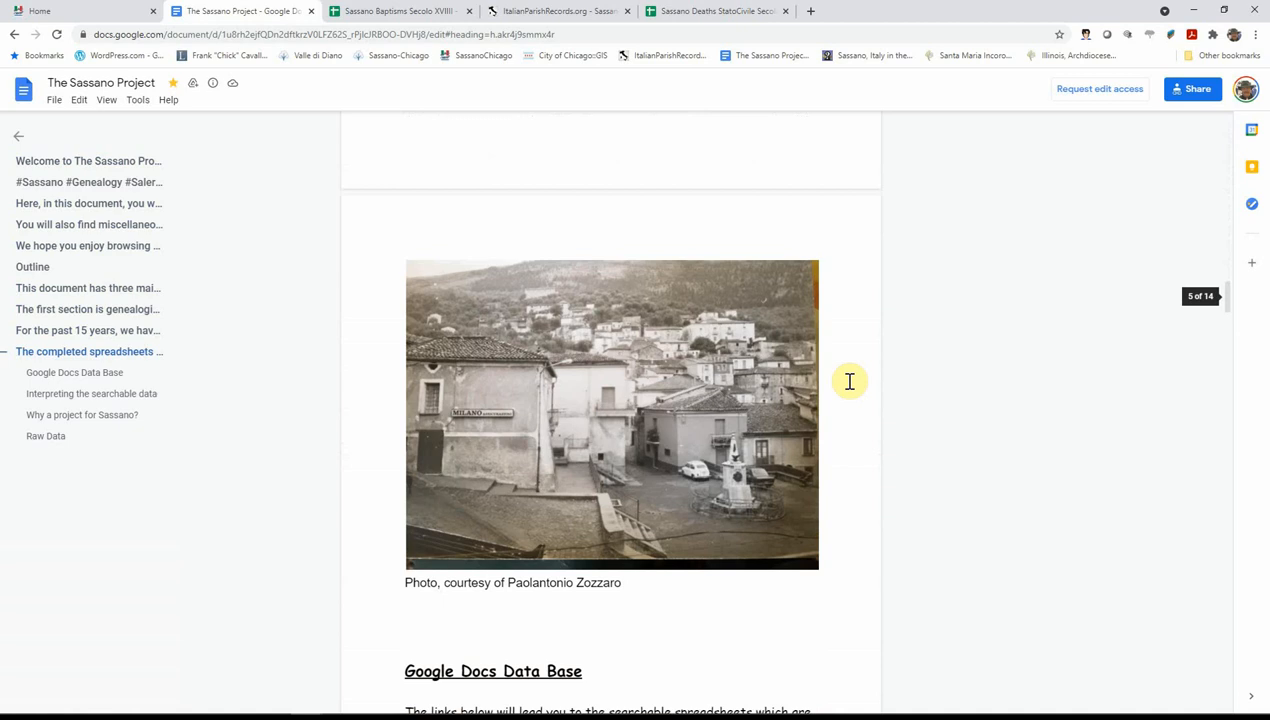
scroll("down", 3)
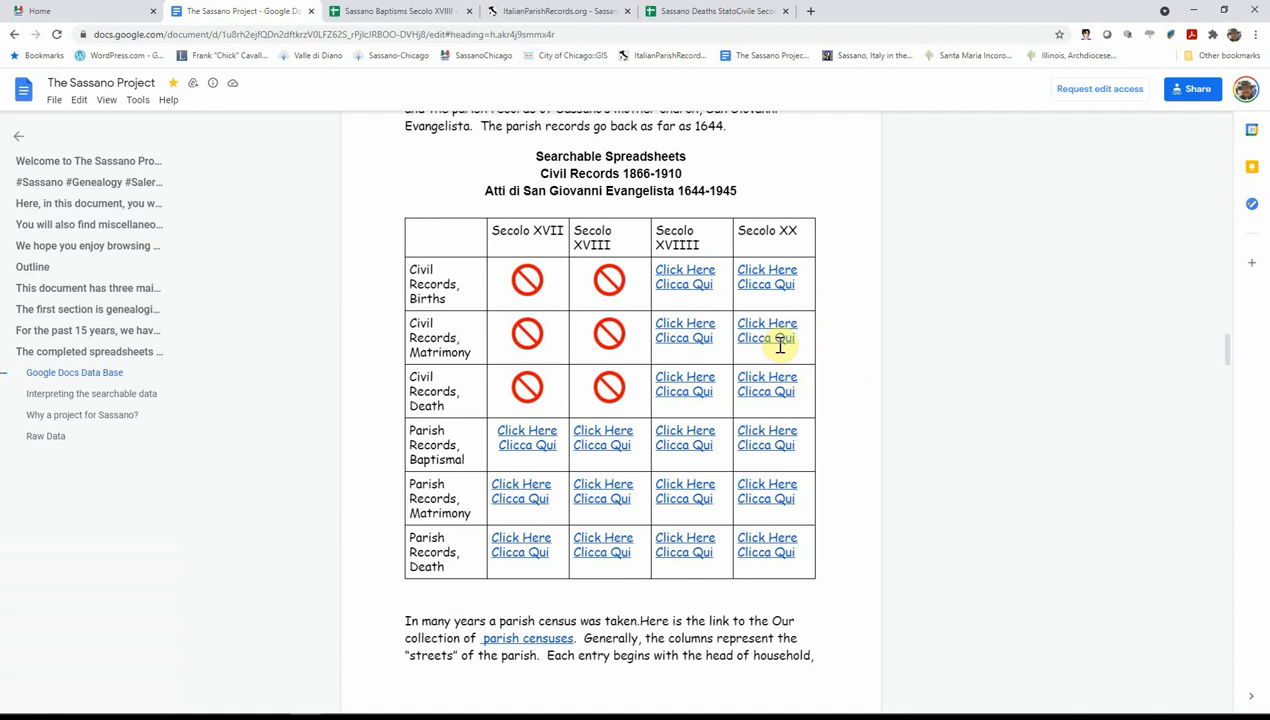
mouse_move(718, 305)
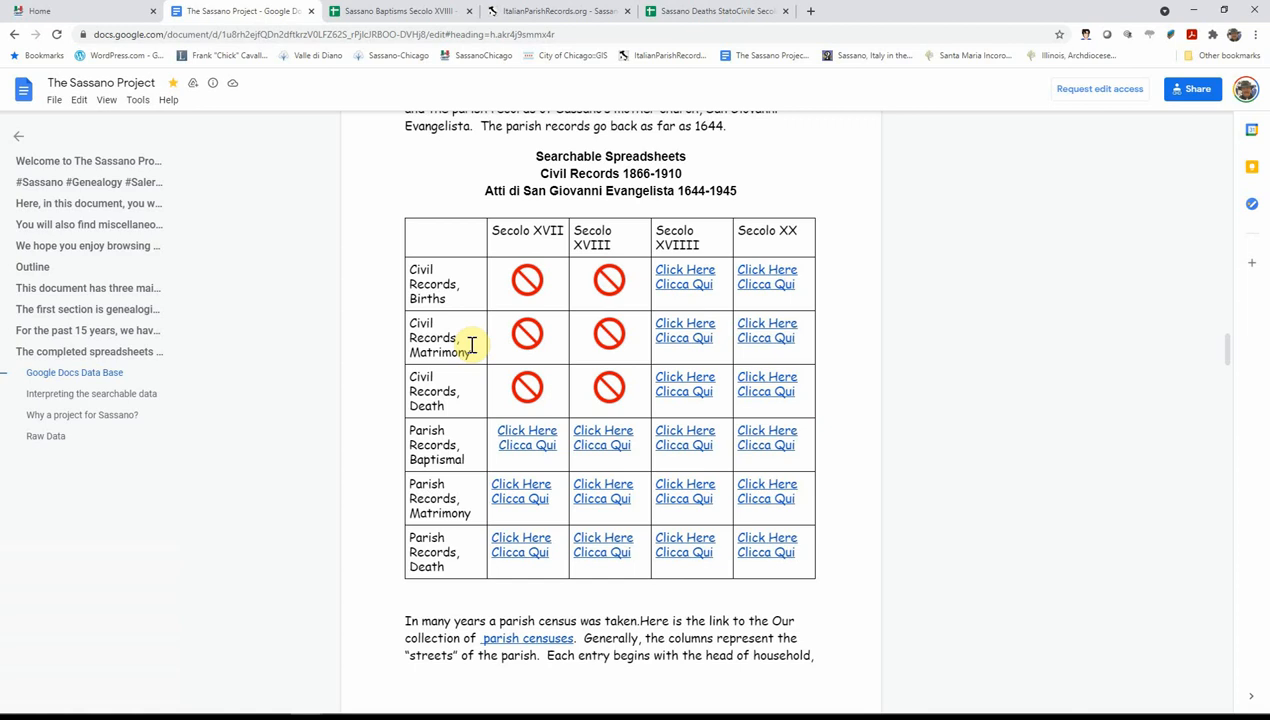
mouse_move(490, 485)
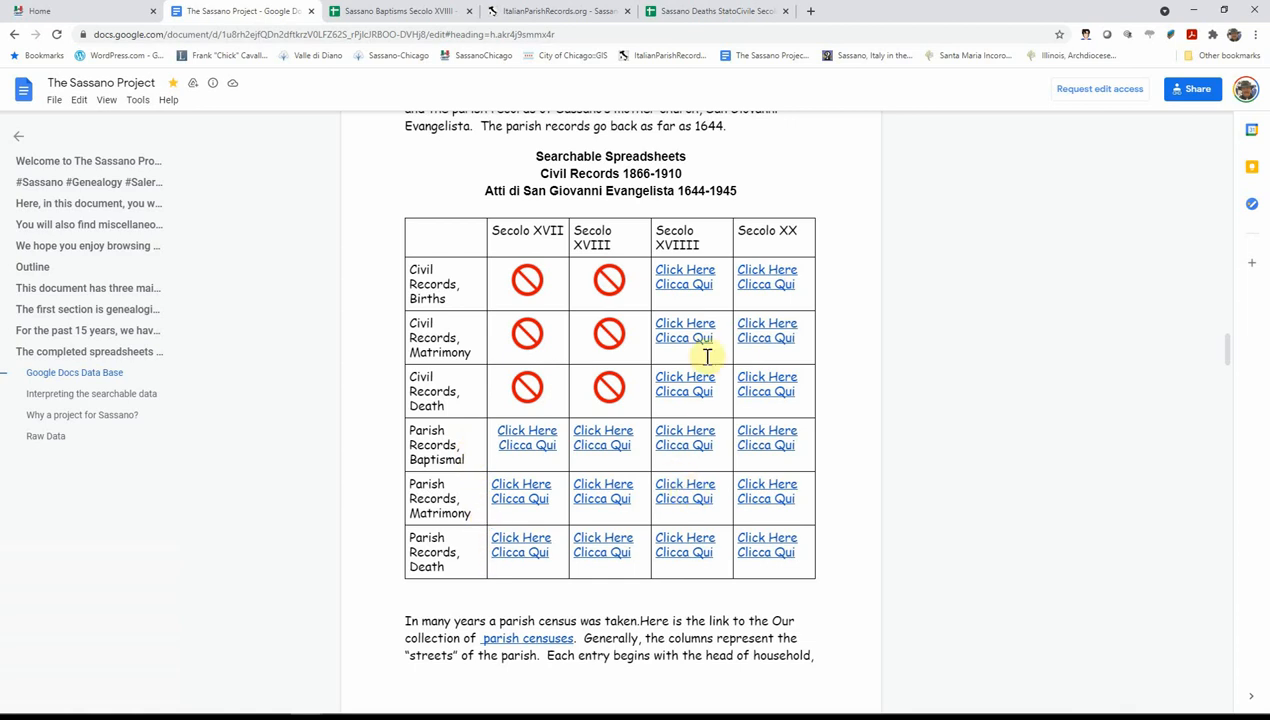
mouse_move(703, 392)
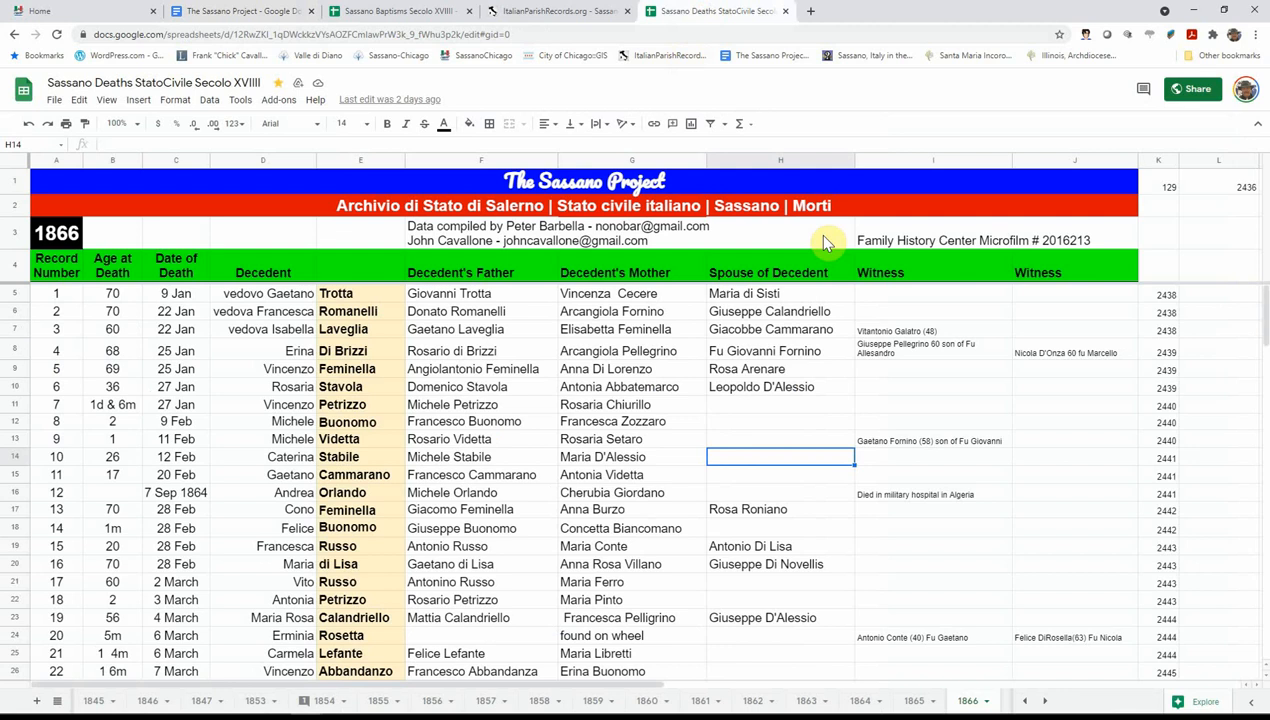
mouse_move(848, 459)
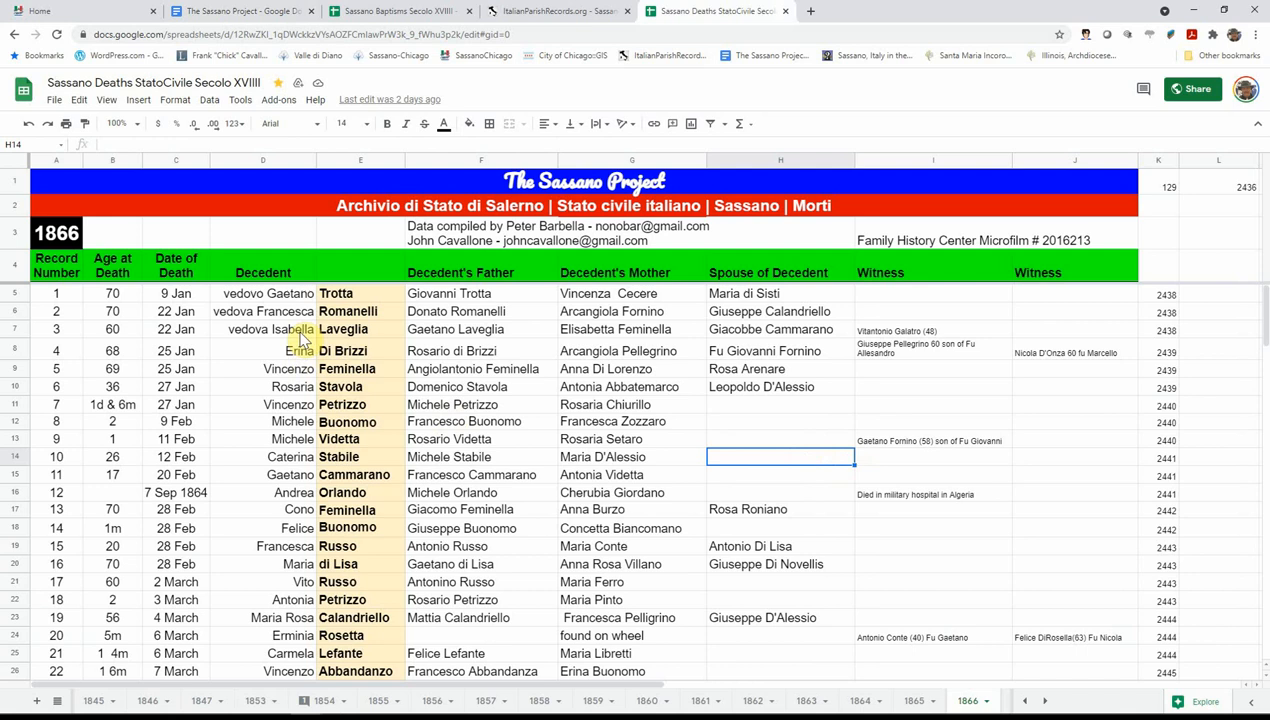
mouse_move(372, 320)
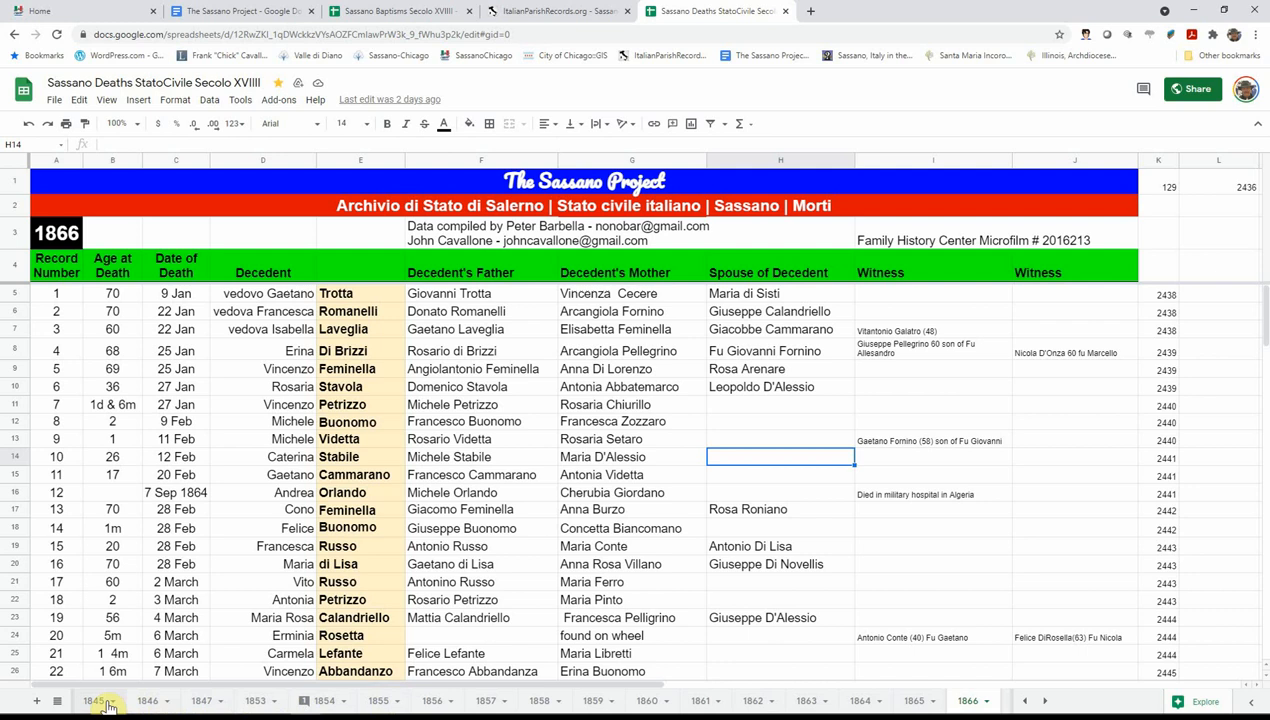
Step: Look at the 1845 death index, go back to the 1866 sheet, and start a new tab
left_click(93, 700)
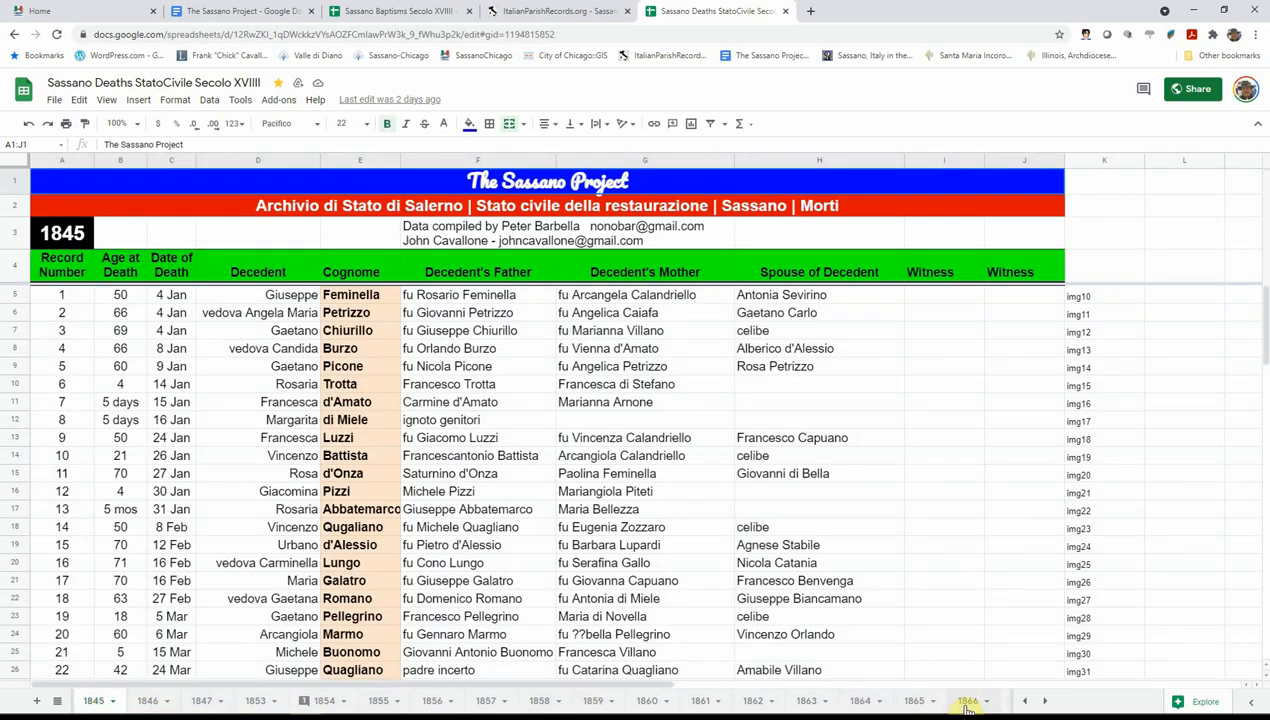
left_click(967, 700)
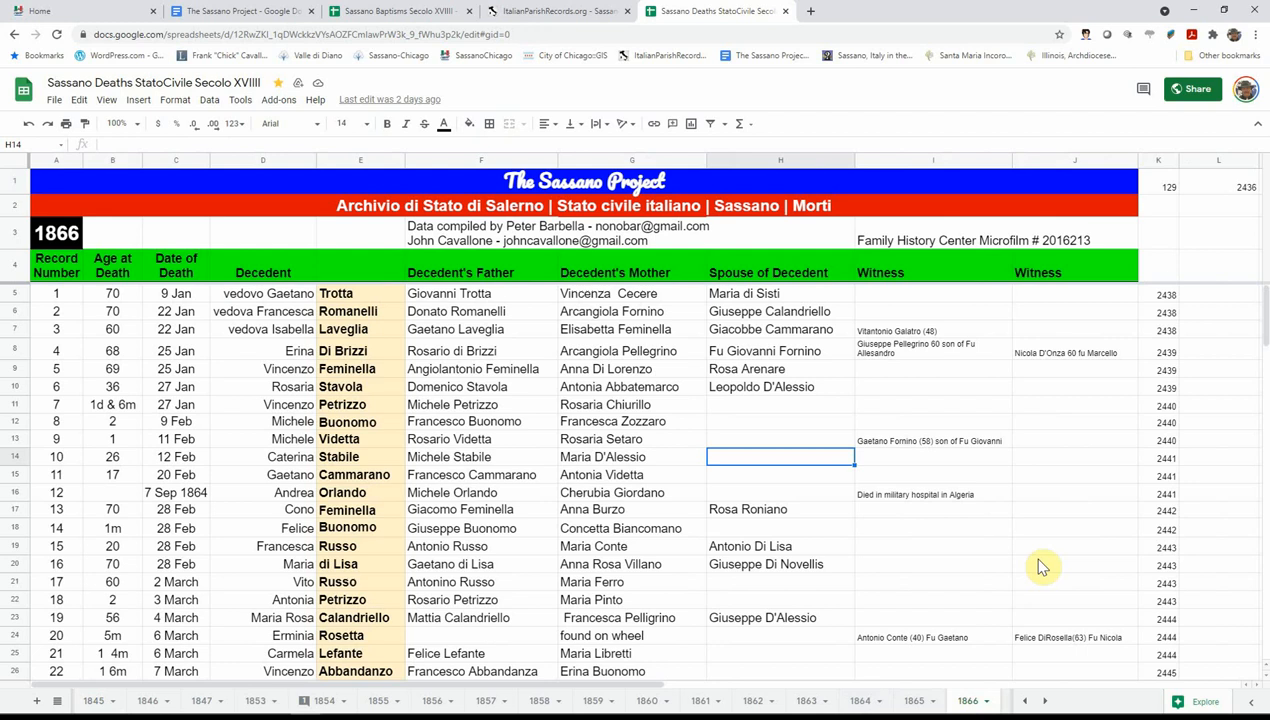
mouse_move(1067, 499)
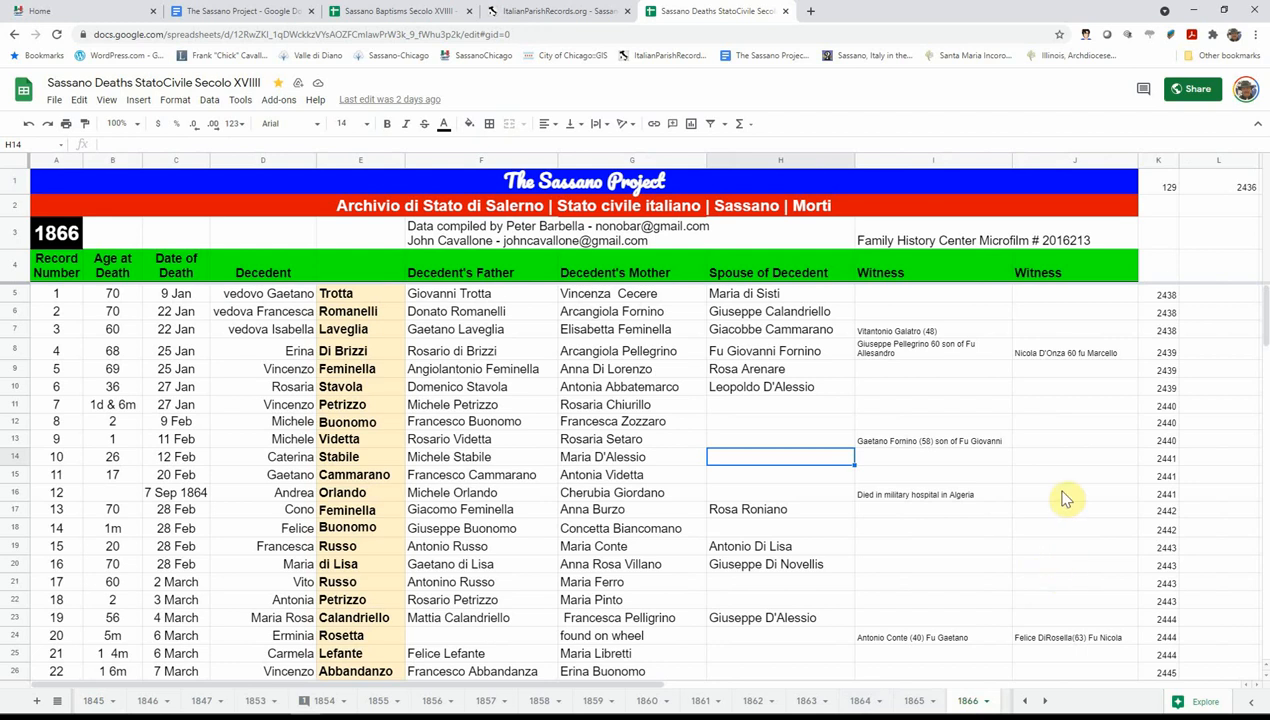
mouse_move(1172, 343)
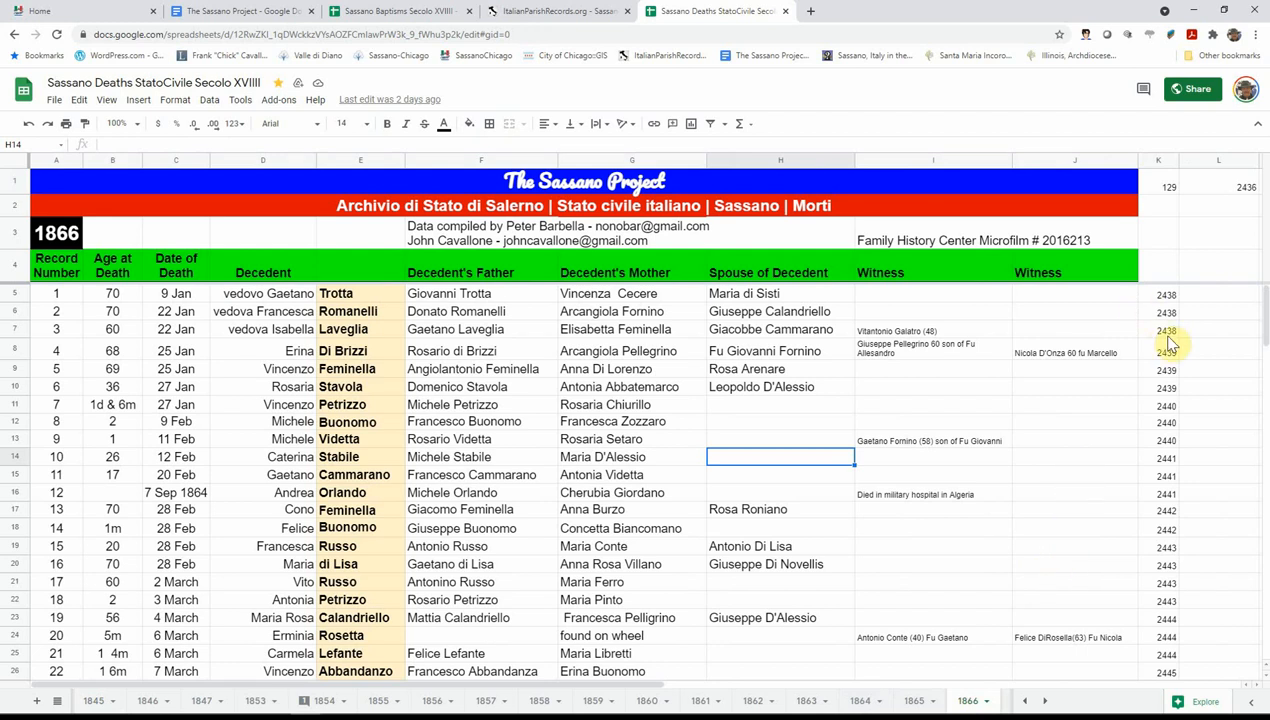
mouse_move(1175, 325)
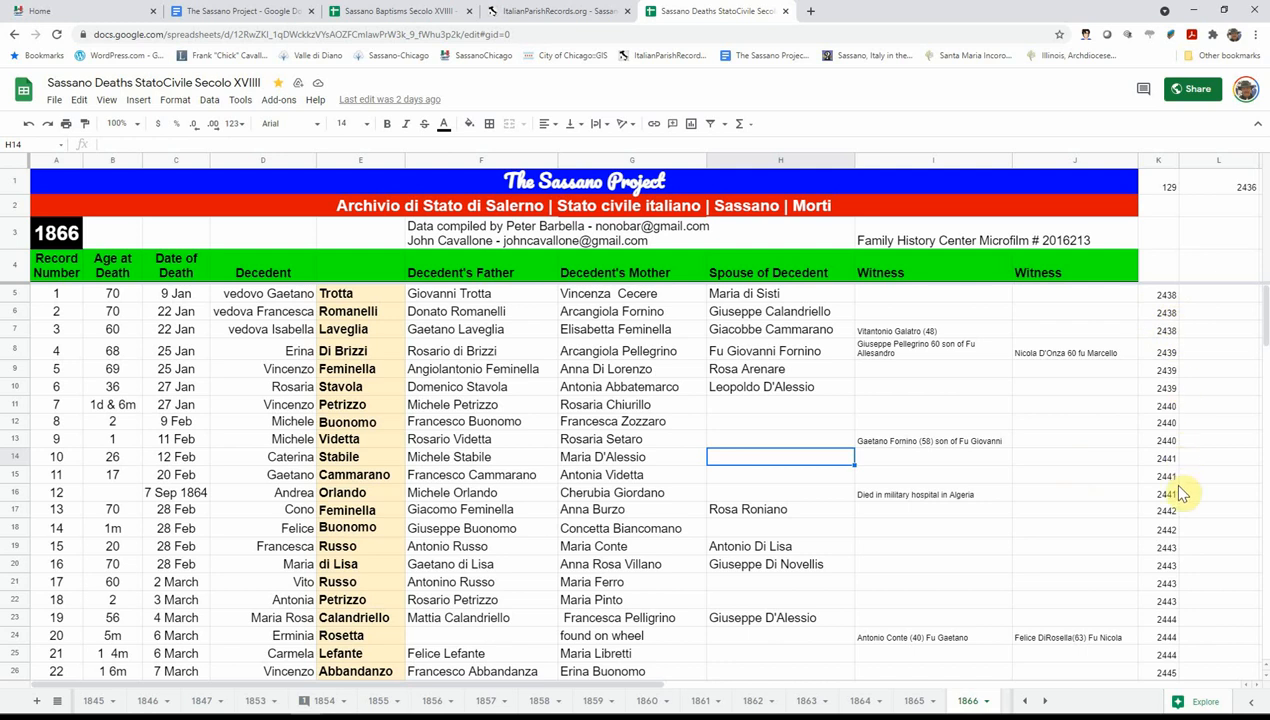
mouse_move(1060, 273)
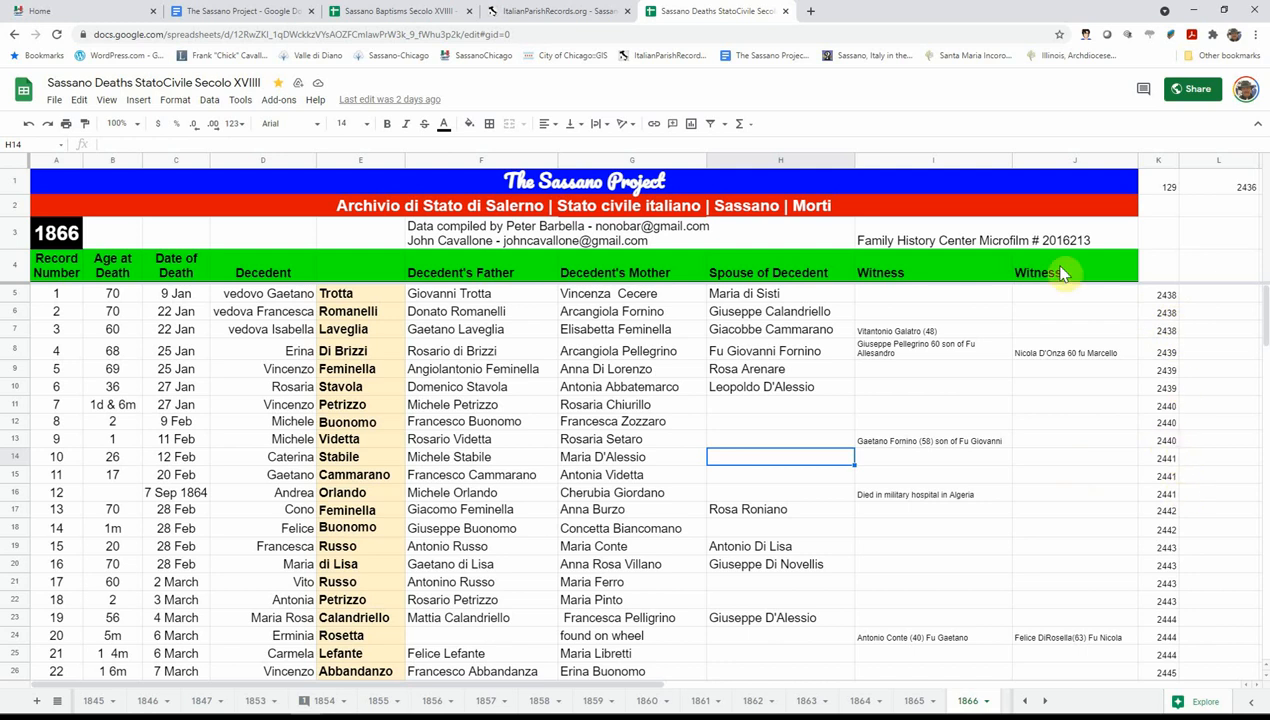
mouse_move(814, 16)
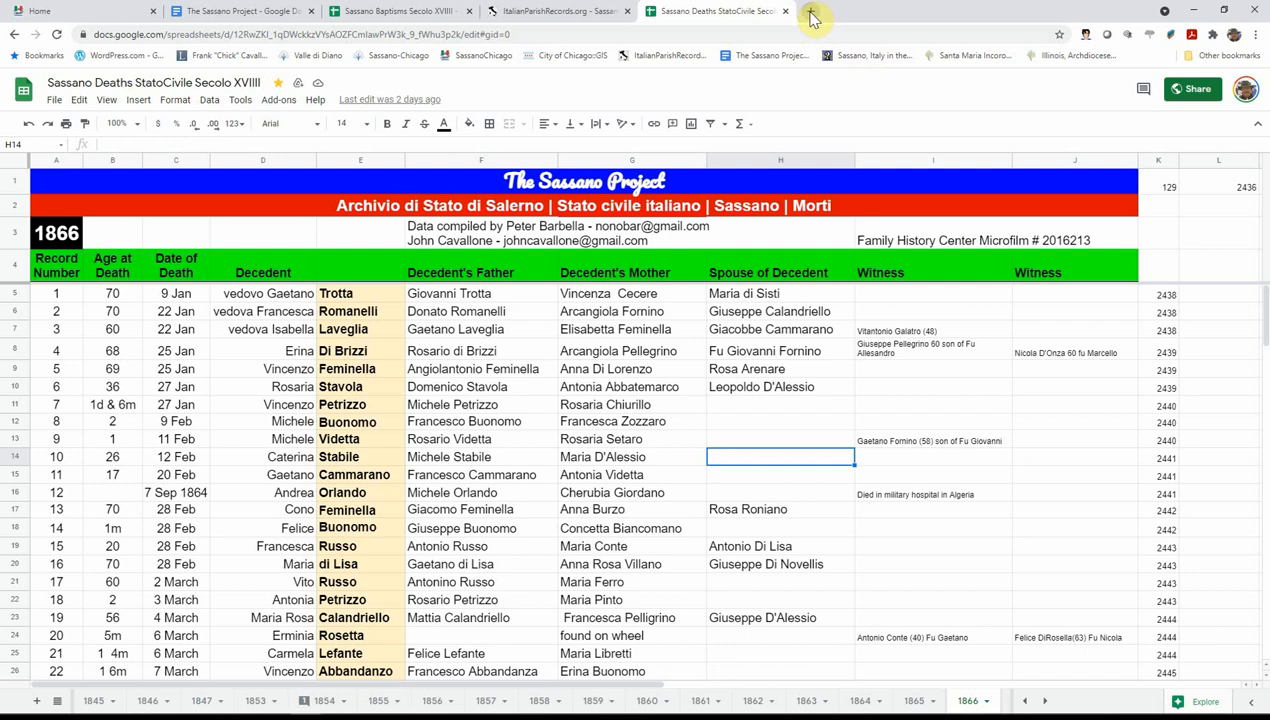
left_click(968, 11)
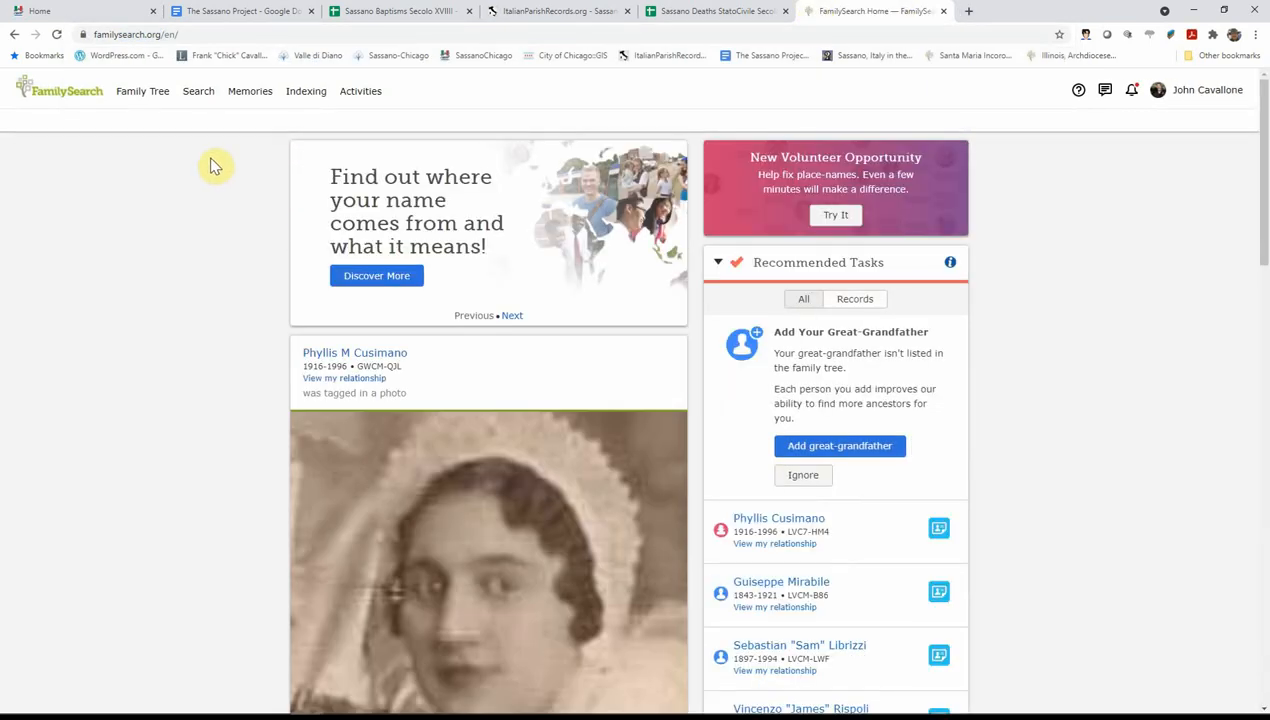
mouse_move(205, 183)
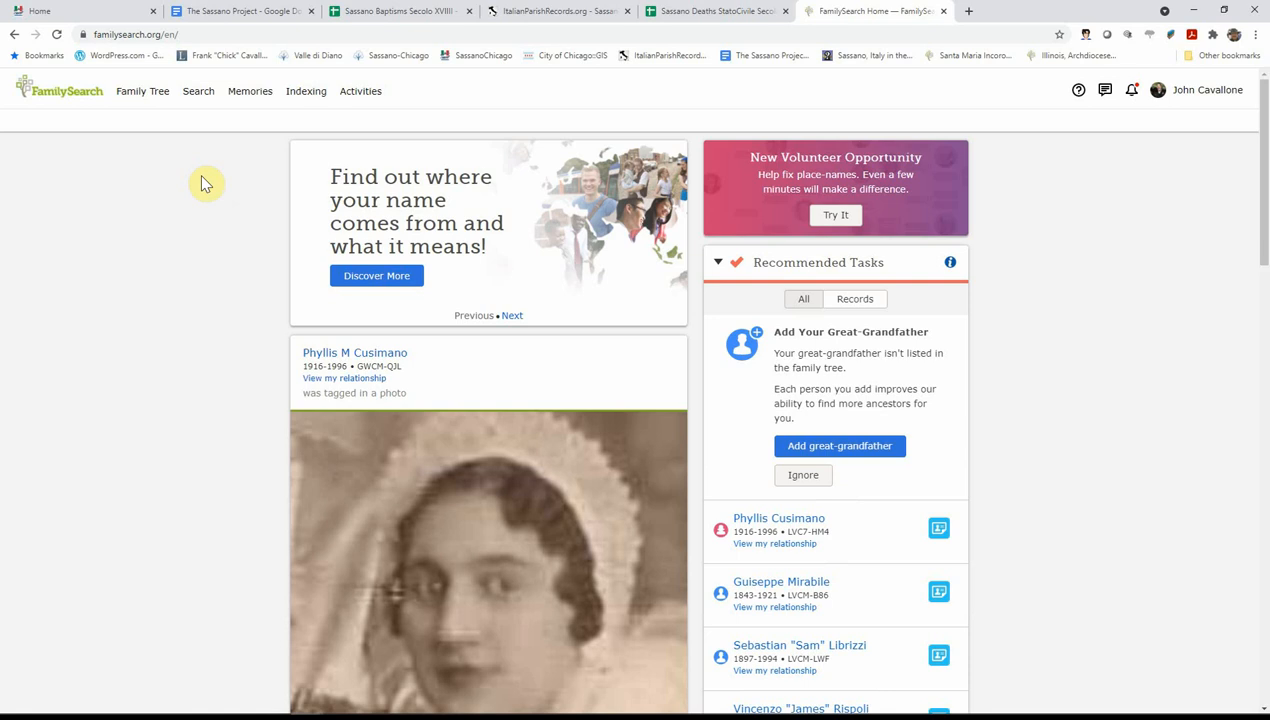
mouse_move(198, 91)
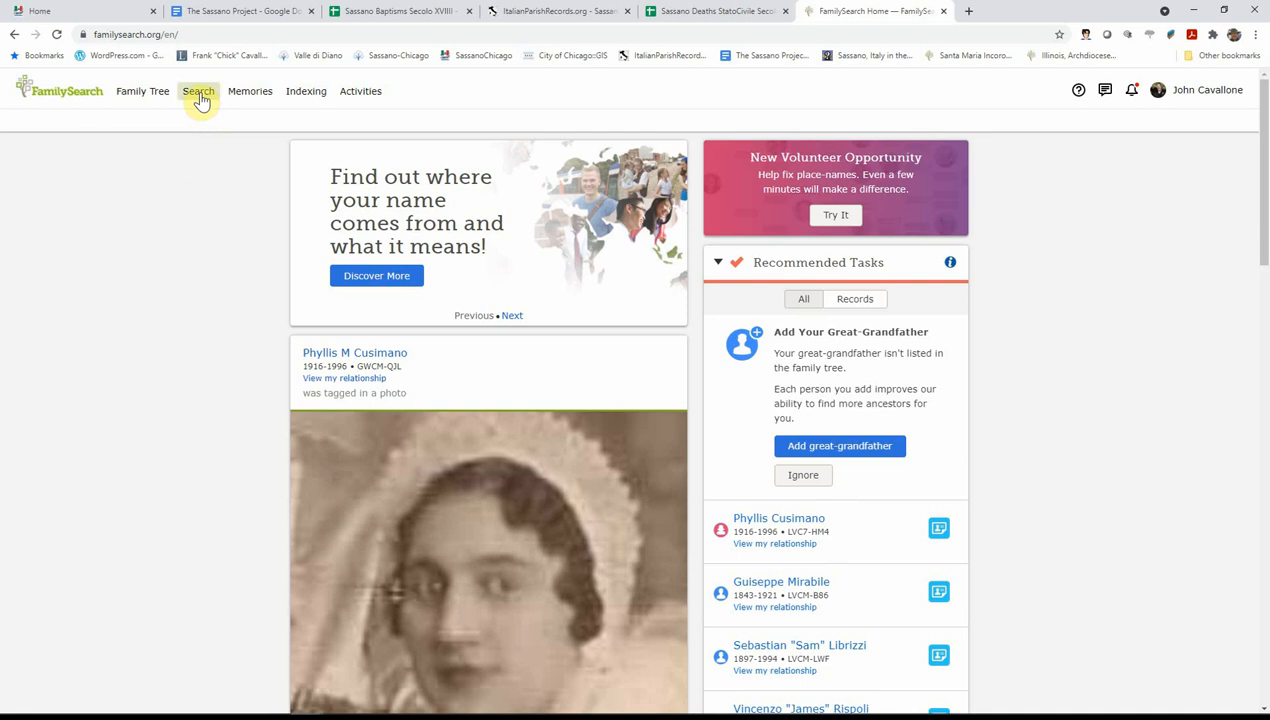
Step: Search the FamilySearch Catalog for the place Italy, Salerno, Sassano
left_click(198, 91)
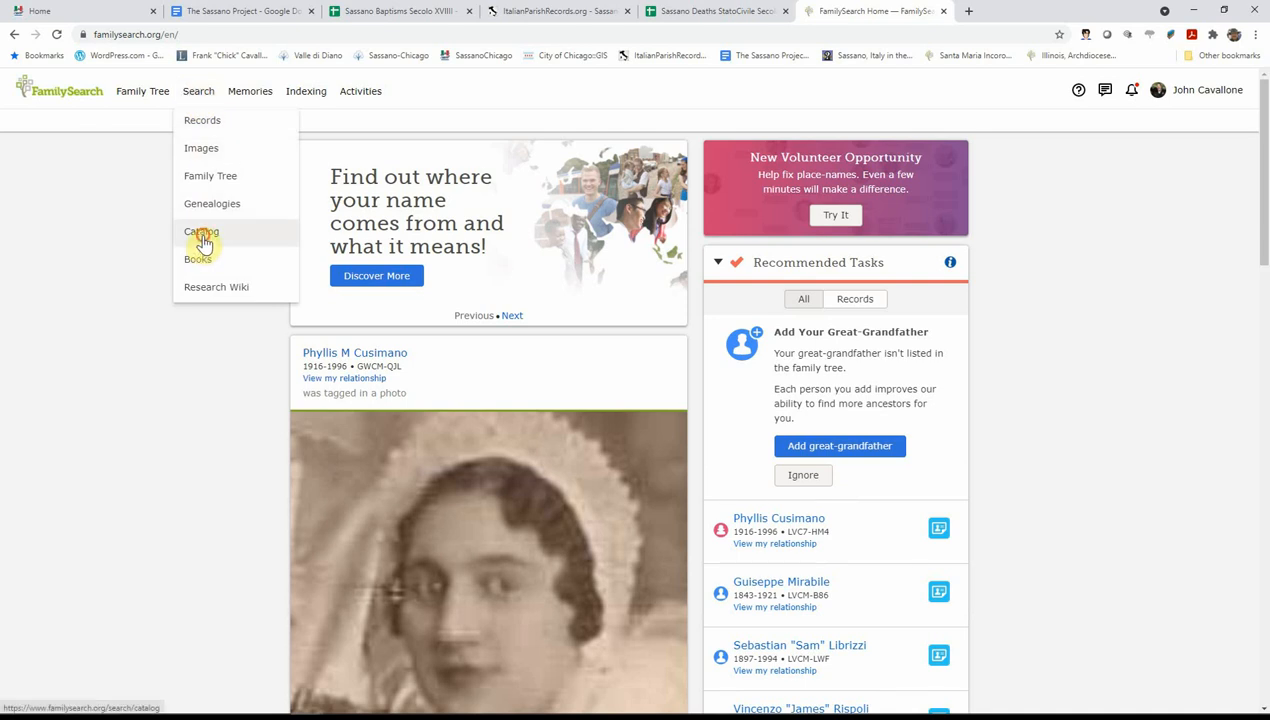
left_click(201, 232)
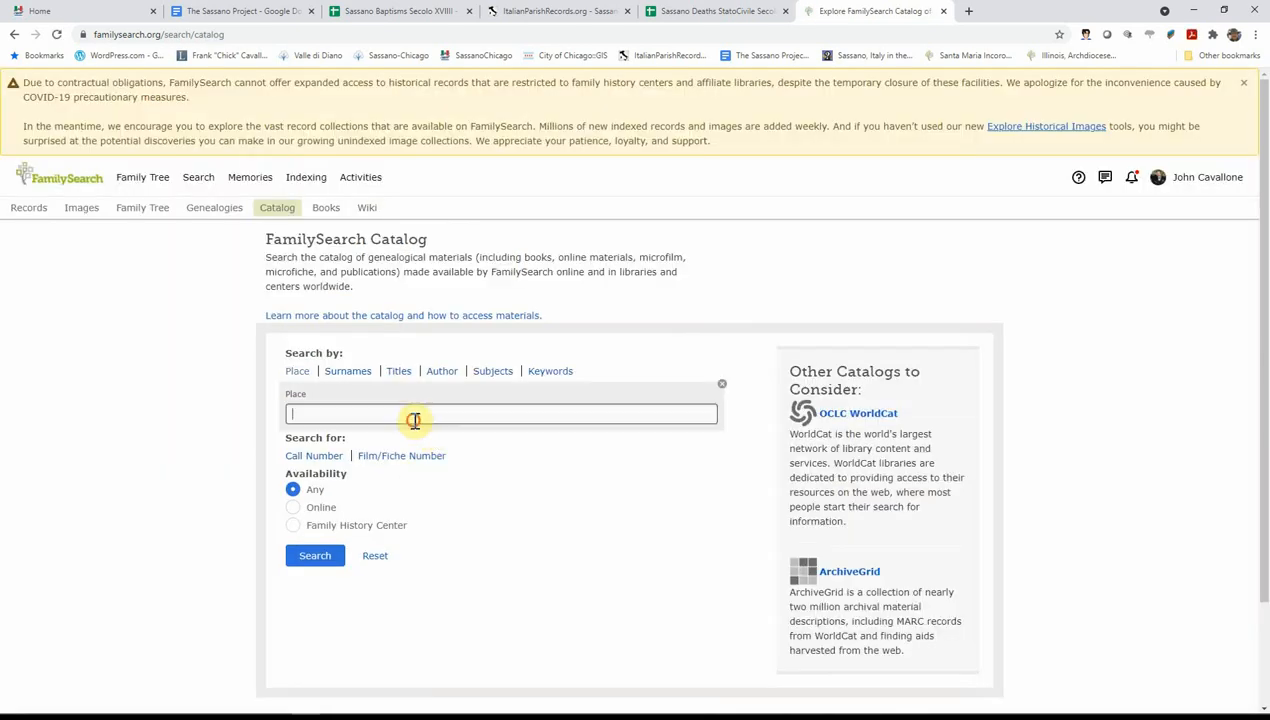
type("Sassano")
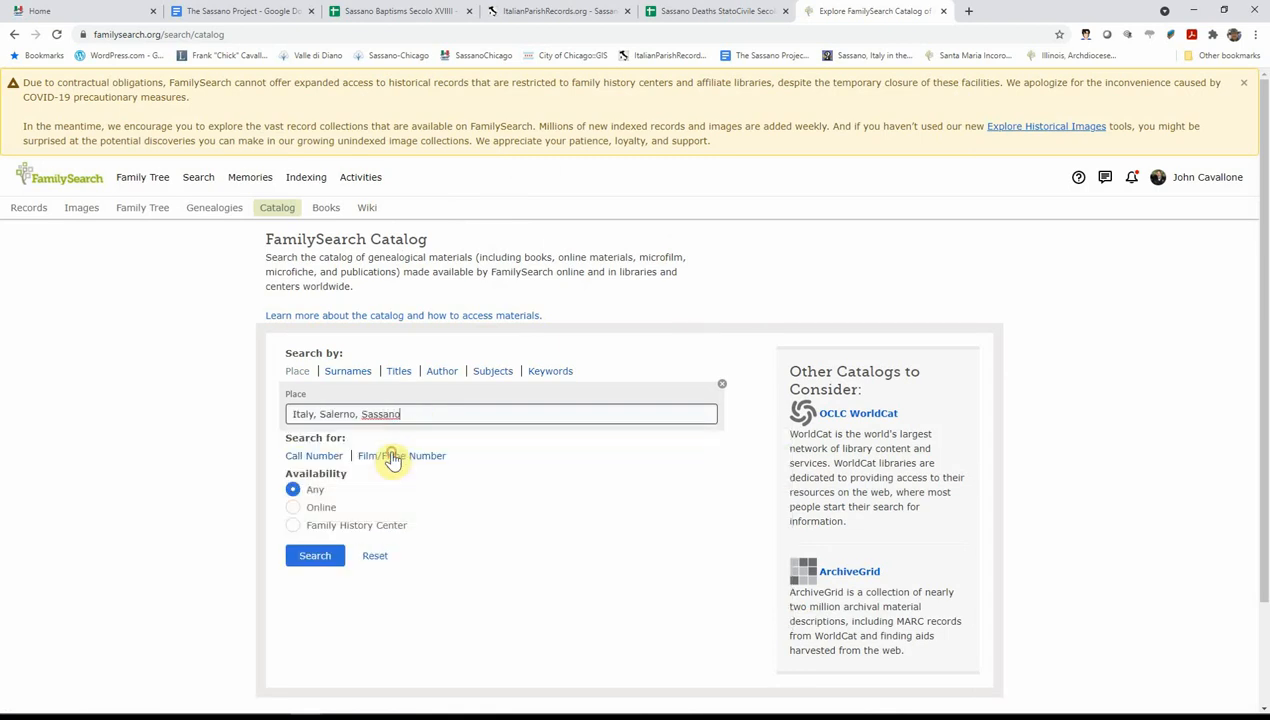
left_click(314, 555)
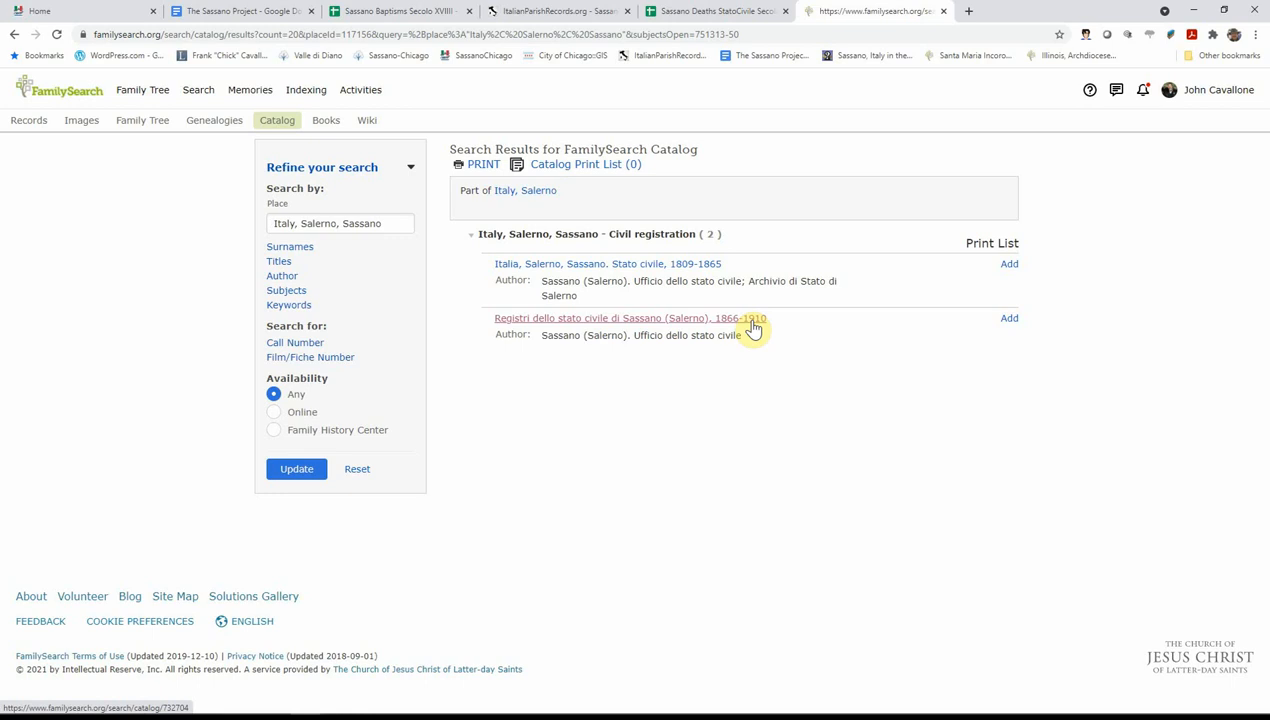
Step: Open the Sassano civil registers 1866-1910 record and browse the Morti 1866-1878 film images
left_click(628, 317)
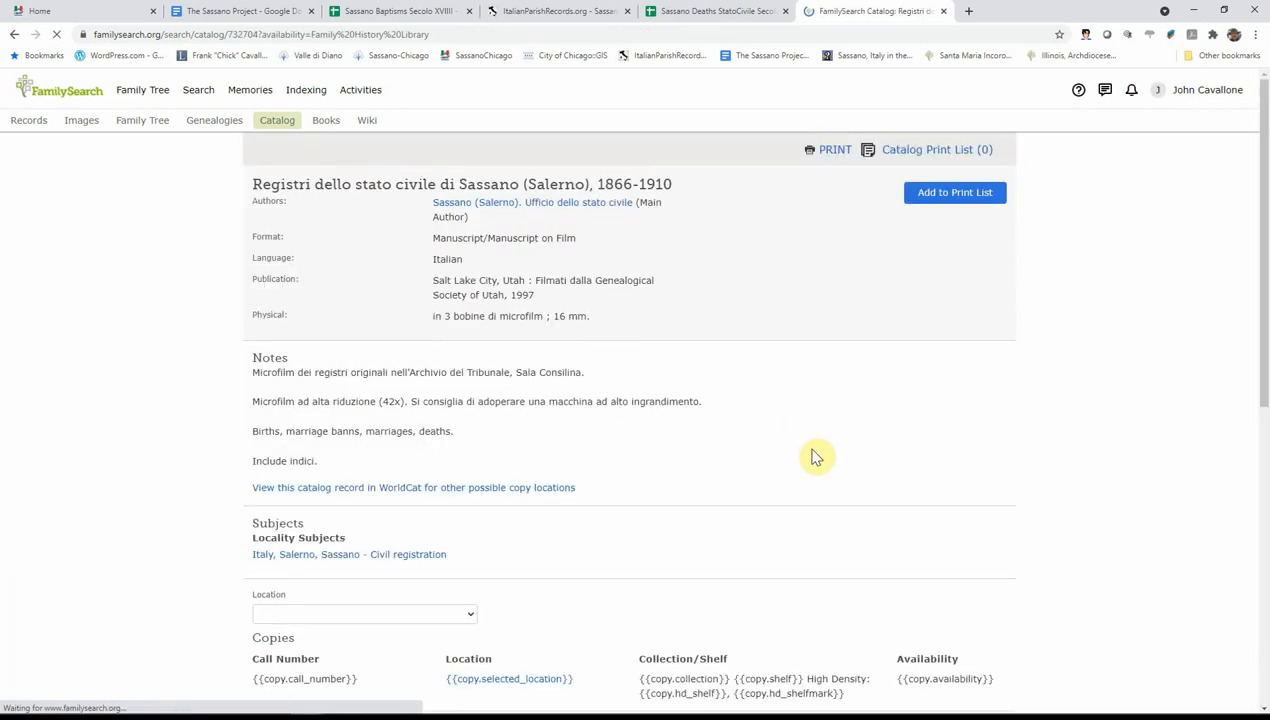
scroll("down", 3)
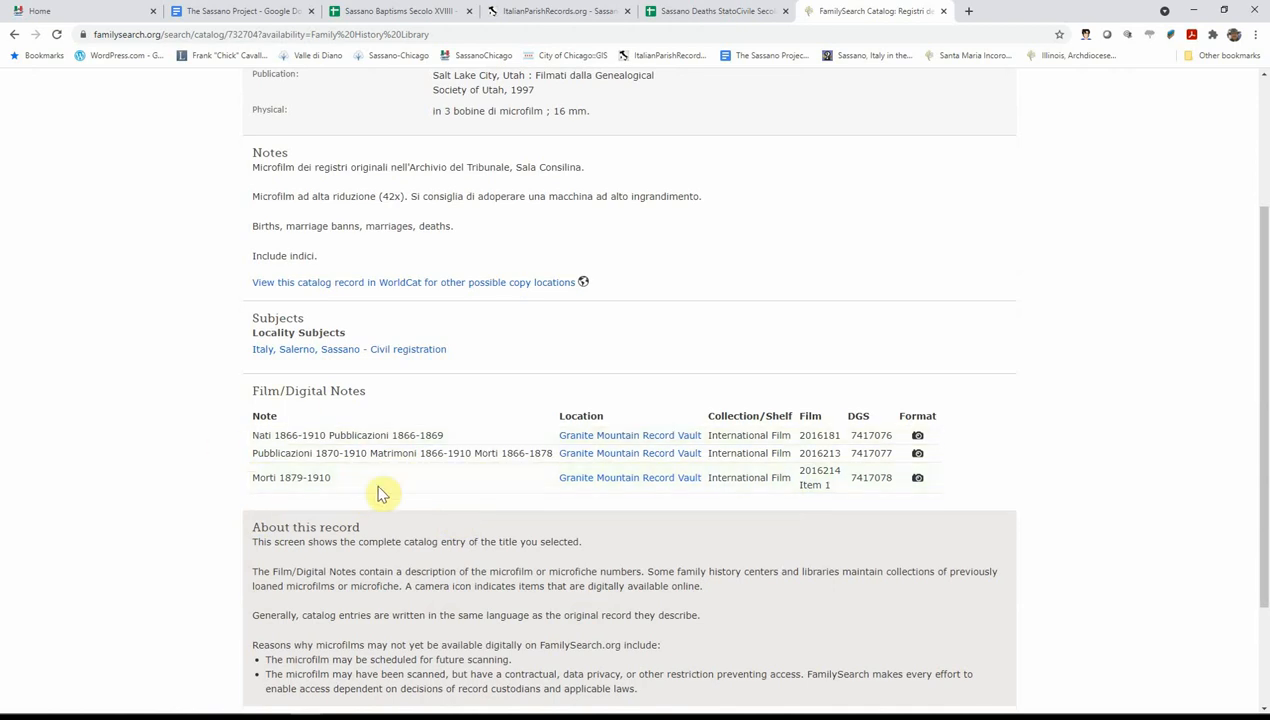
mouse_move(445, 500)
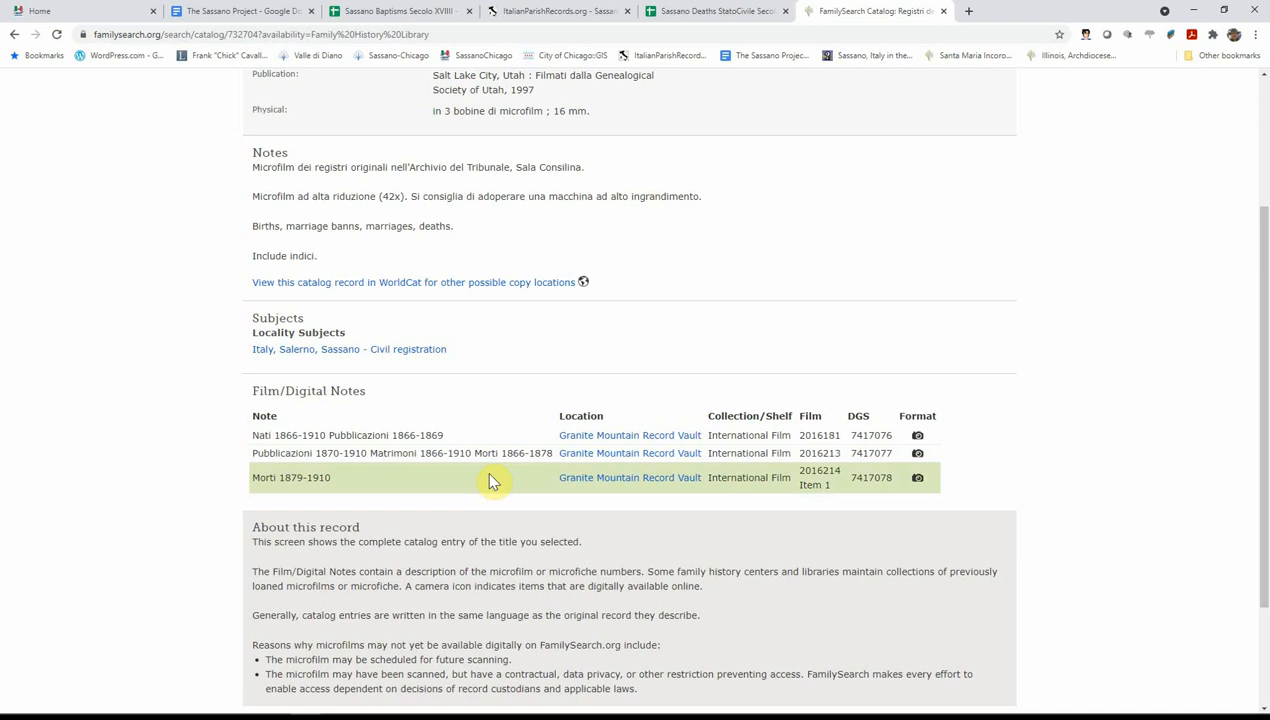
mouse_move(290, 453)
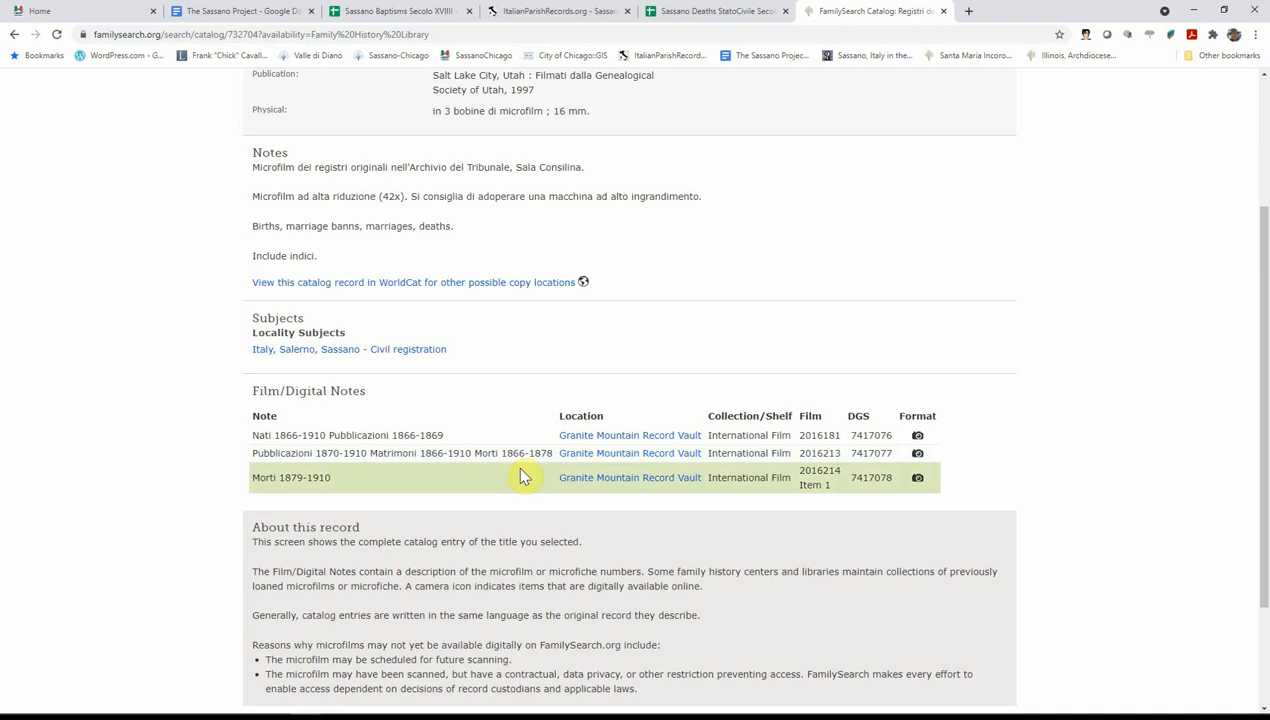
mouse_move(512, 500)
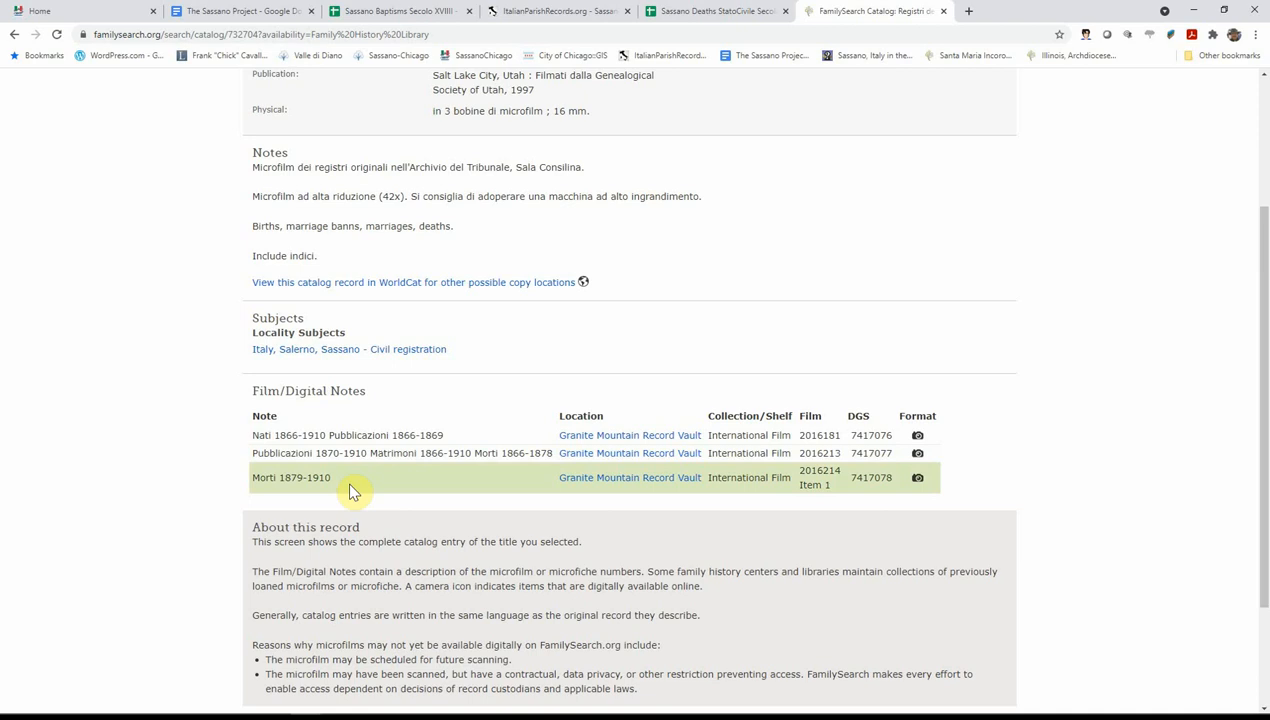
mouse_move(608, 461)
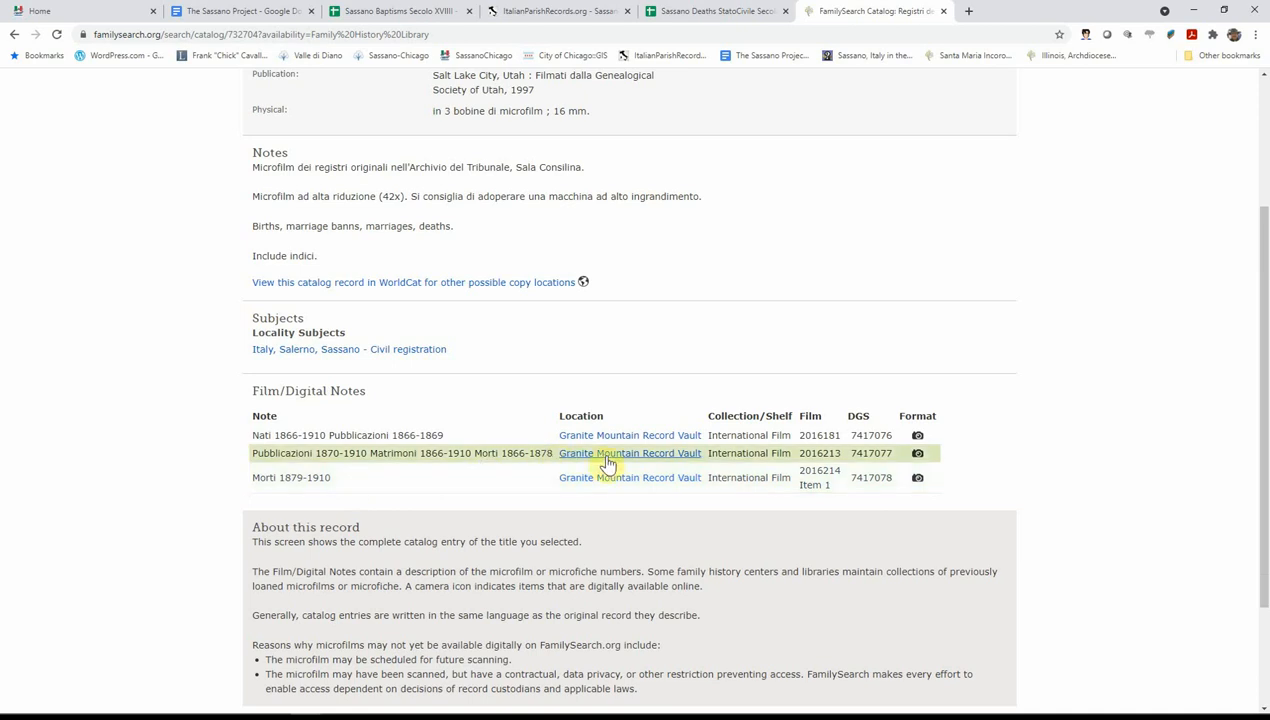
mouse_move(512, 453)
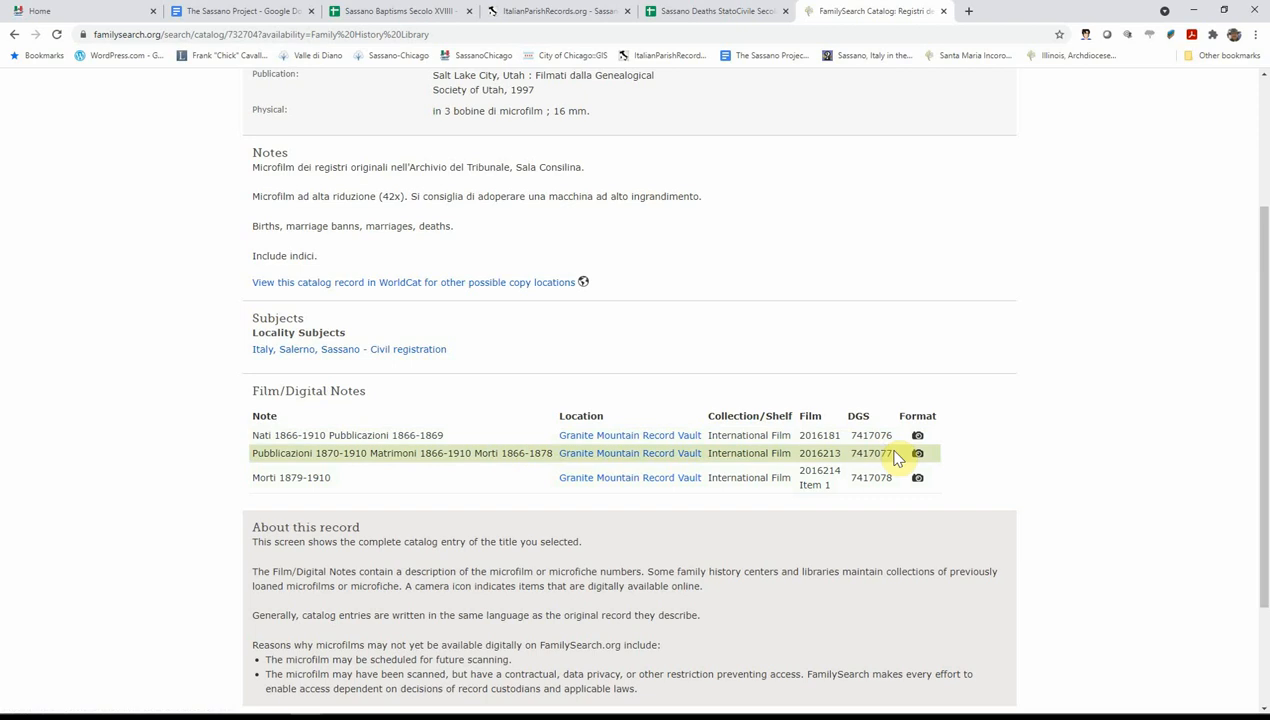
mouse_move(917, 453)
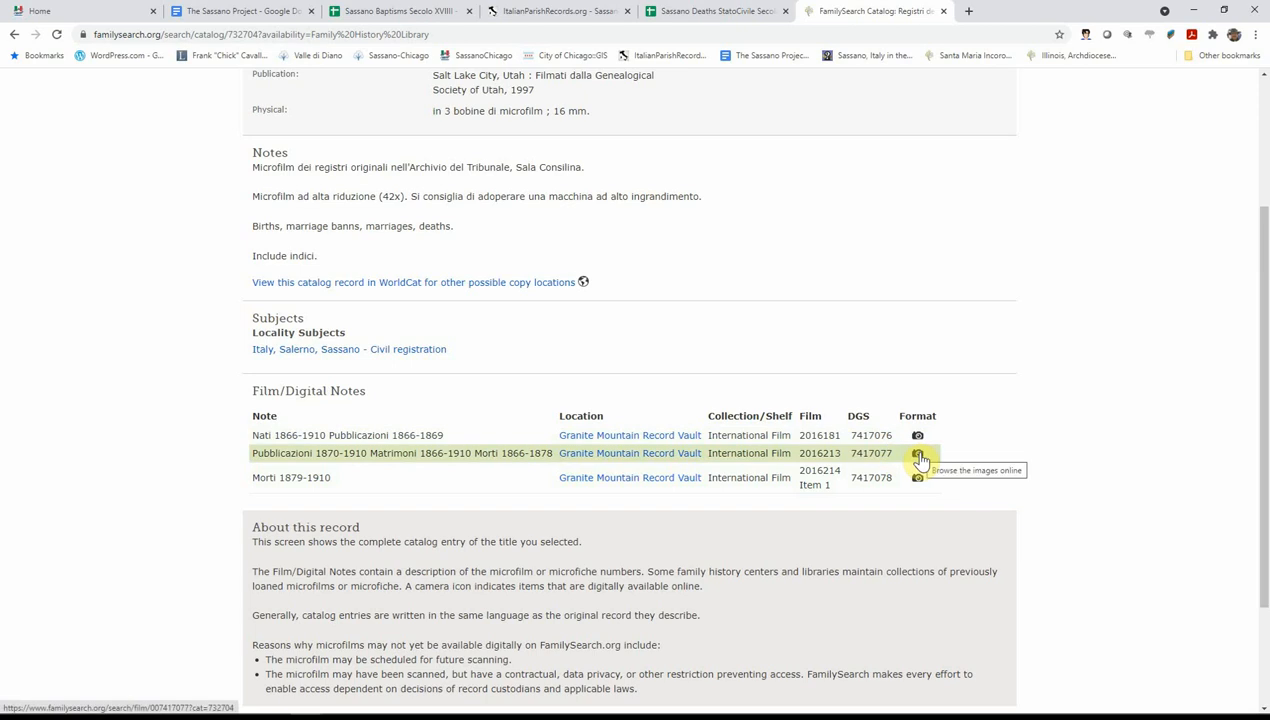
left_click(917, 453)
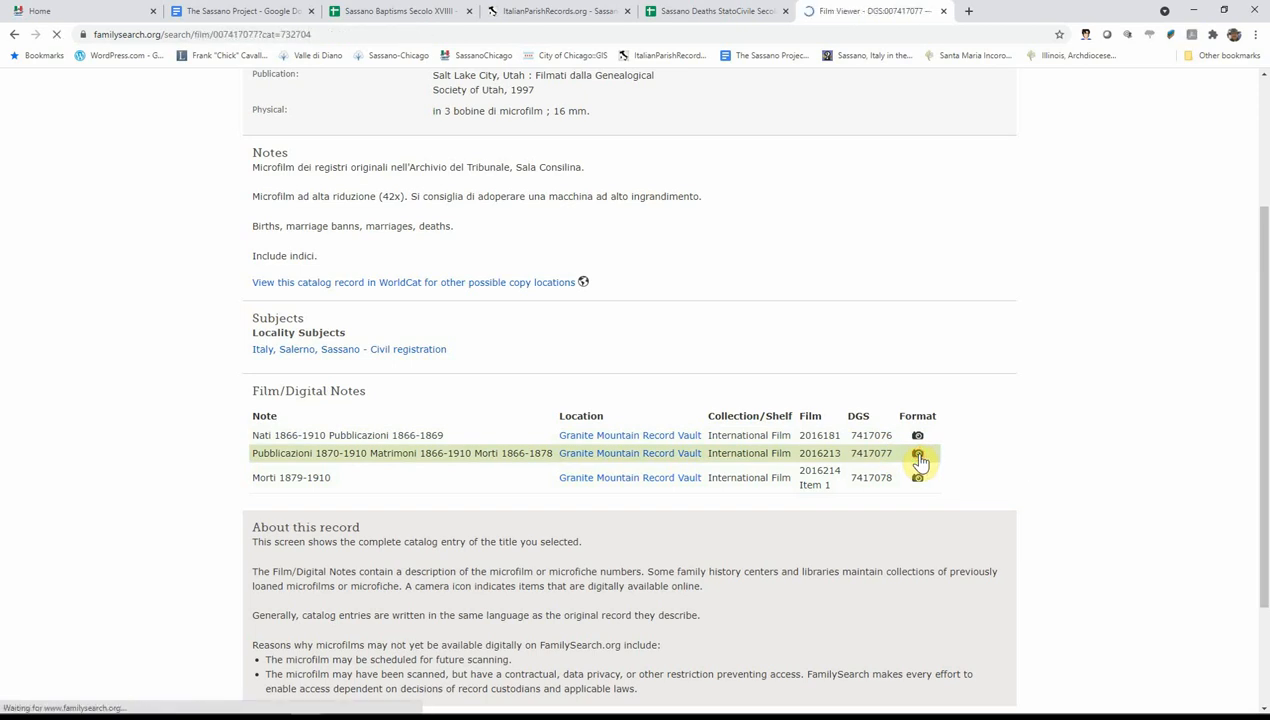
Step: Check the 1866 index image number, then enlarge image 2438 of film 007417077
left_click(917, 453)
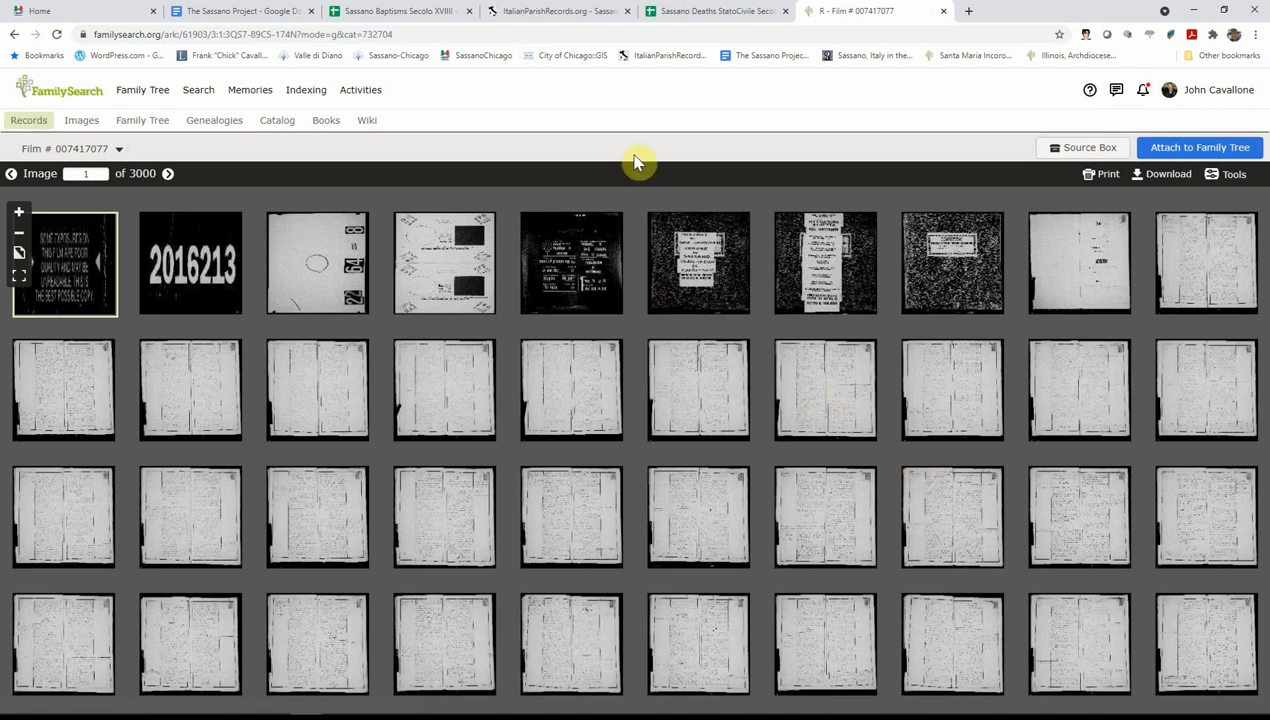
left_click(715, 11)
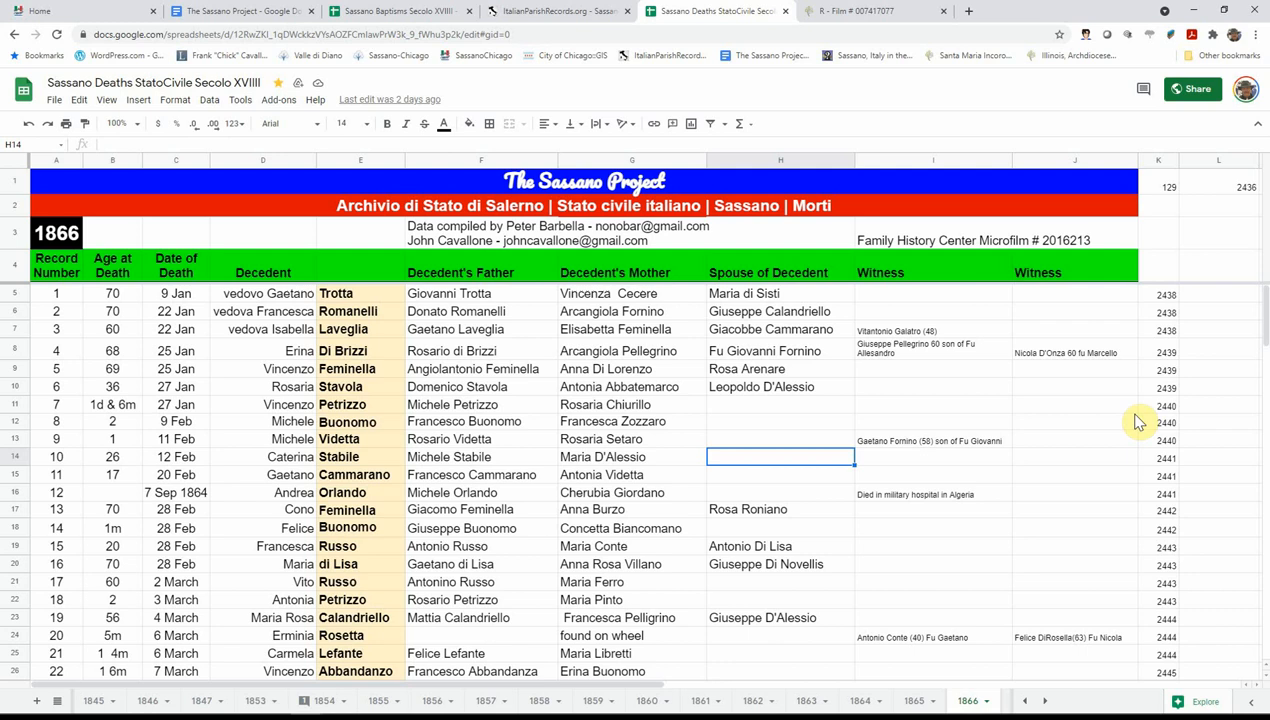
mouse_move(1163, 328)
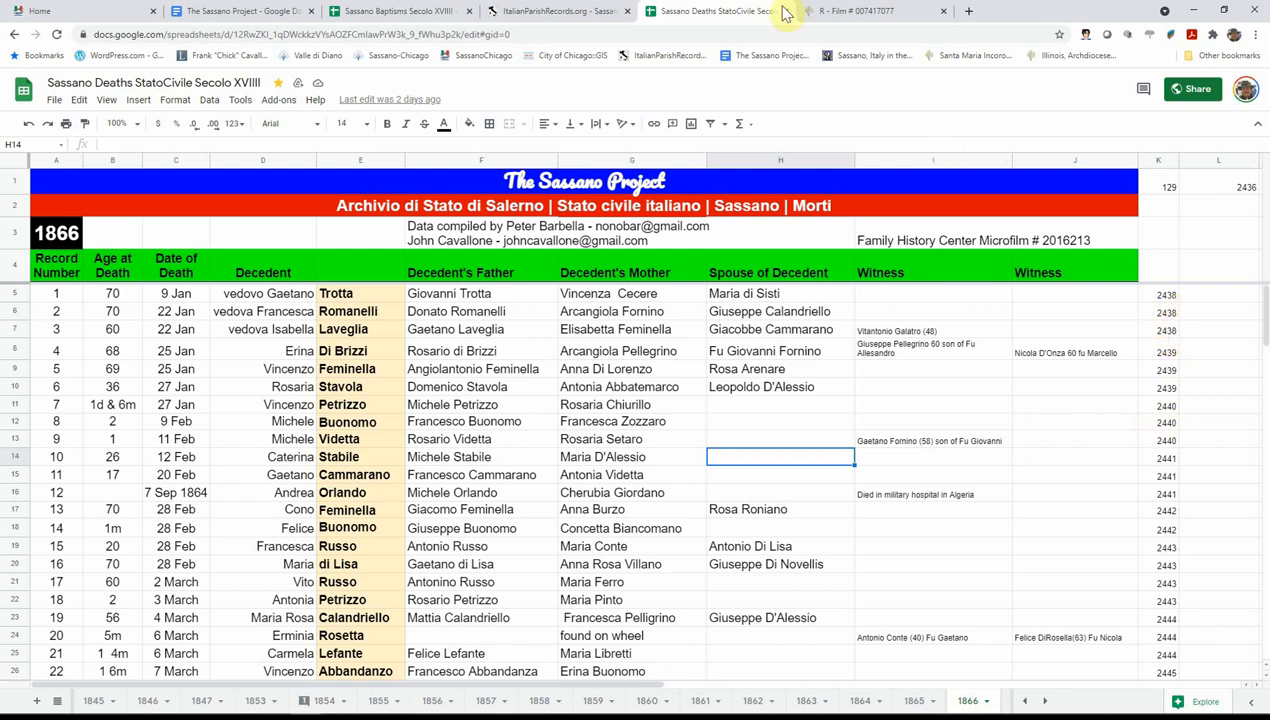
left_click(872, 11)
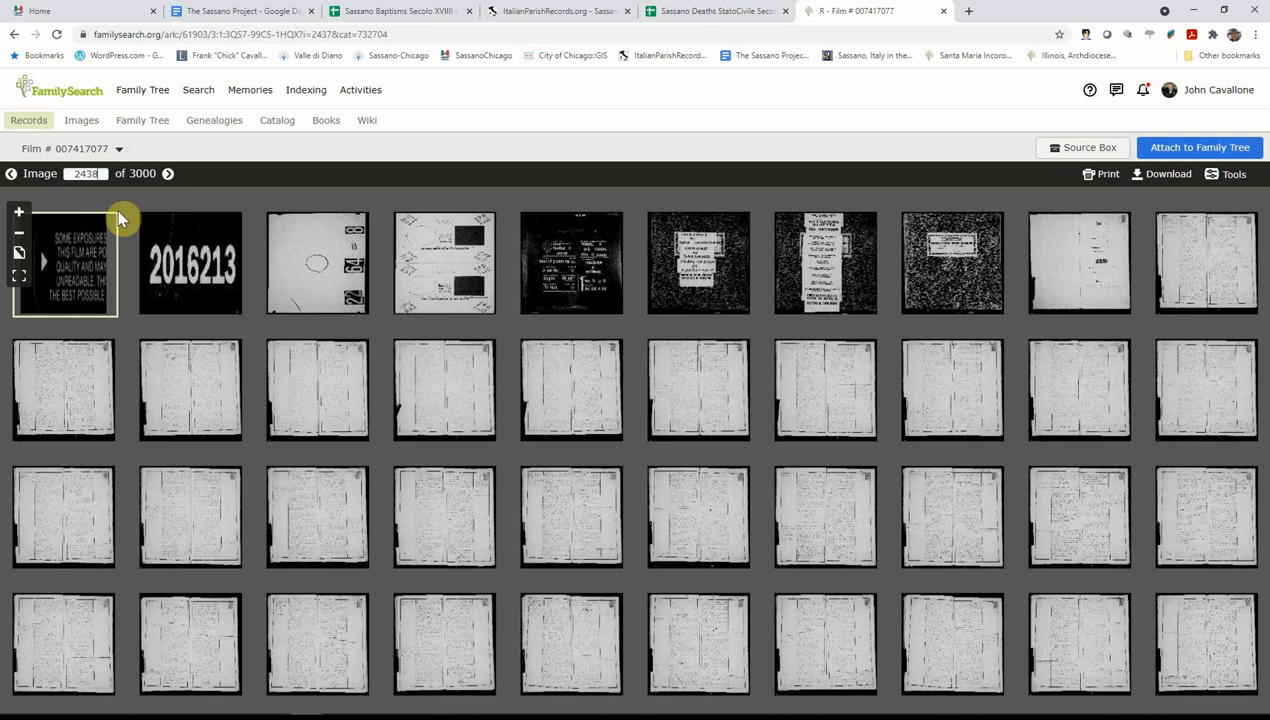
mouse_move(247, 355)
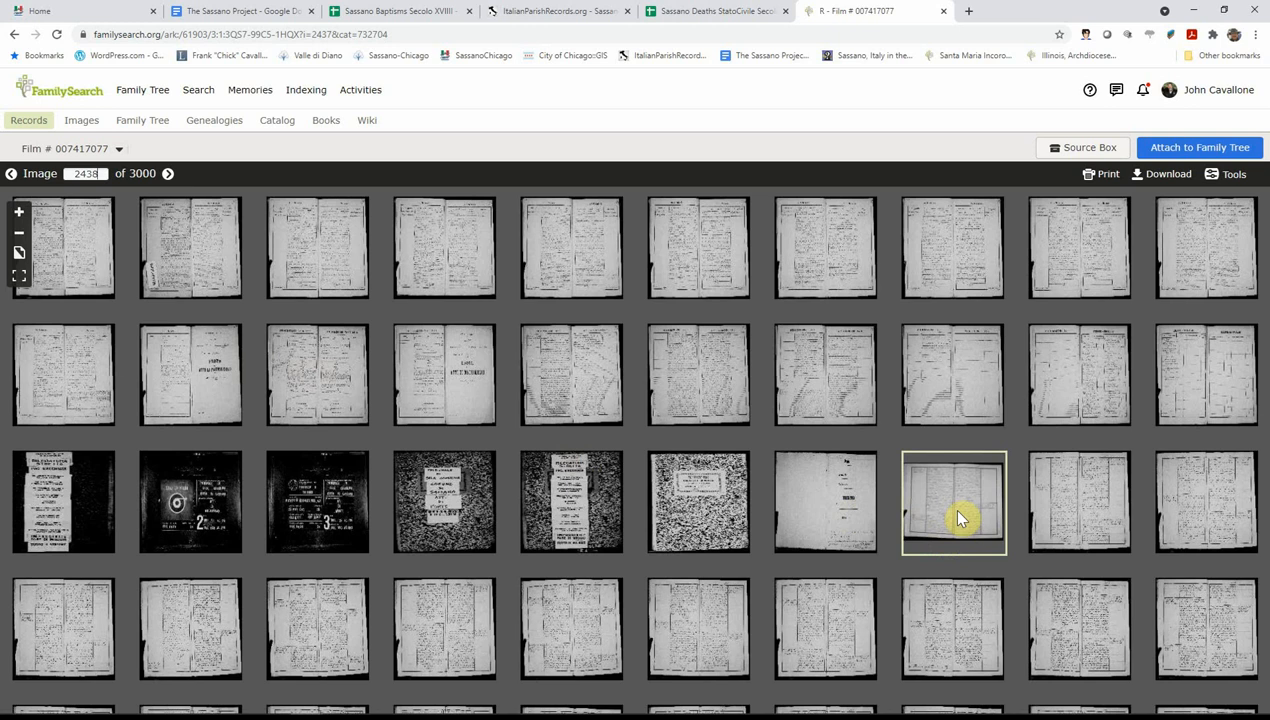
double_click(953, 502)
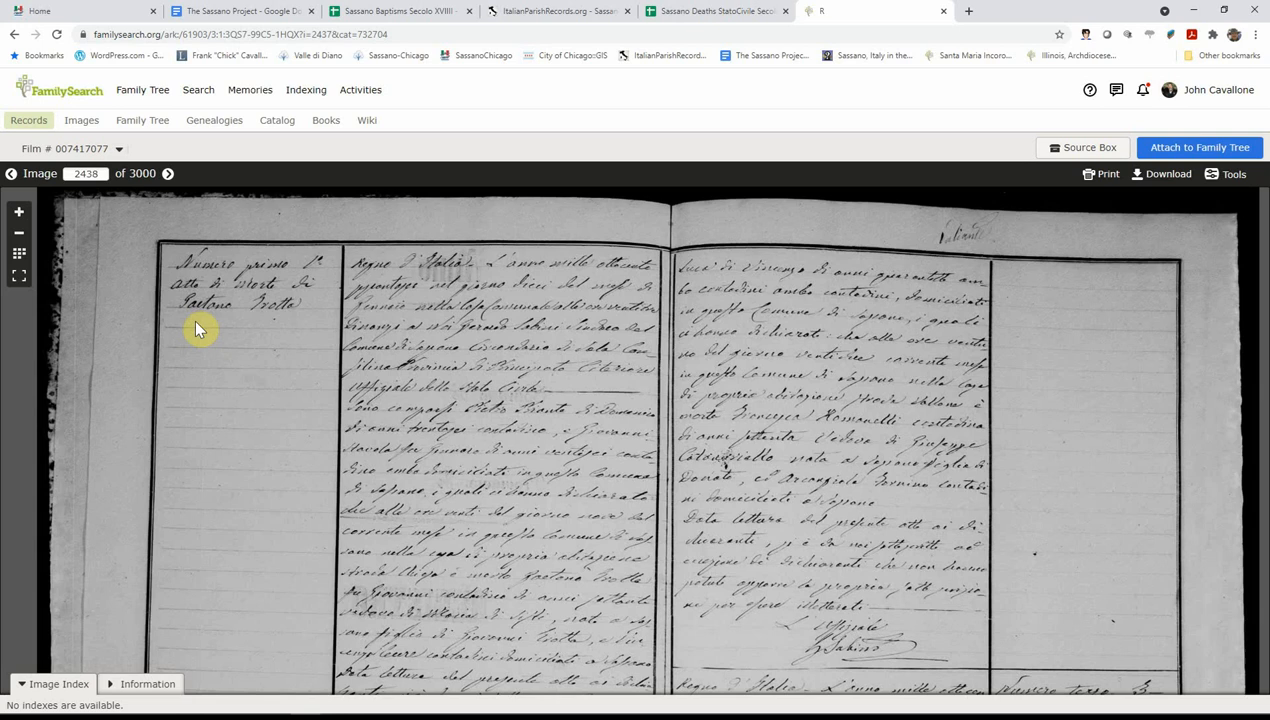
mouse_move(617, 131)
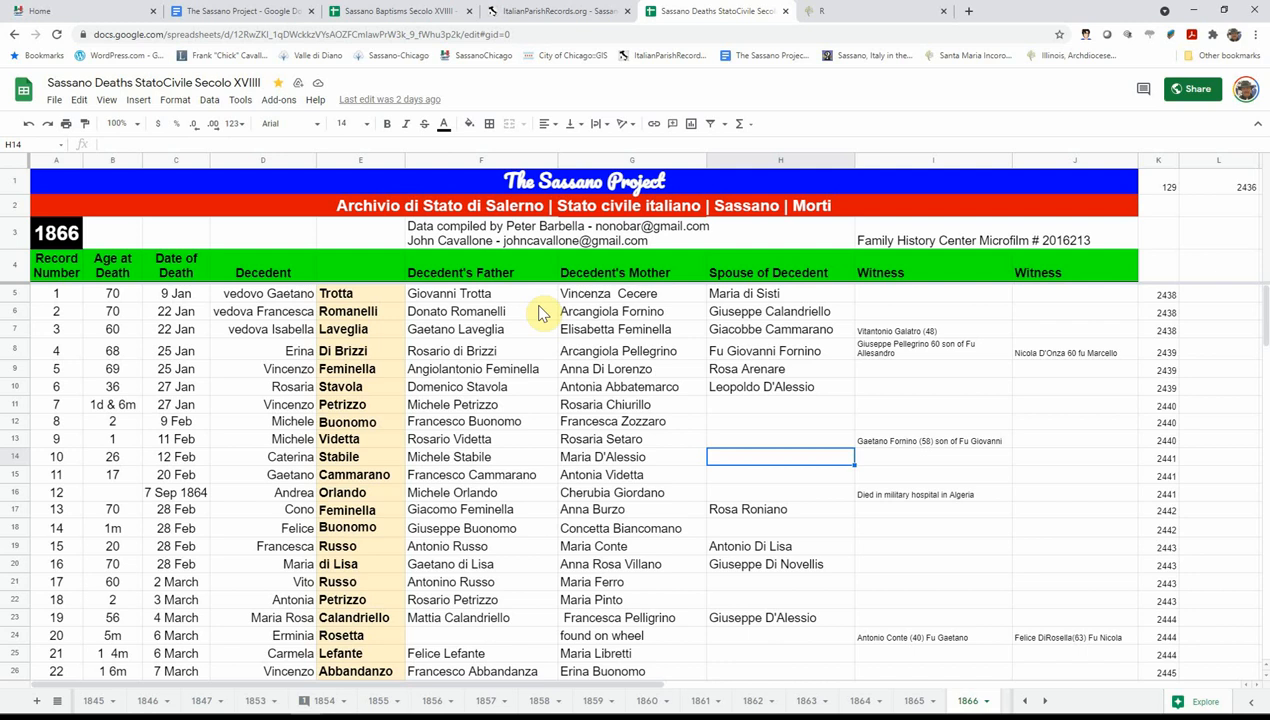
mouse_move(705, 320)
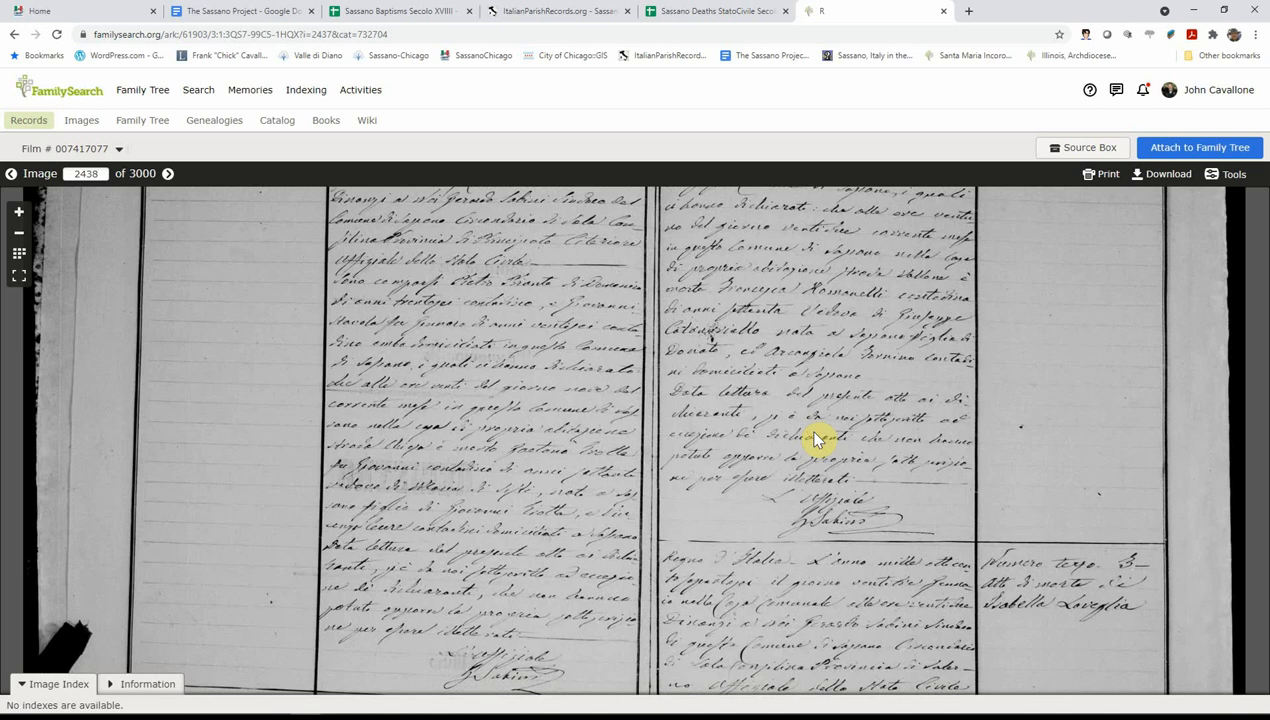
mouse_move(855, 565)
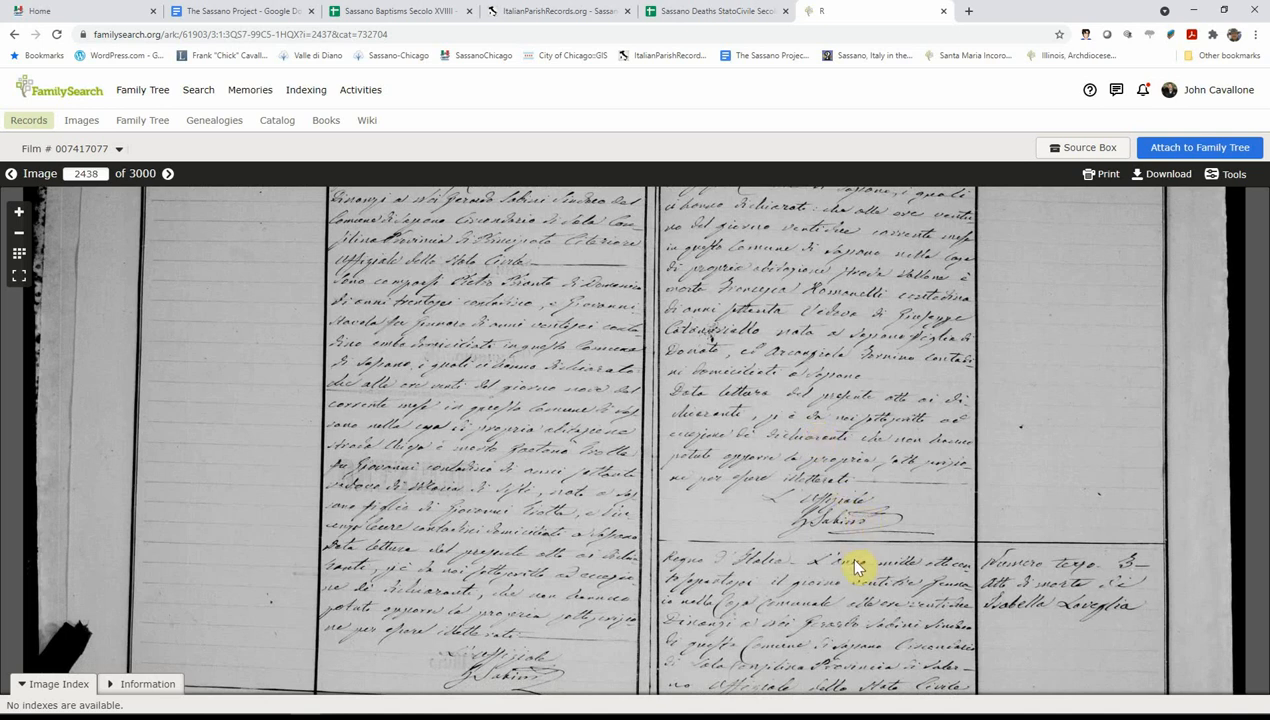
scroll("down", 3)
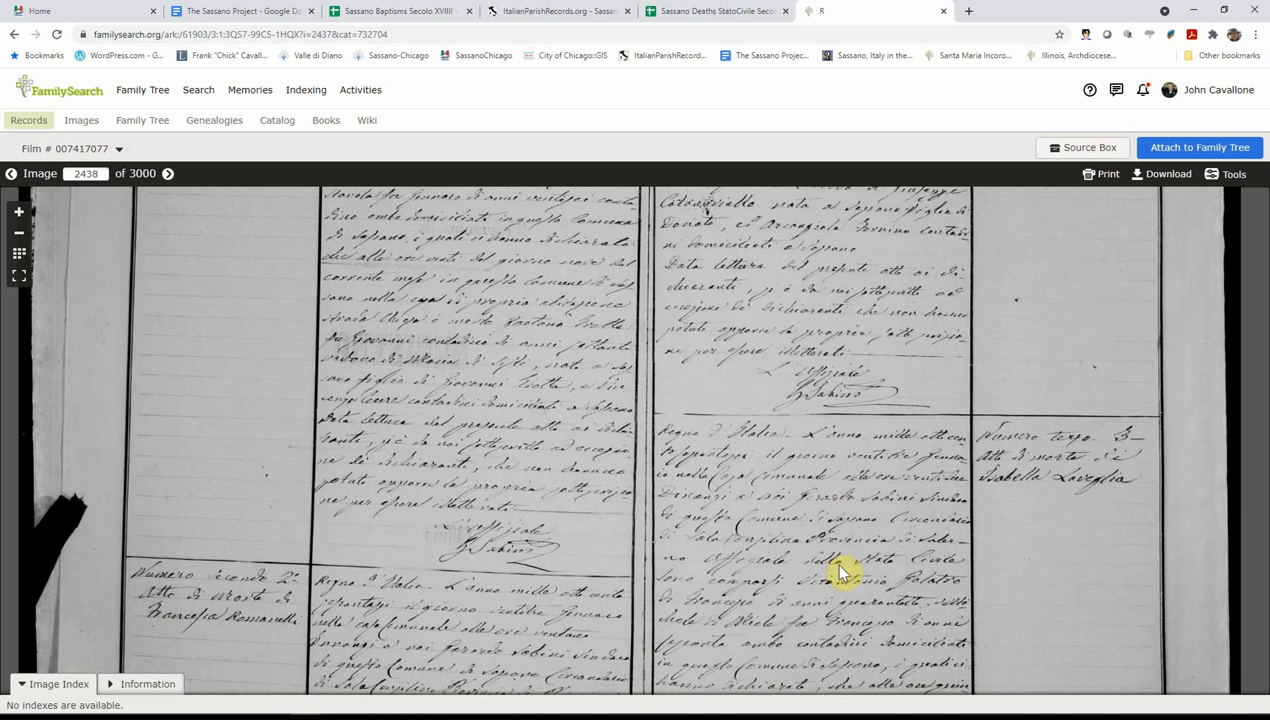
mouse_move(503, 470)
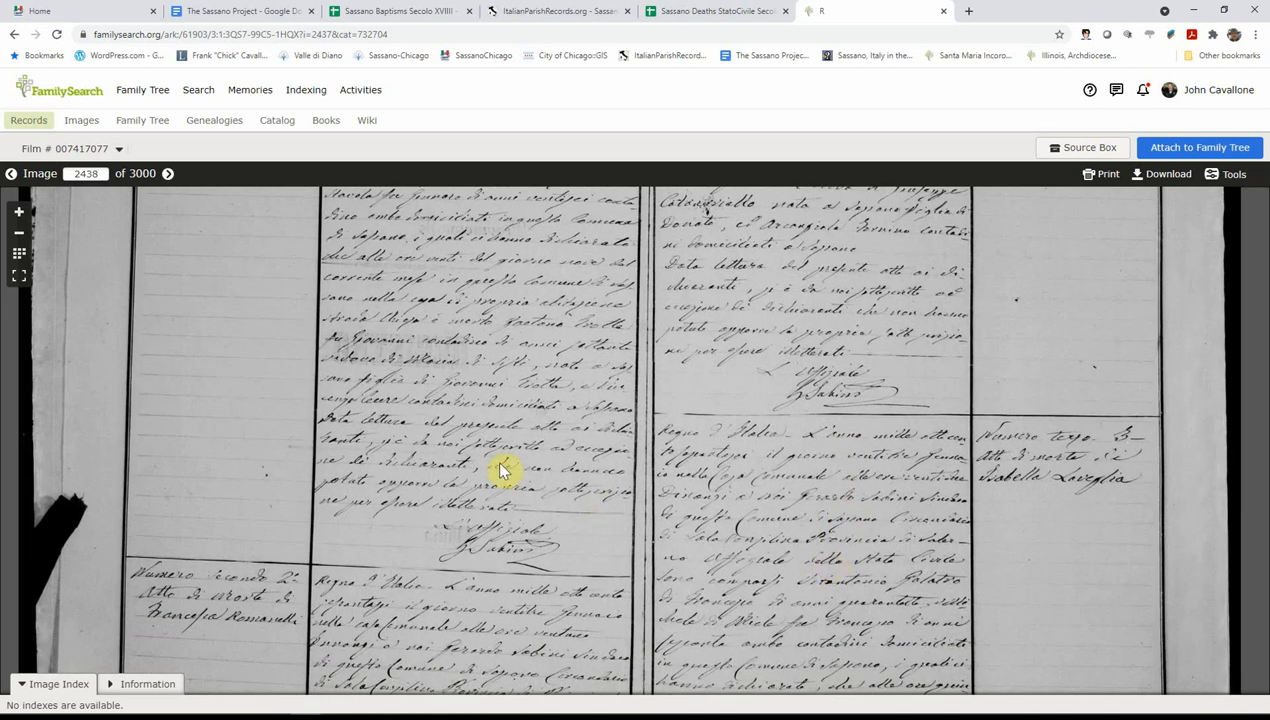
mouse_move(520, 393)
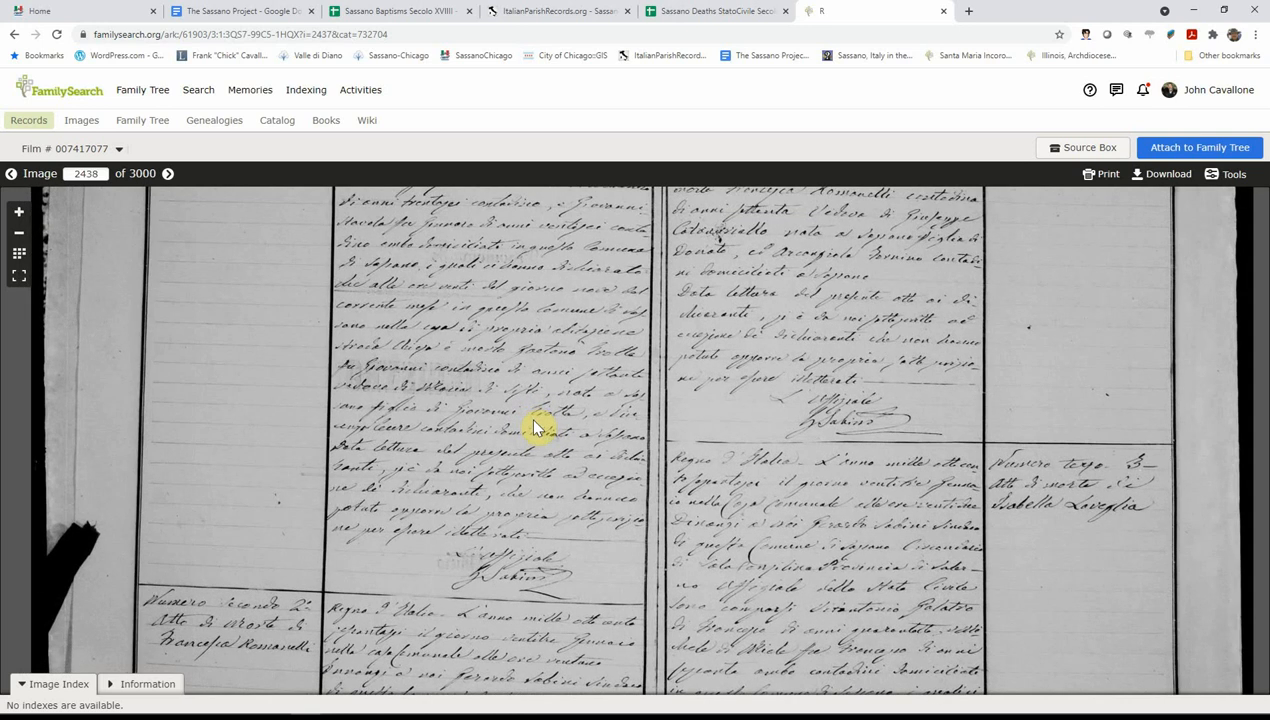
mouse_move(443, 441)
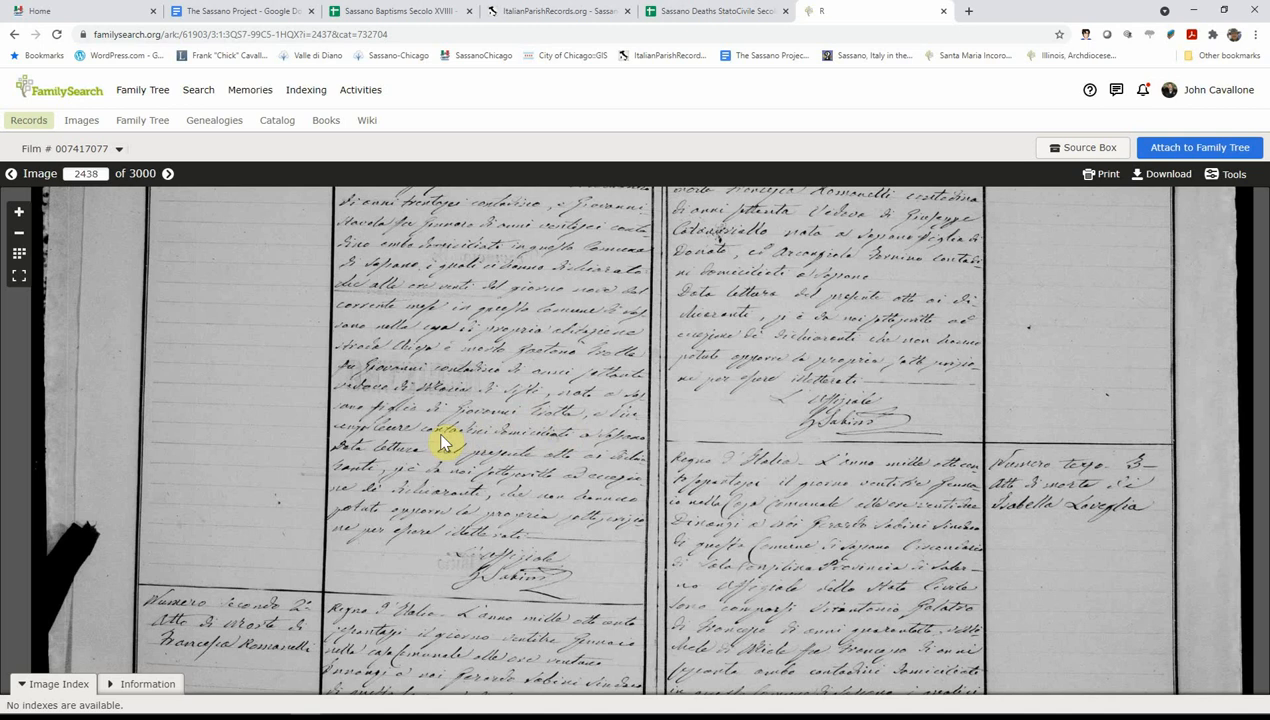
mouse_move(498, 425)
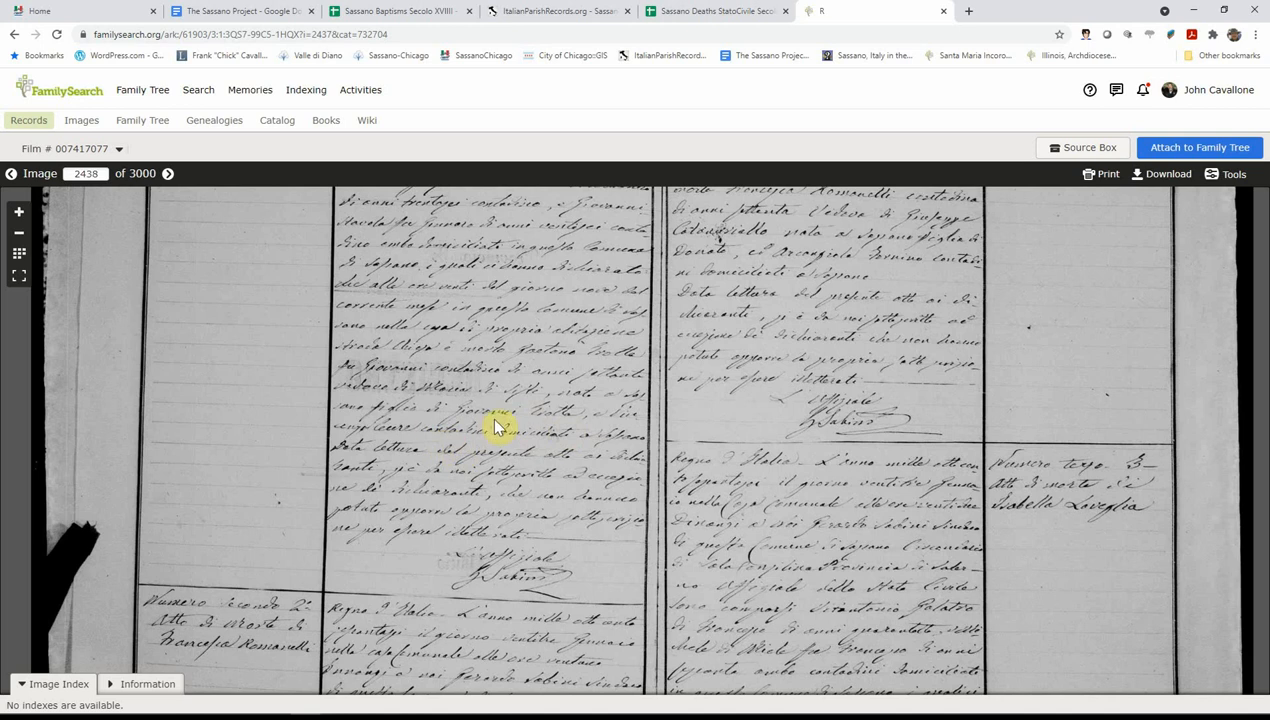
mouse_move(365, 277)
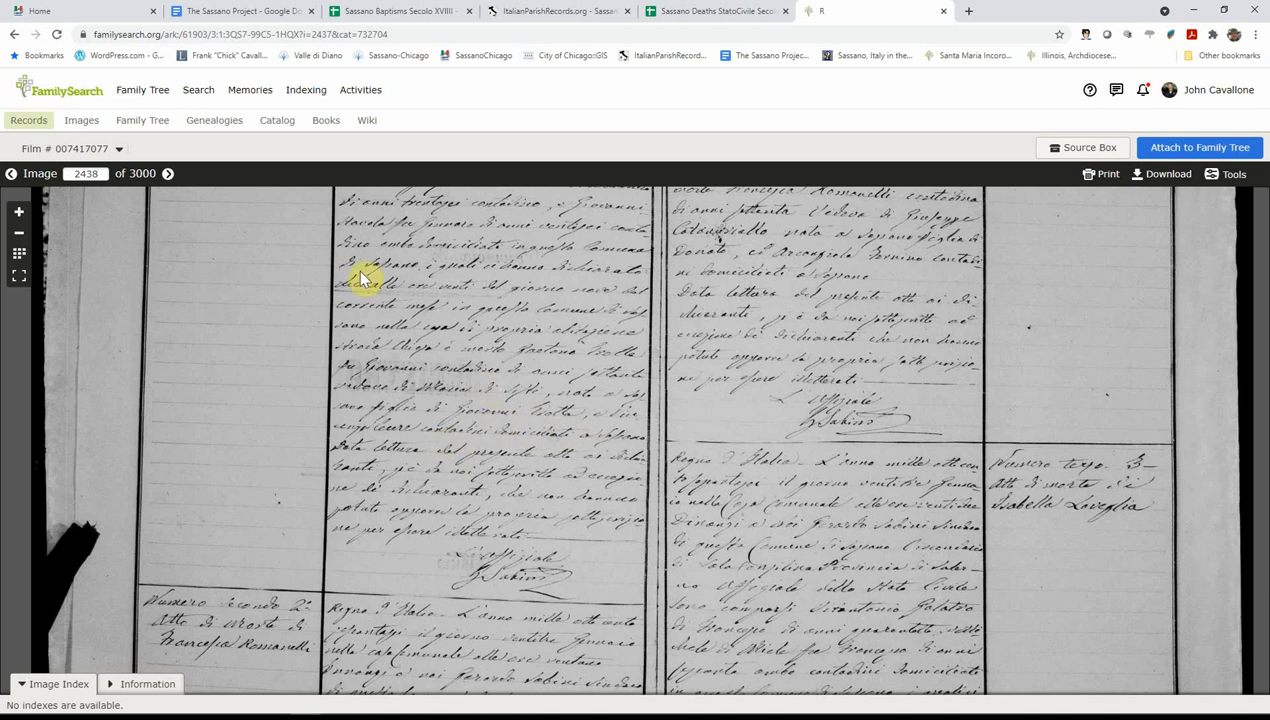
mouse_move(680, 128)
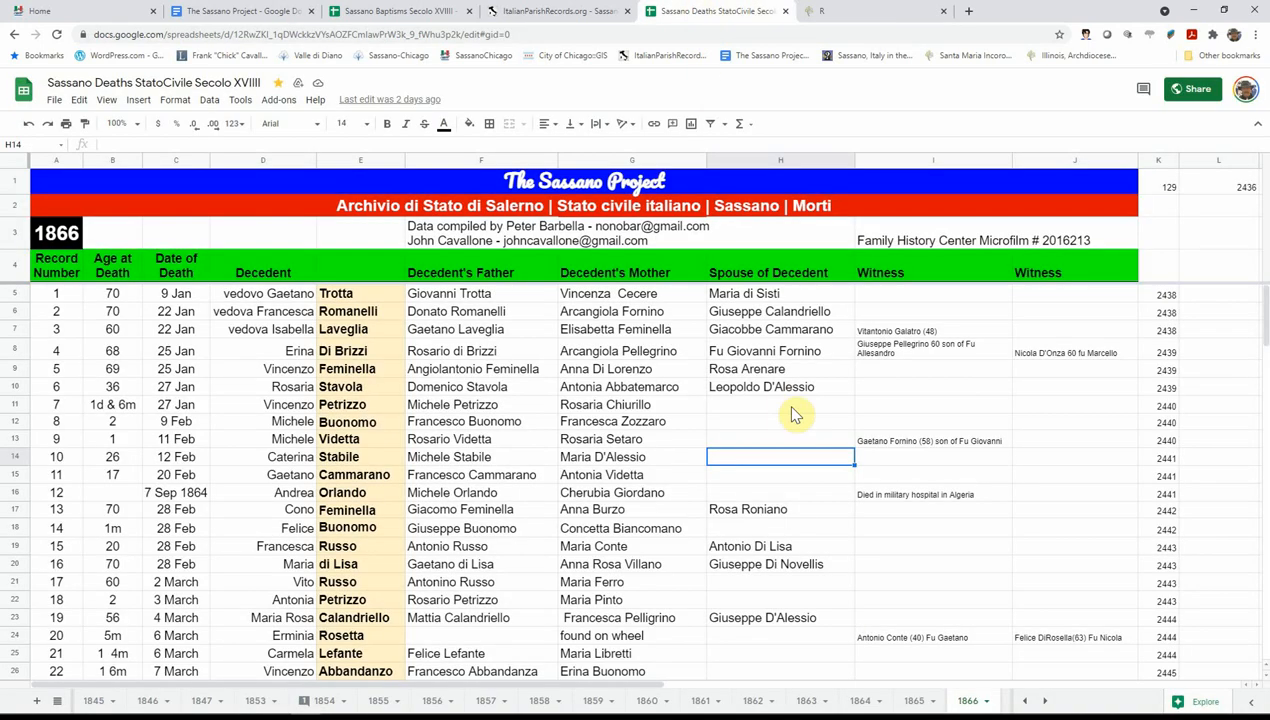
mouse_move(1024, 697)
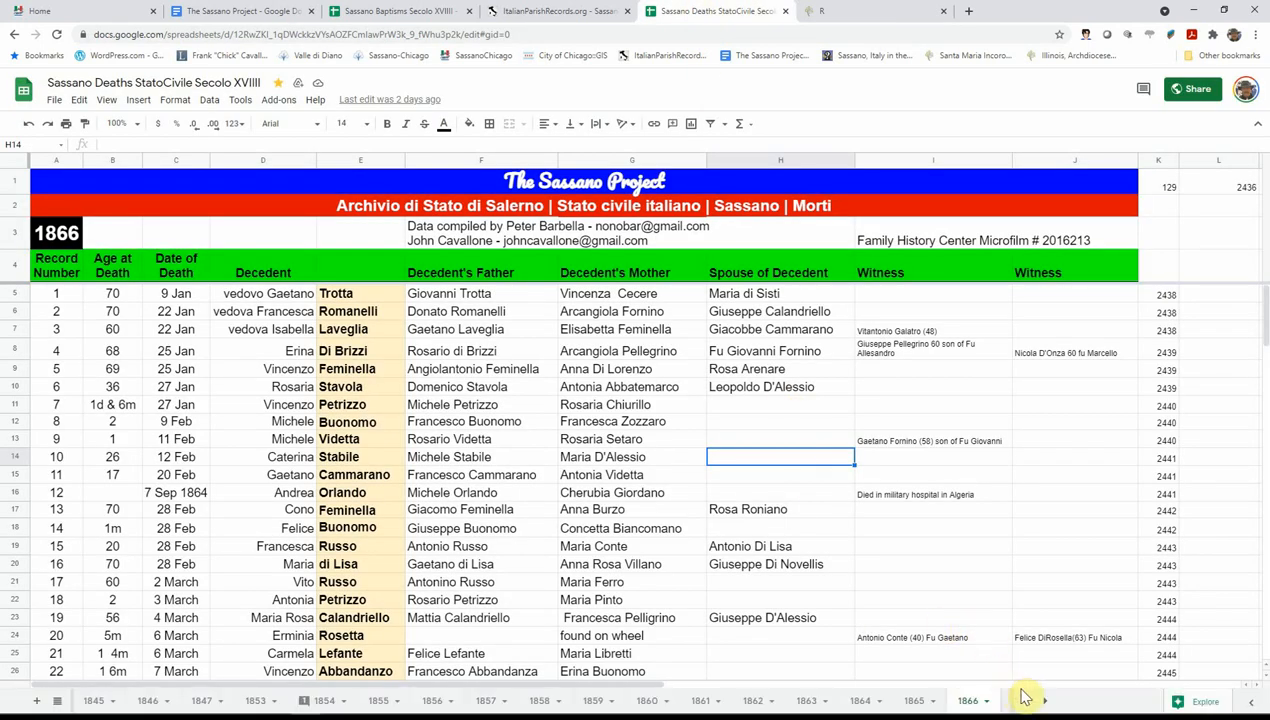
Step: Show the 1889 deaths sheet and open the Morti 1879-1910 film 007417078 images
left_click(1046, 700)
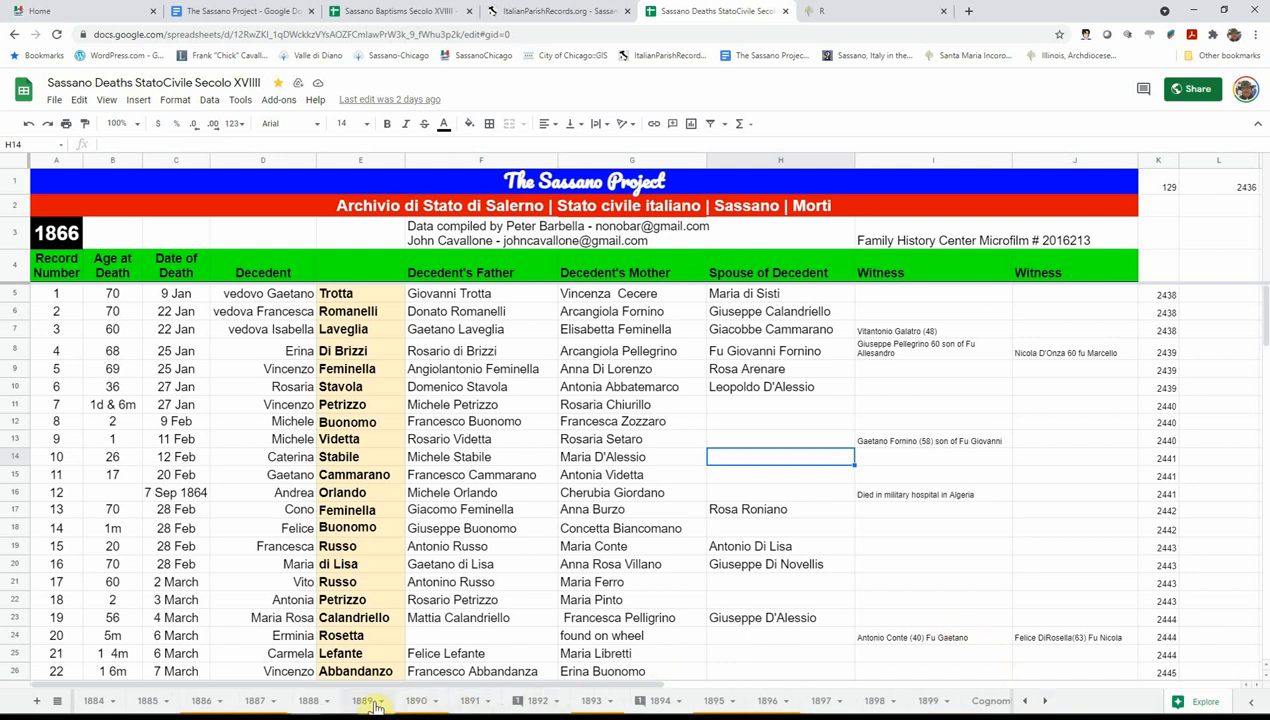
left_click(365, 700)
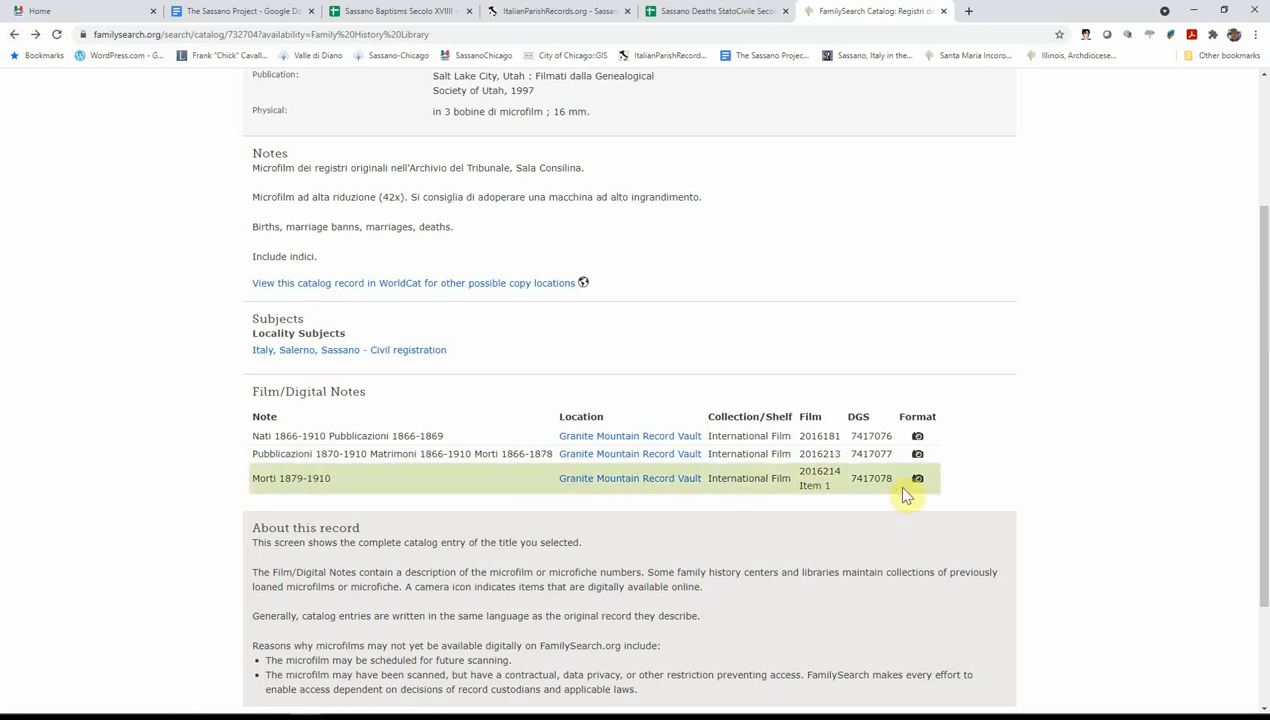
left_click(917, 478)
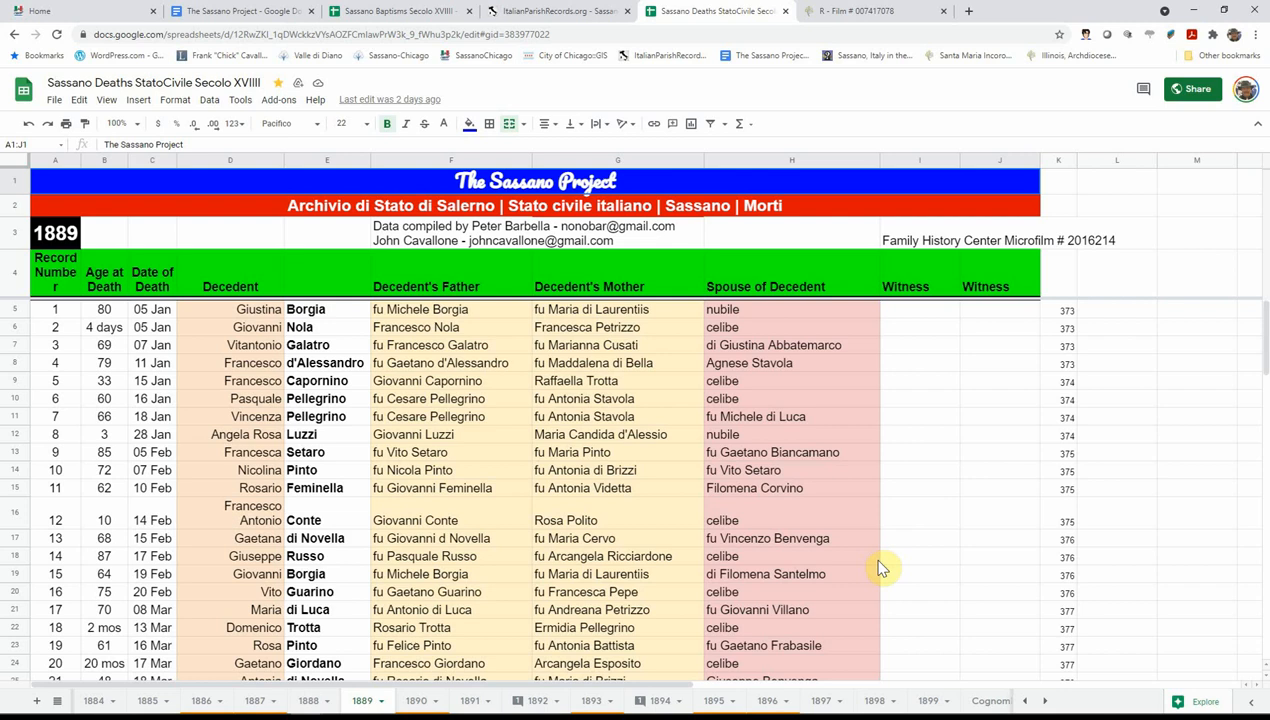
mouse_move(1068, 328)
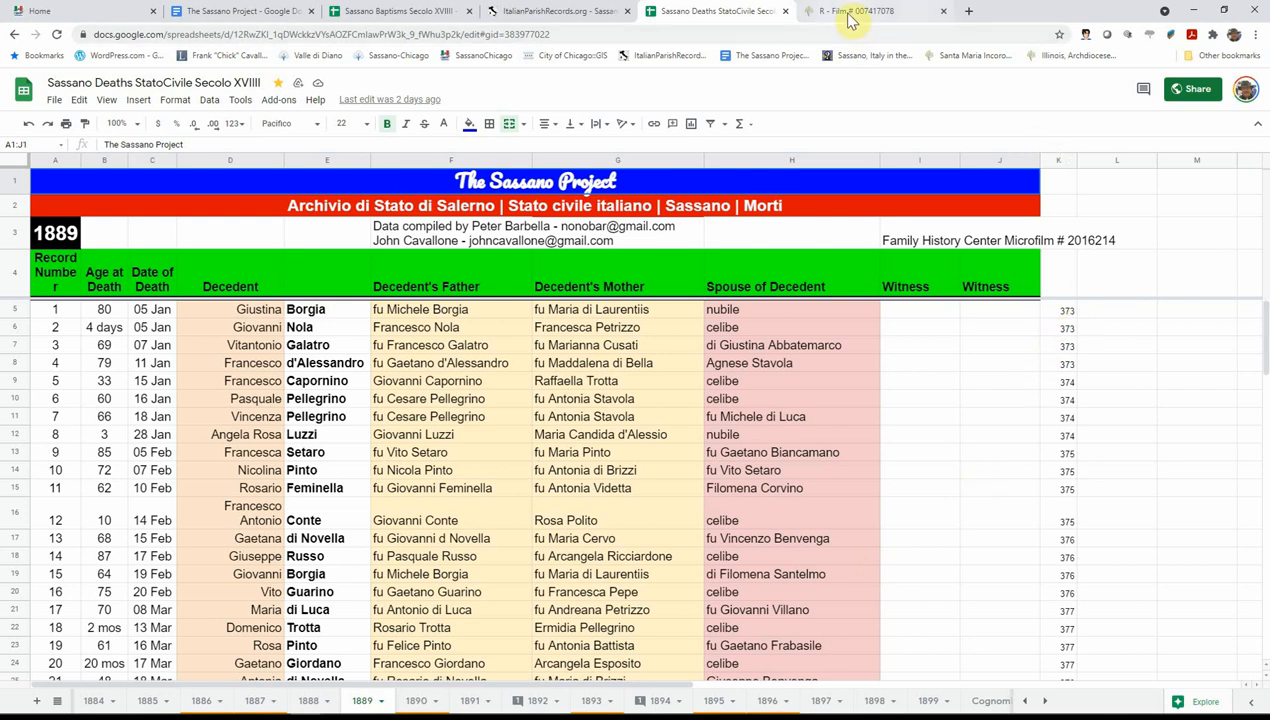
left_click(875, 11)
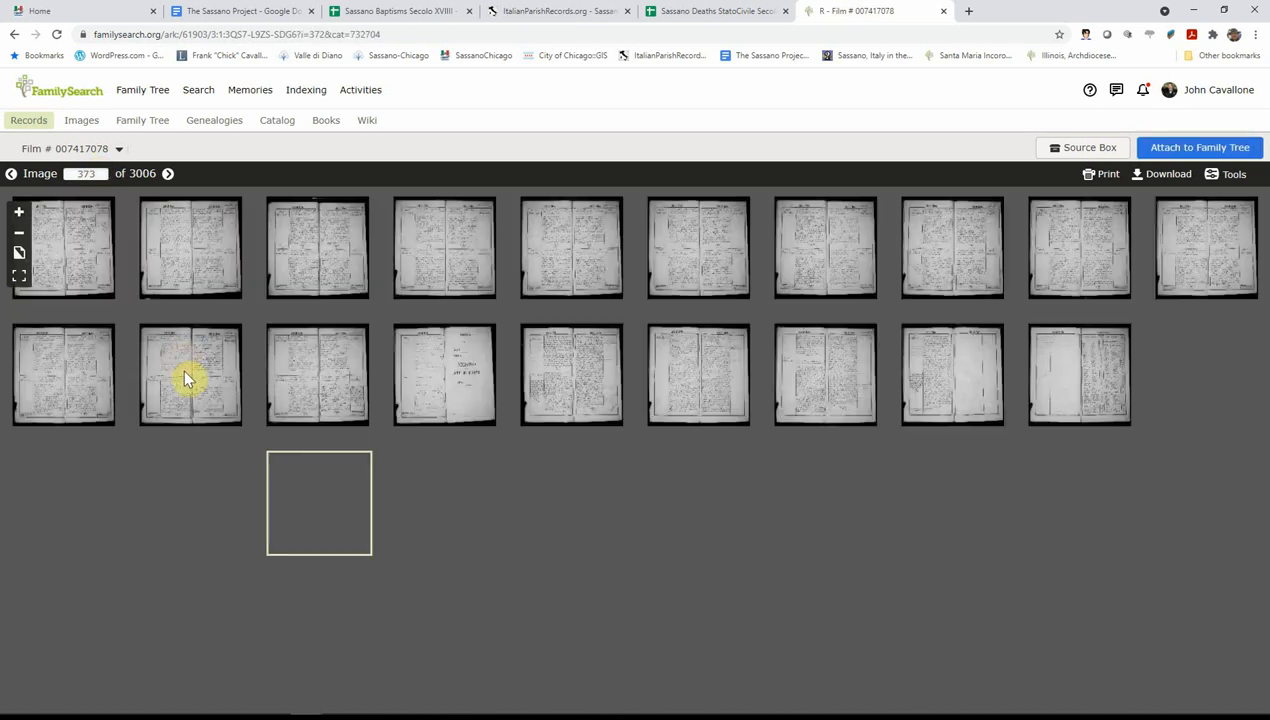
scroll("down", 3)
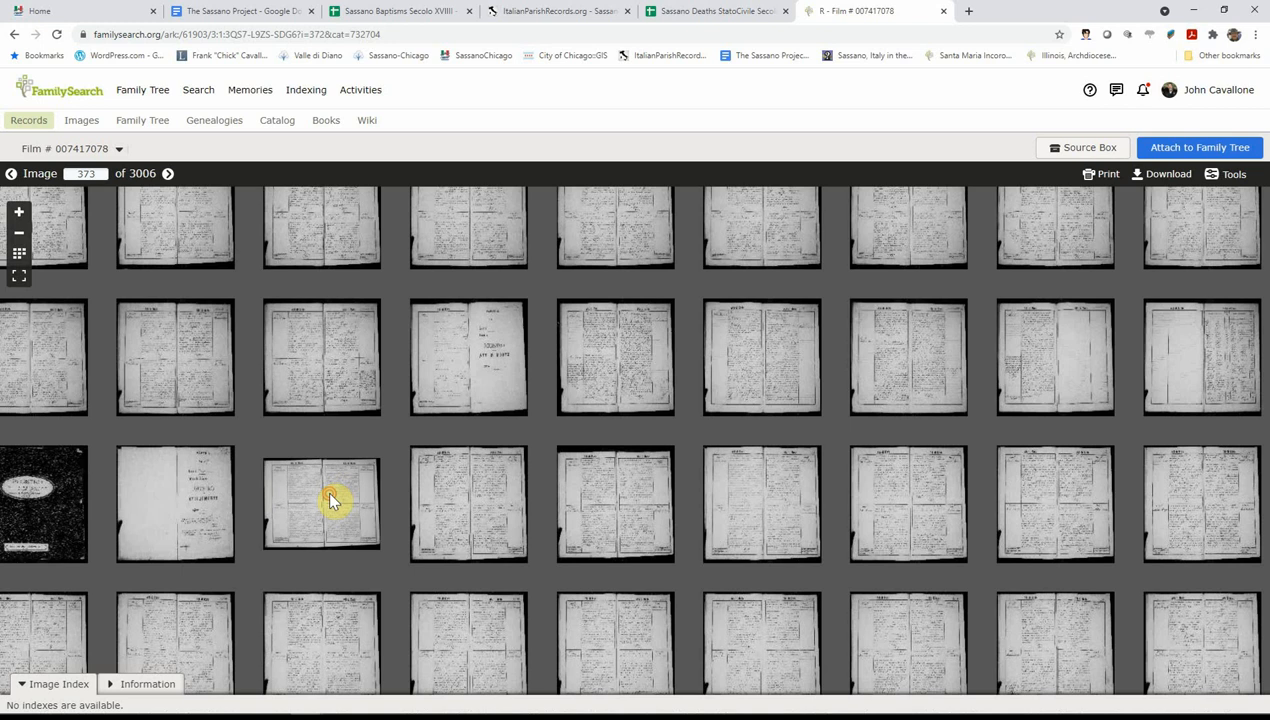
double_click(321, 503)
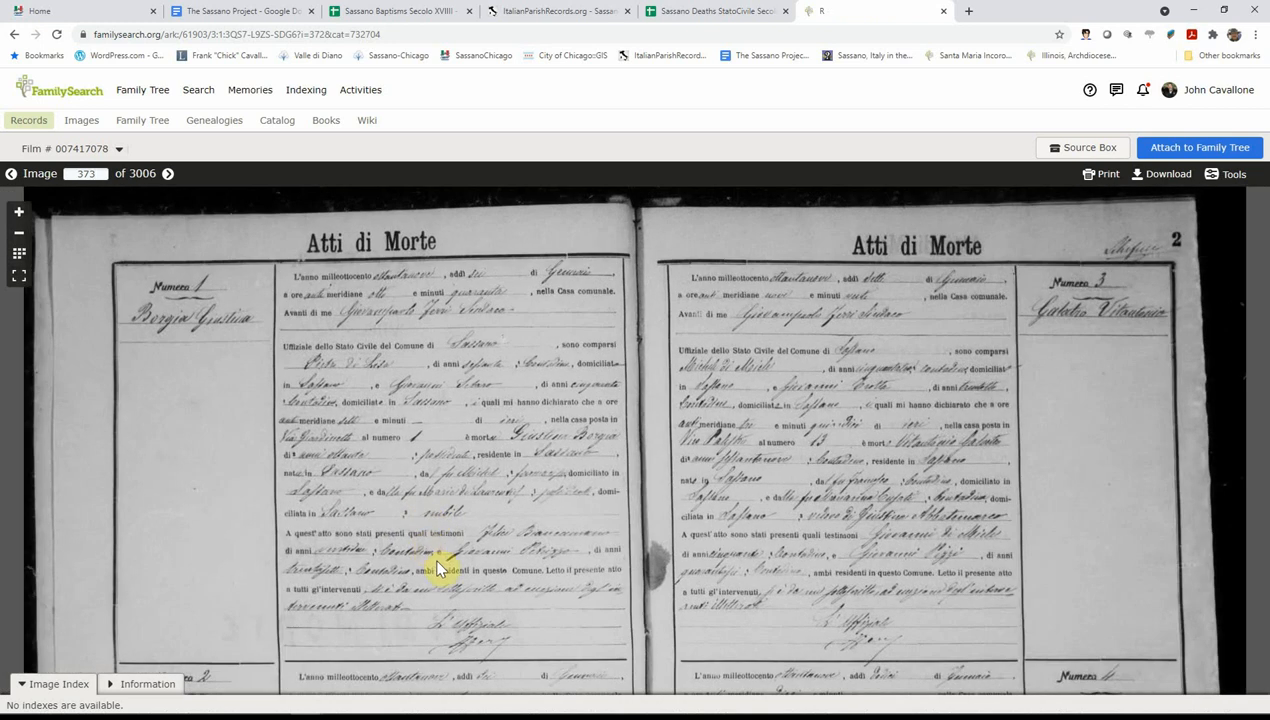
mouse_move(437, 568)
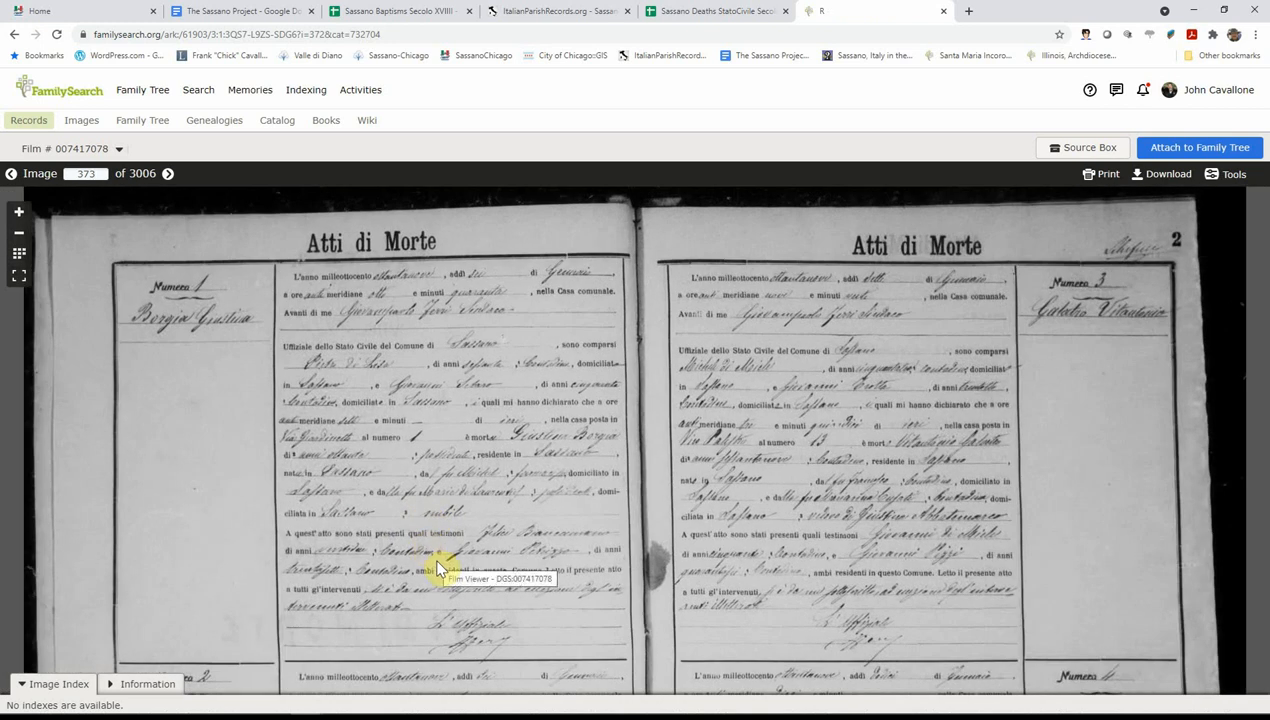
left_click(718, 11)
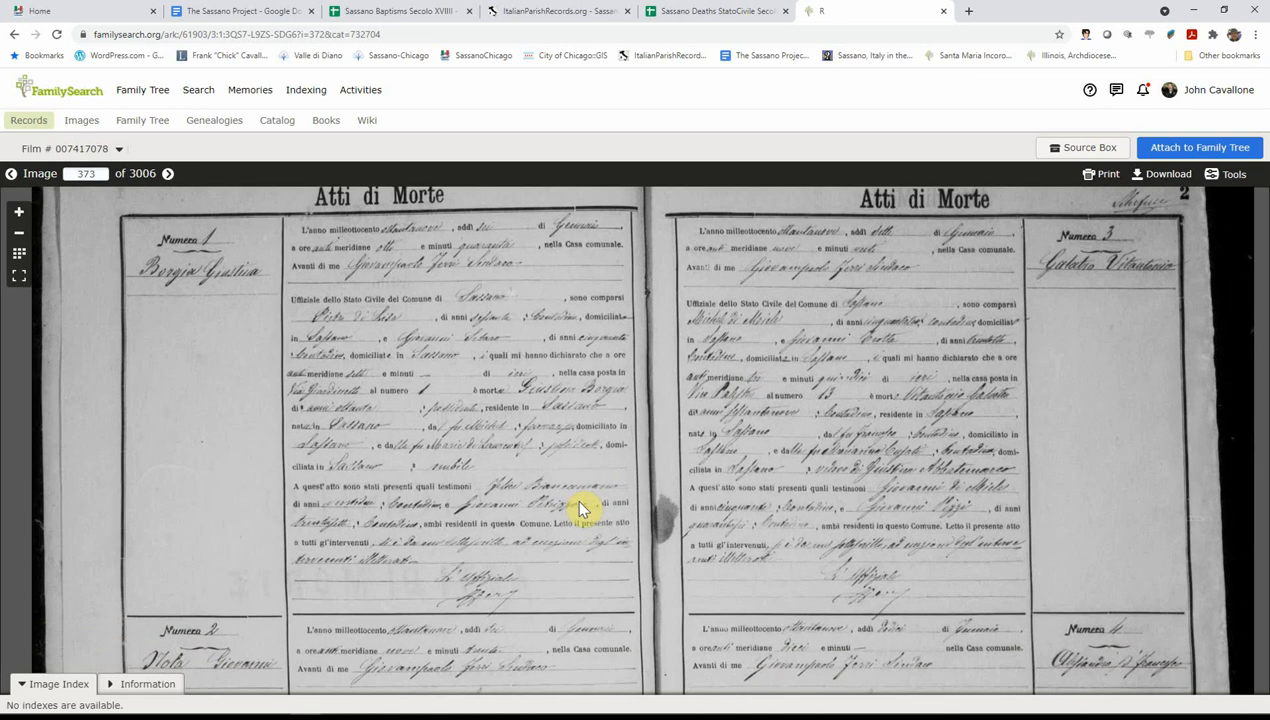
mouse_move(620, 553)
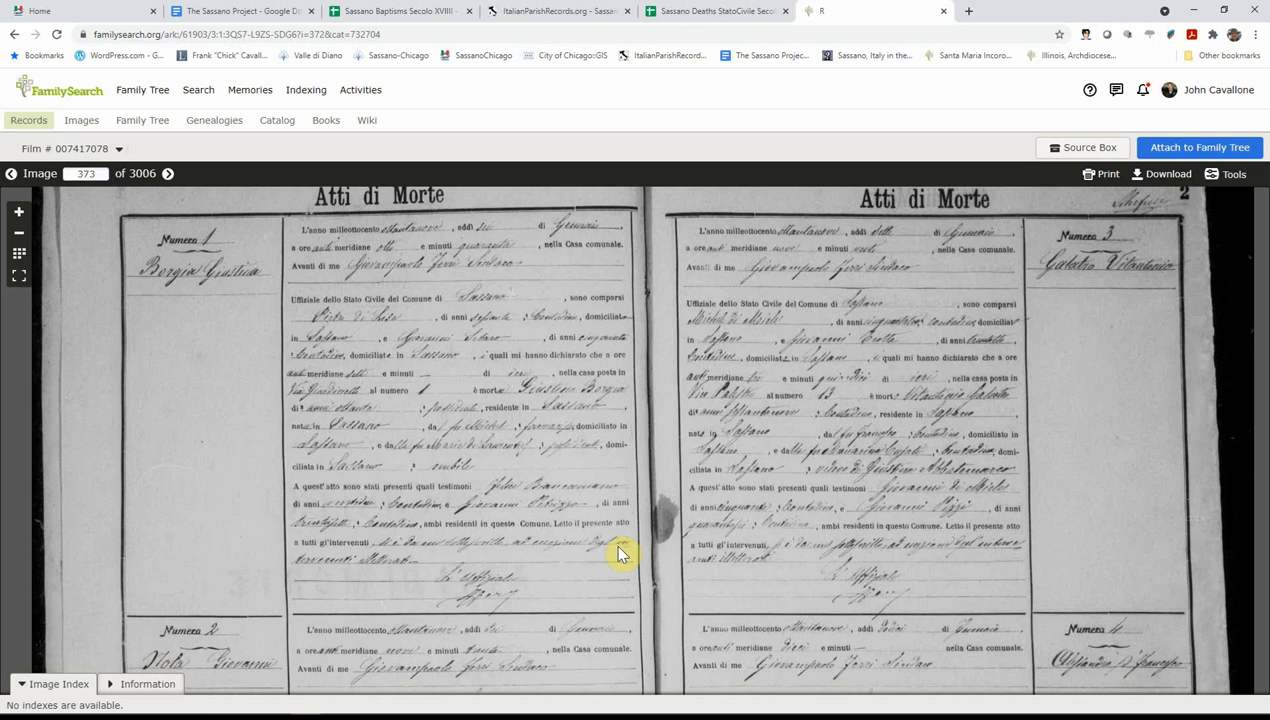
mouse_move(590, 491)
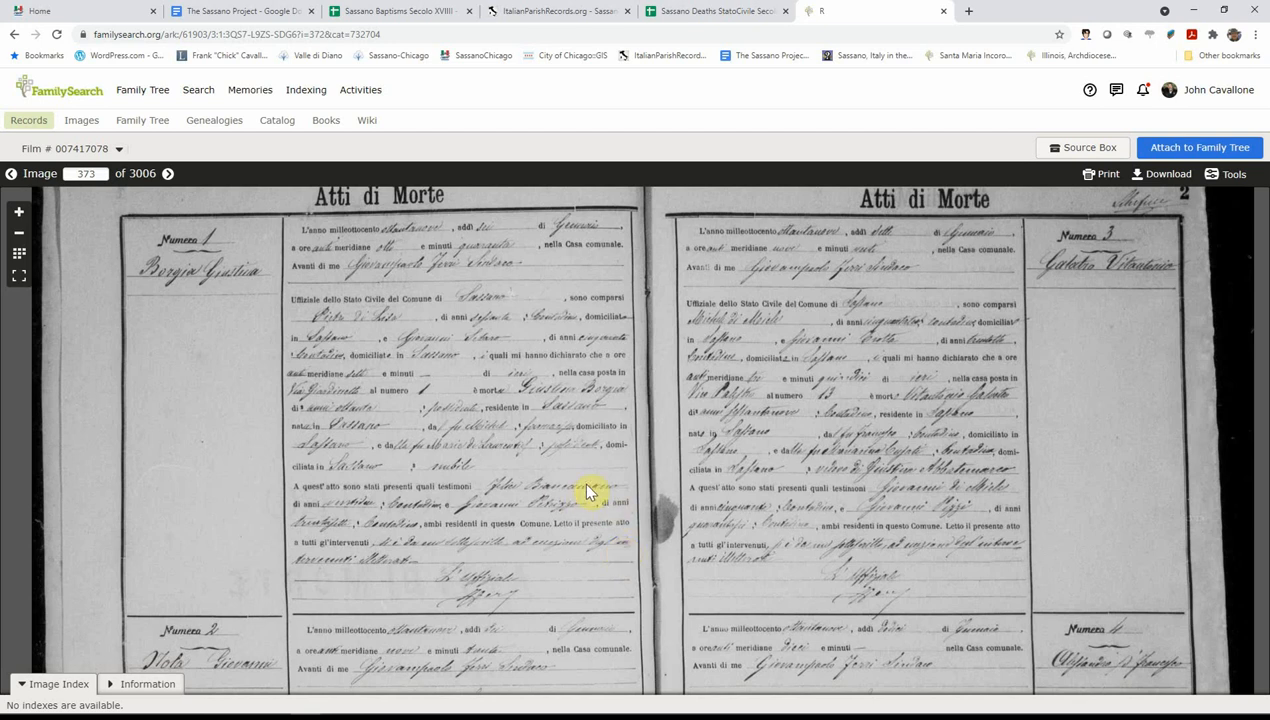
mouse_move(540, 550)
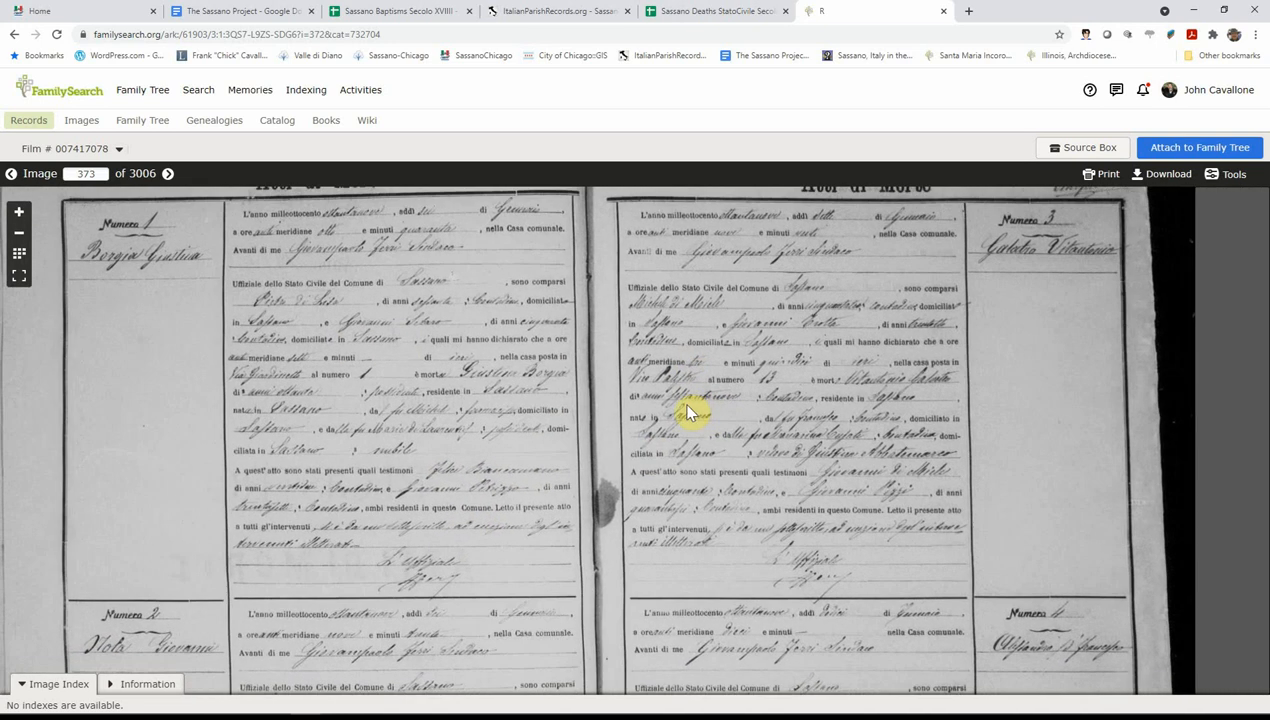
left_click(715, 11)
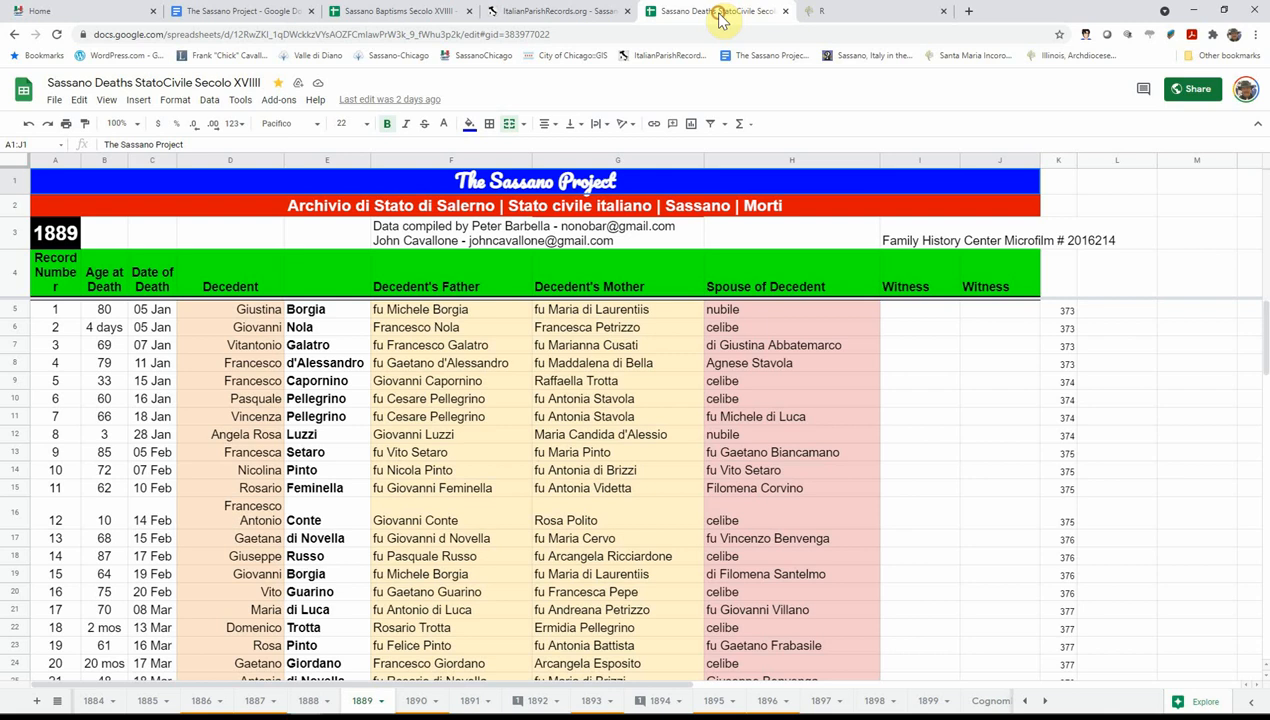
mouse_move(948, 531)
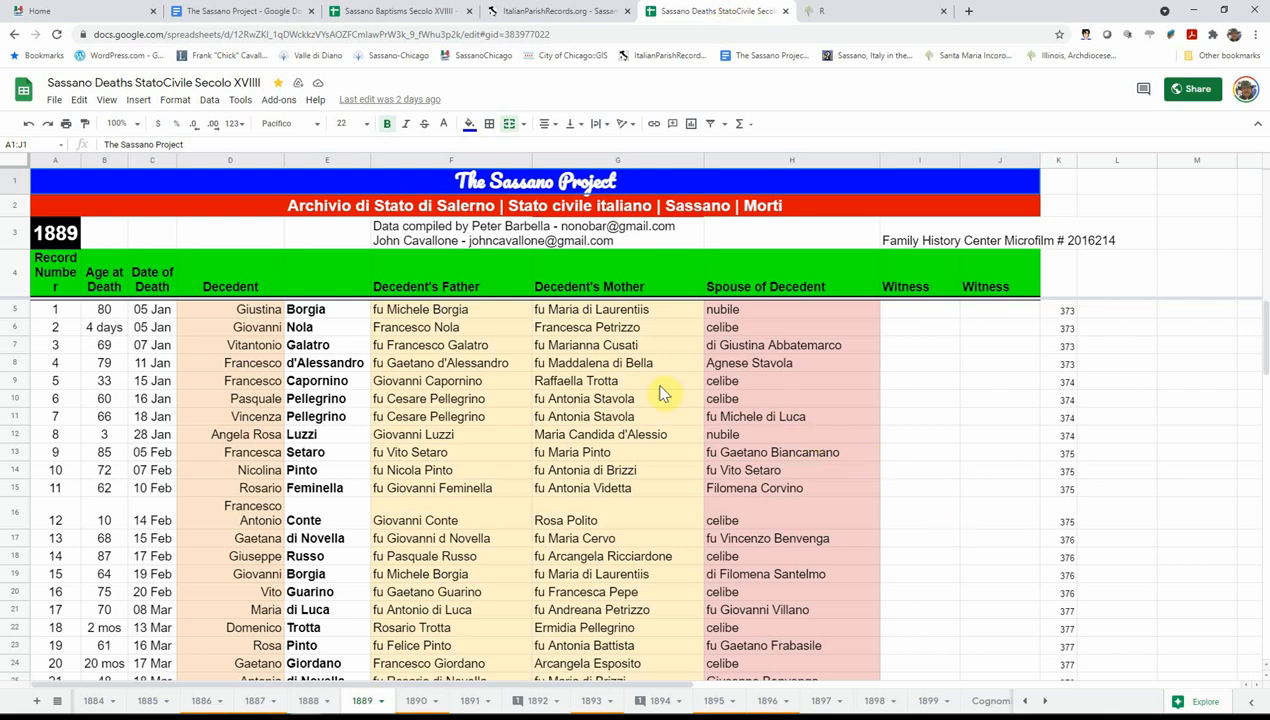
mouse_move(678, 407)
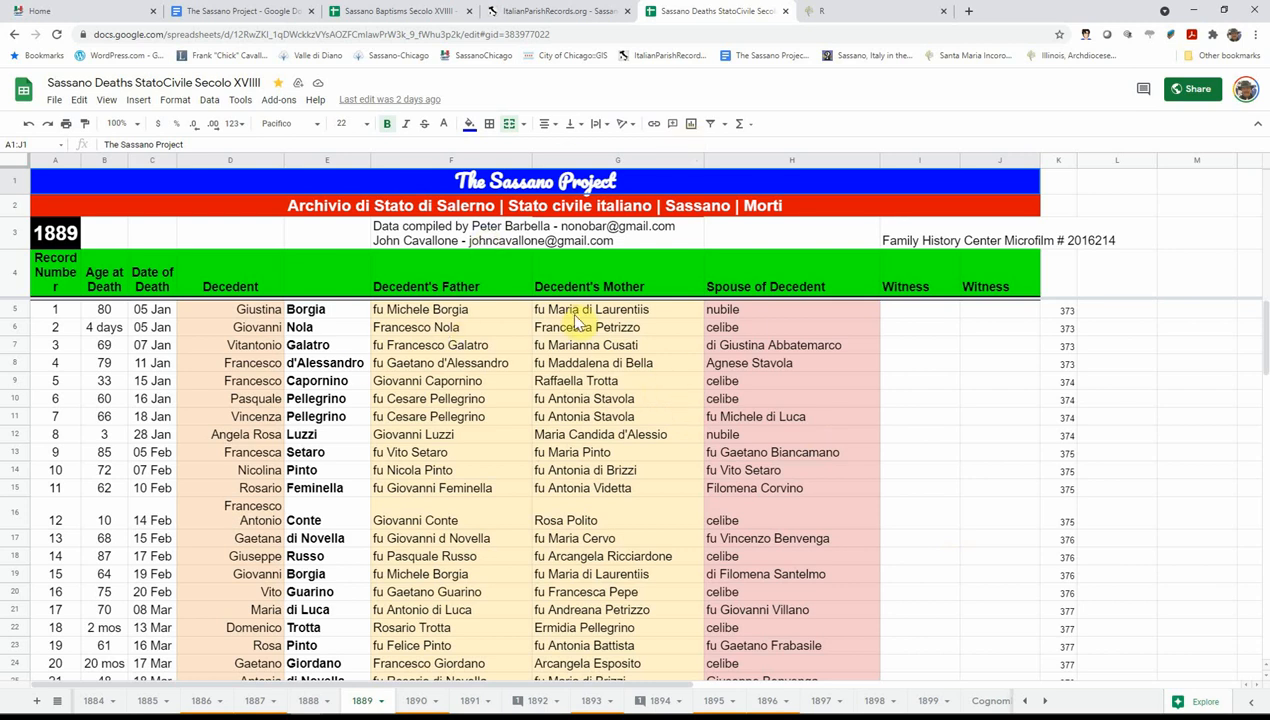
Step: Compare the 1889 index with the film image, then open the Sassano Baptisms index
left_click(716, 11)
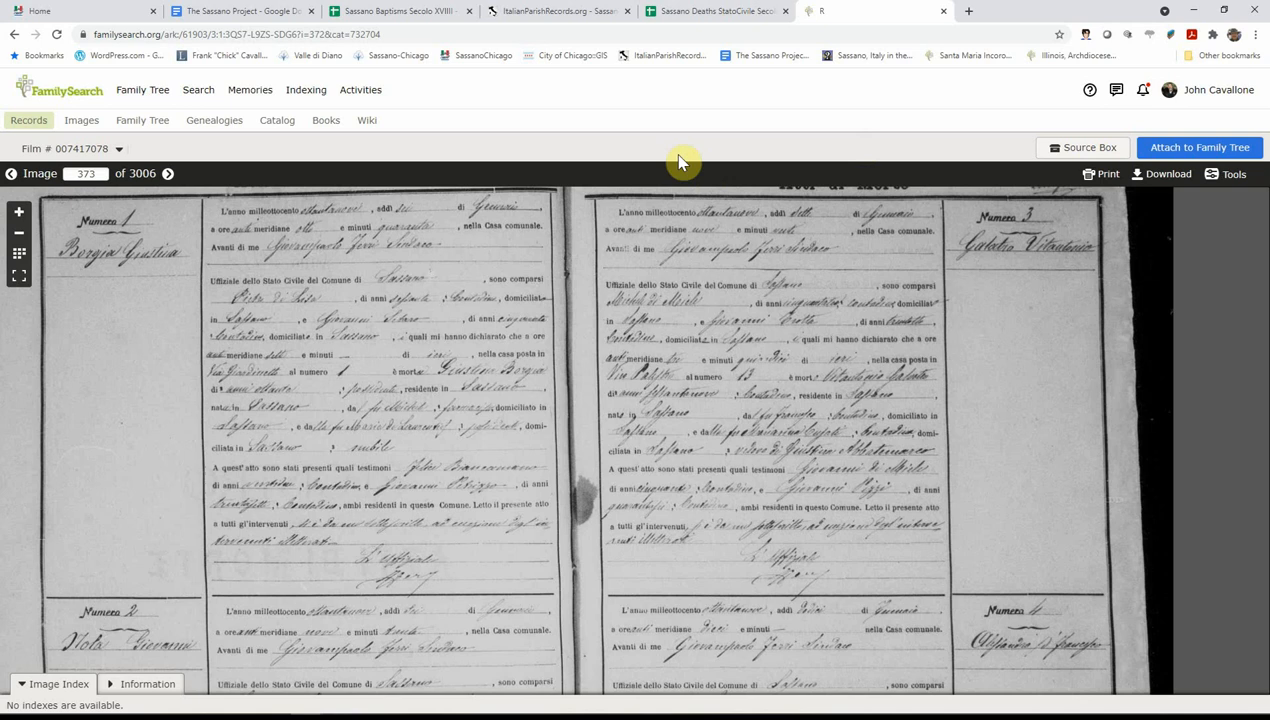
mouse_move(400, 11)
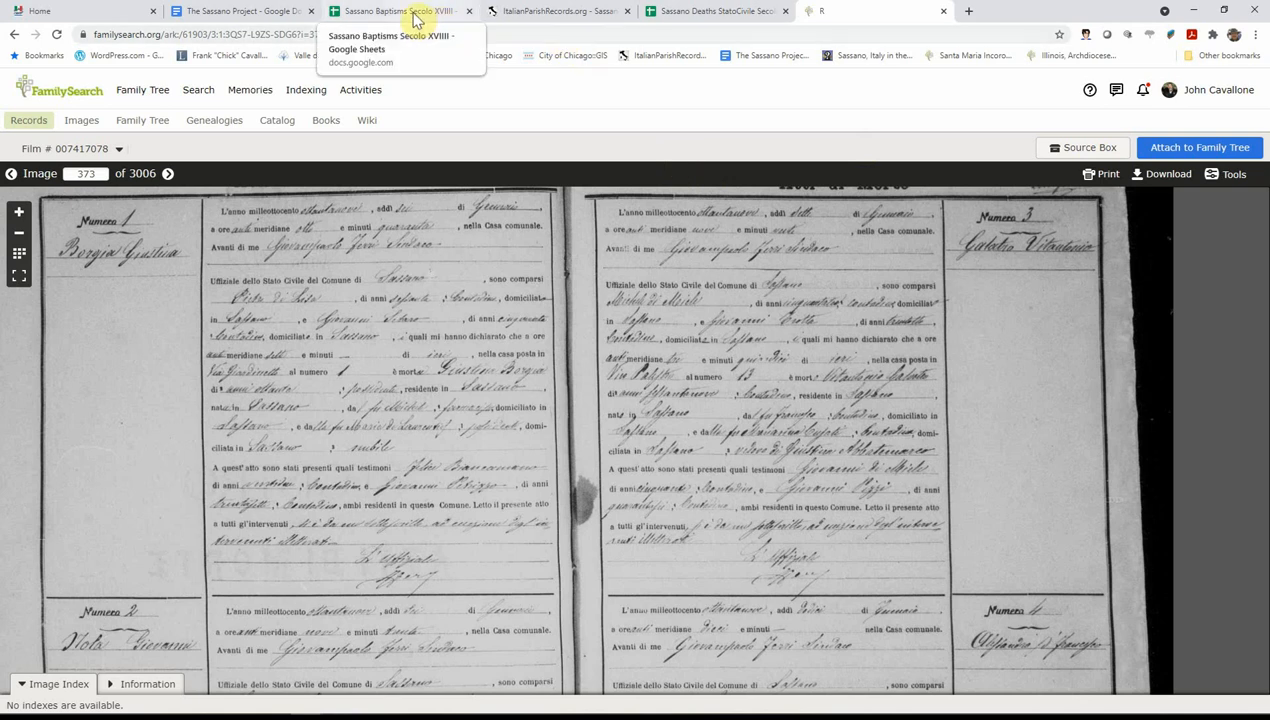
left_click(240, 11)
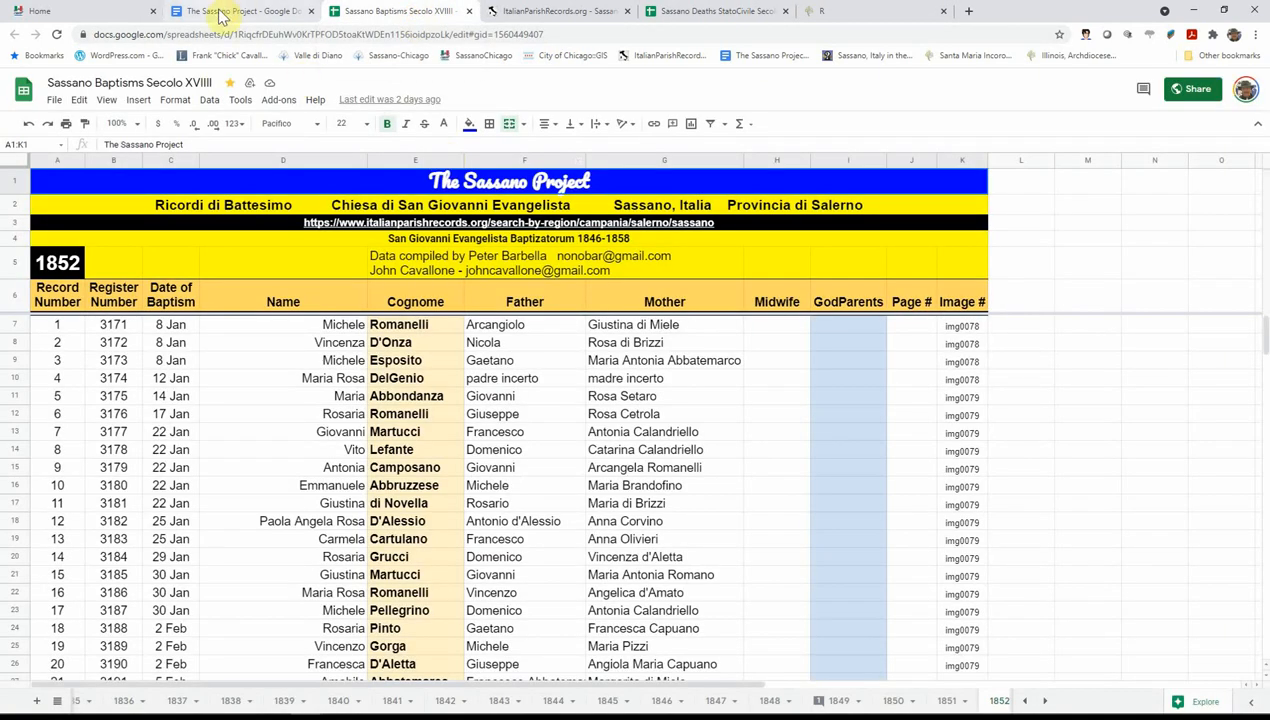
Step: Check The Sassano Project's spreadsheet link table, then open the ItalianParishRecords.org Sassano page
left_click(240, 11)
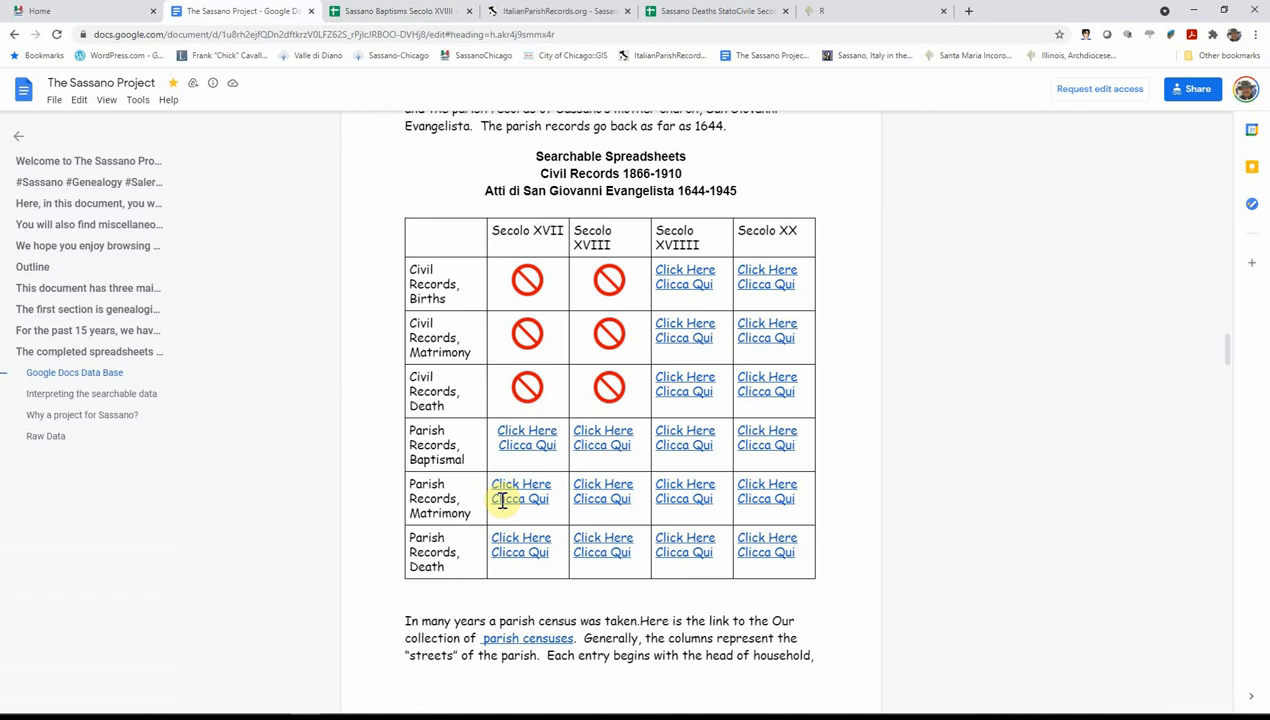
mouse_move(608, 463)
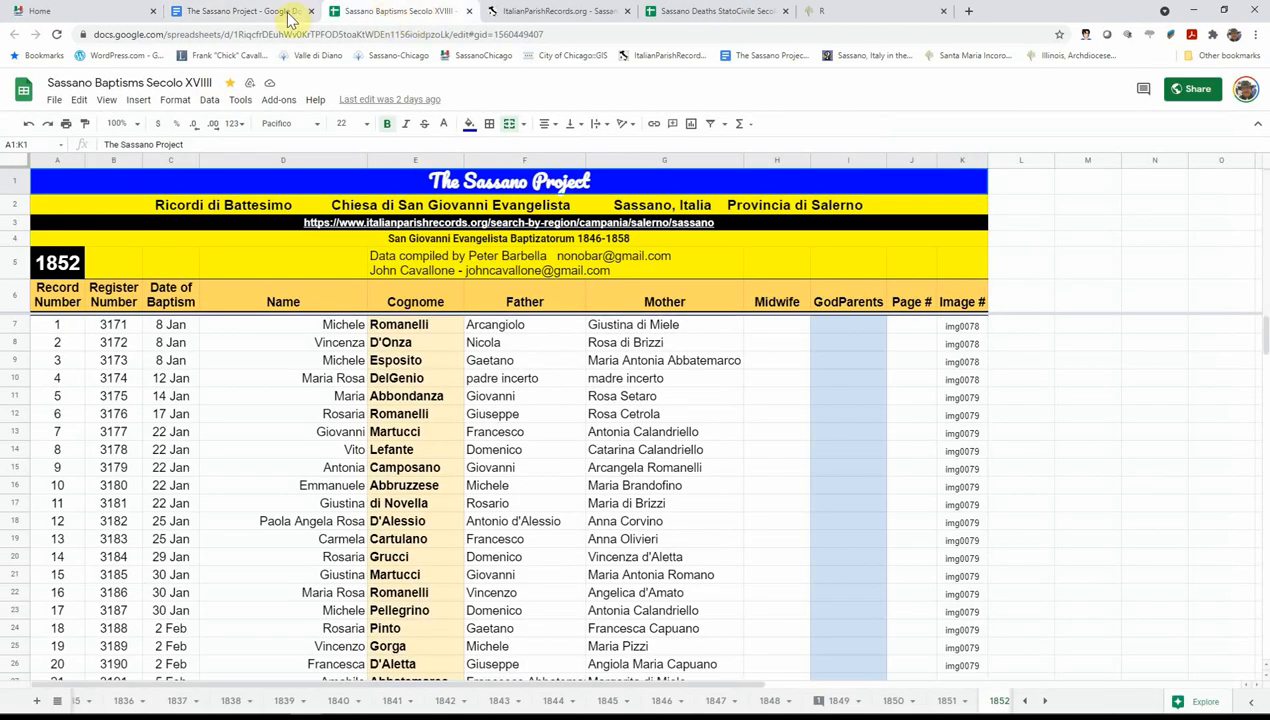
left_click(240, 11)
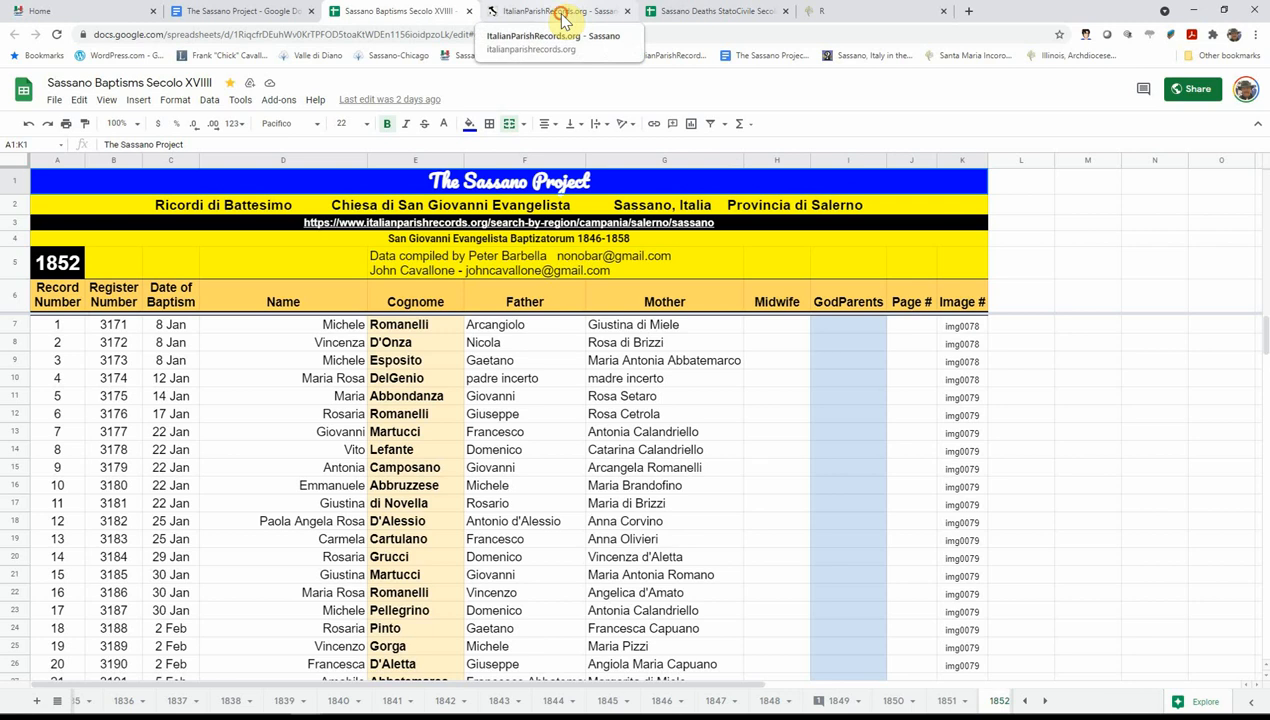
left_click(555, 11)
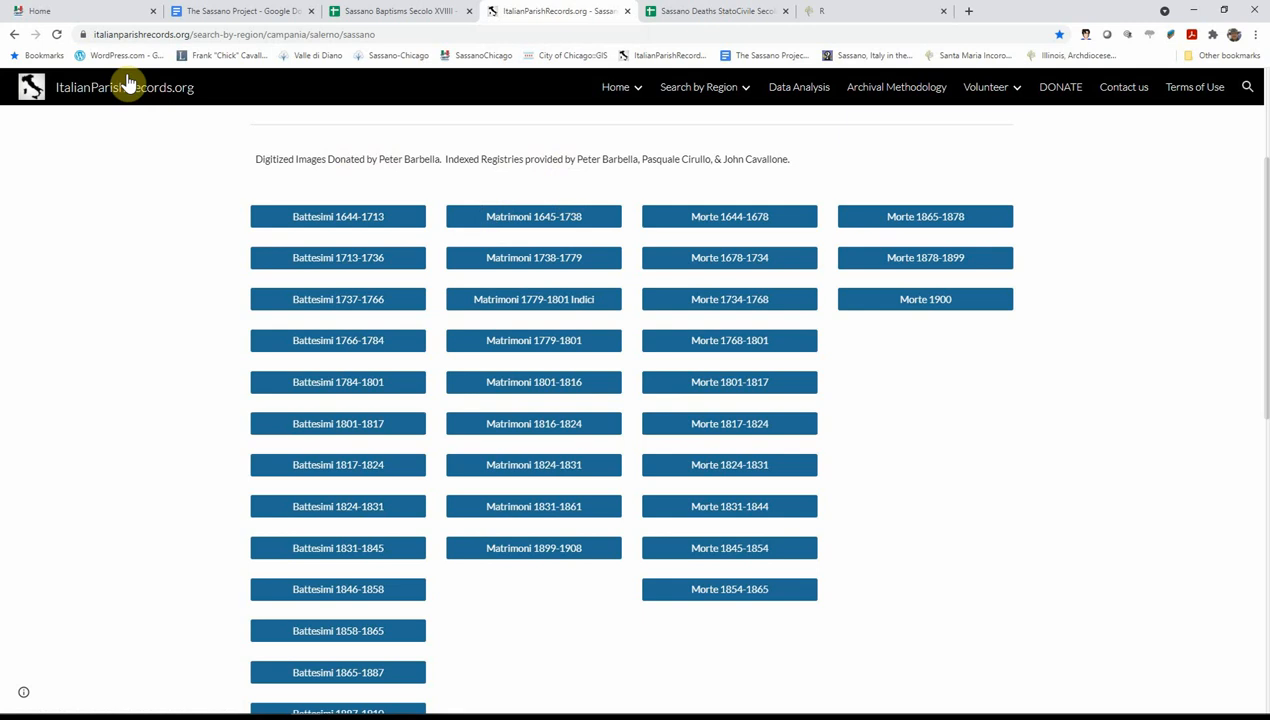
mouse_move(256, 56)
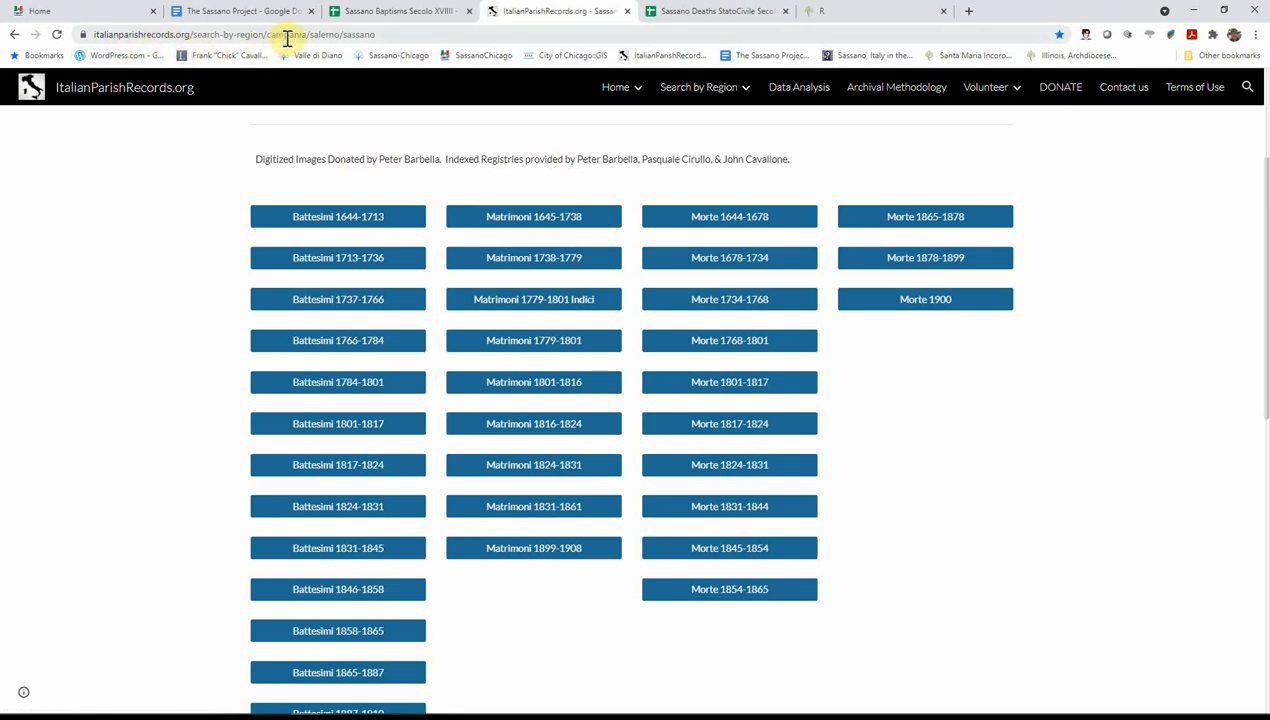
mouse_move(374, 158)
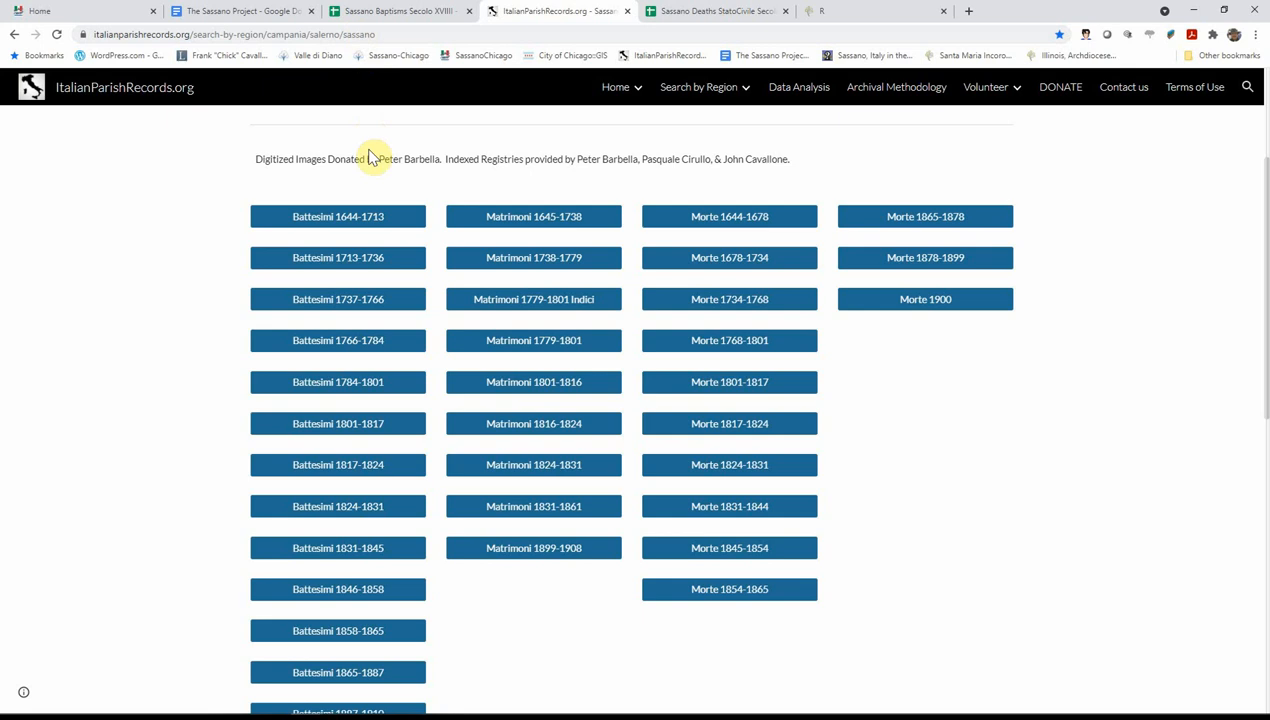
mouse_move(475, 597)
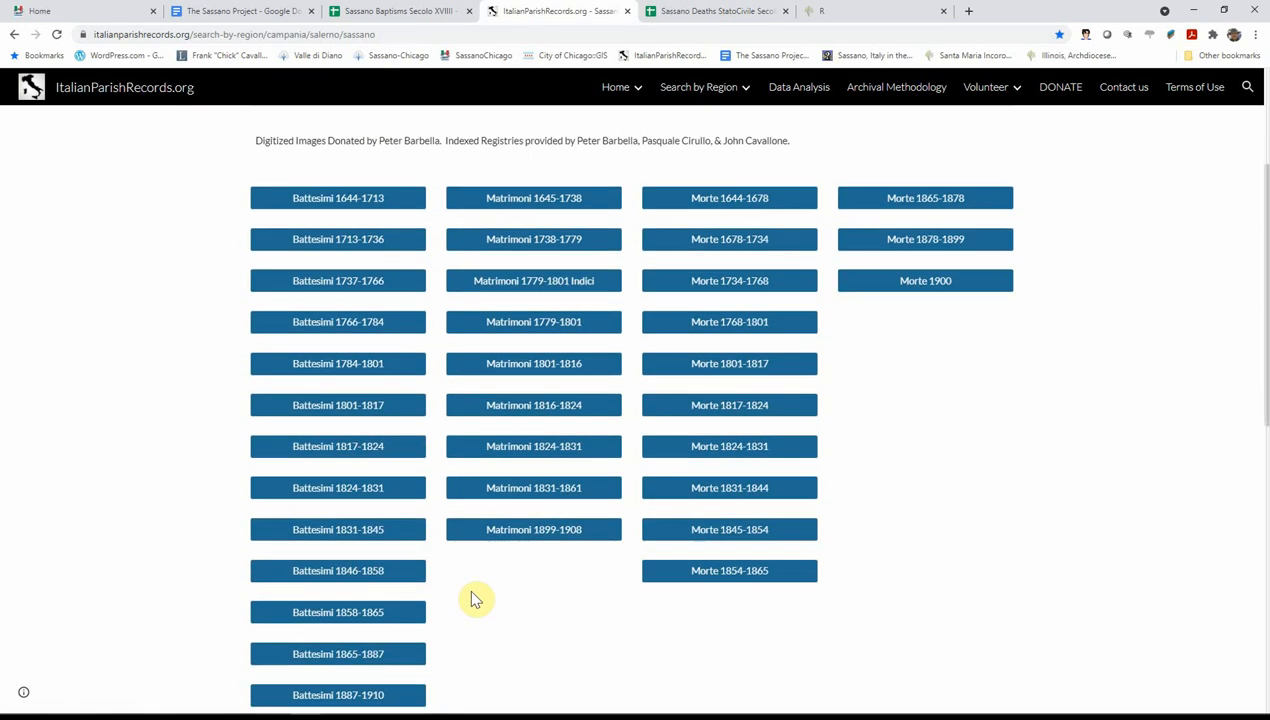
Step: Open the Battesimi 1846-1858 baptism scans from the Sassano page
scroll("down", 3)
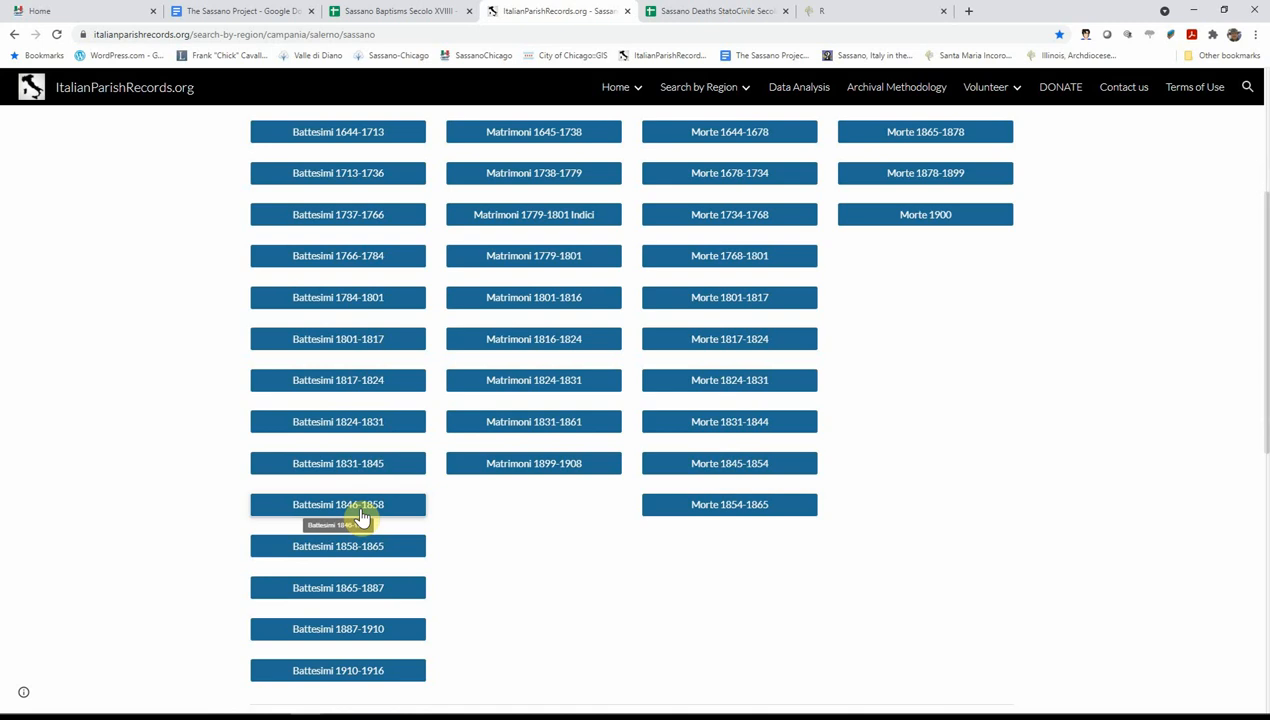
left_click(337, 504)
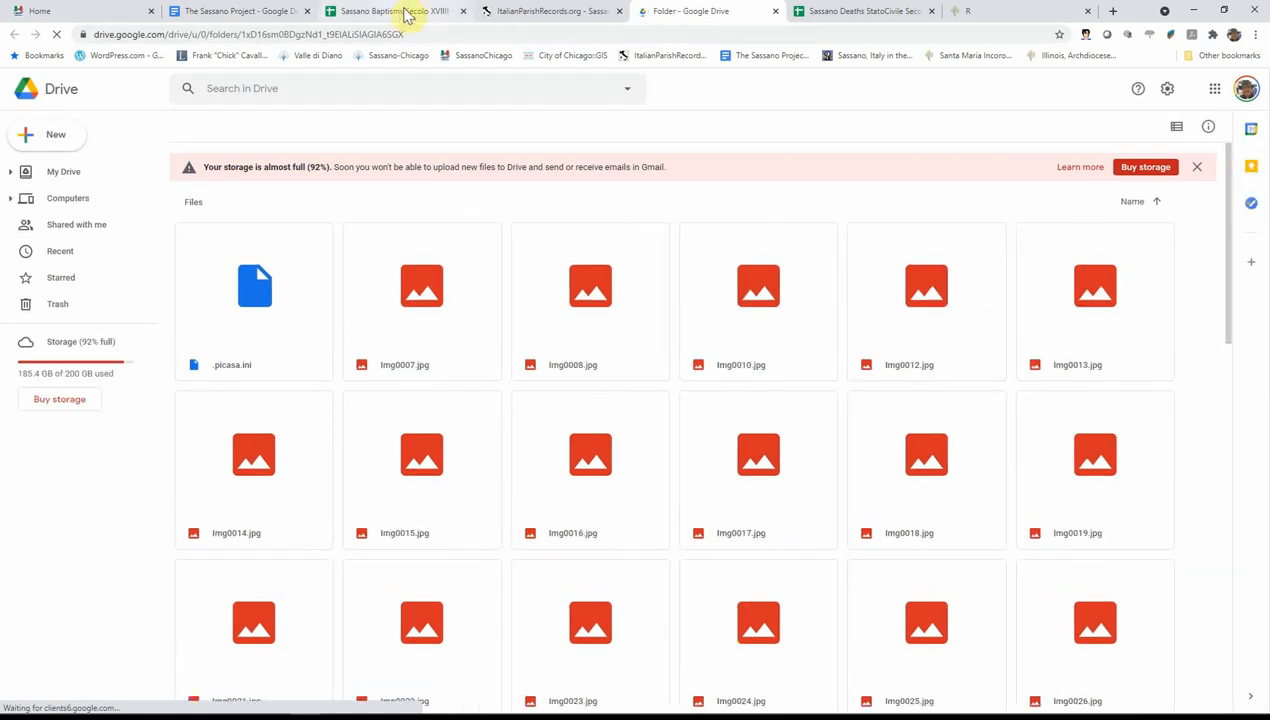
Step: Check the 1852 baptism image numbers in the index, then return to the Battezzati scans
left_click(390, 11)
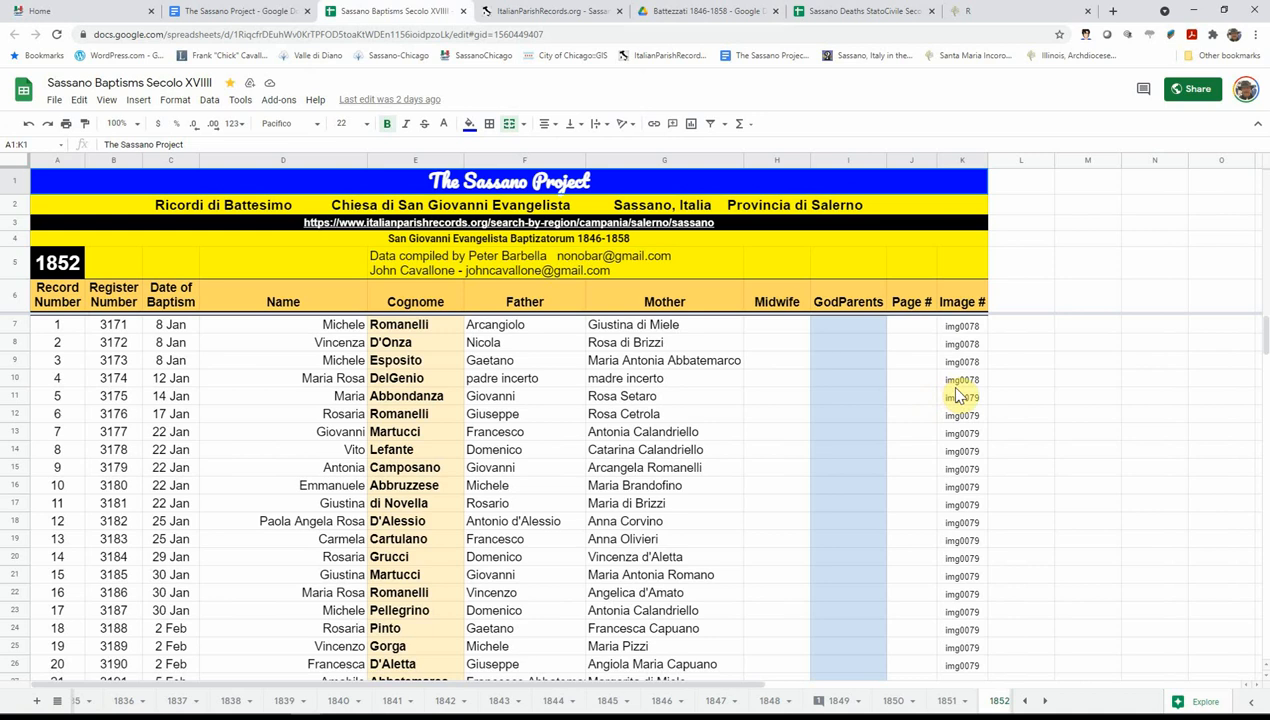
mouse_move(965, 414)
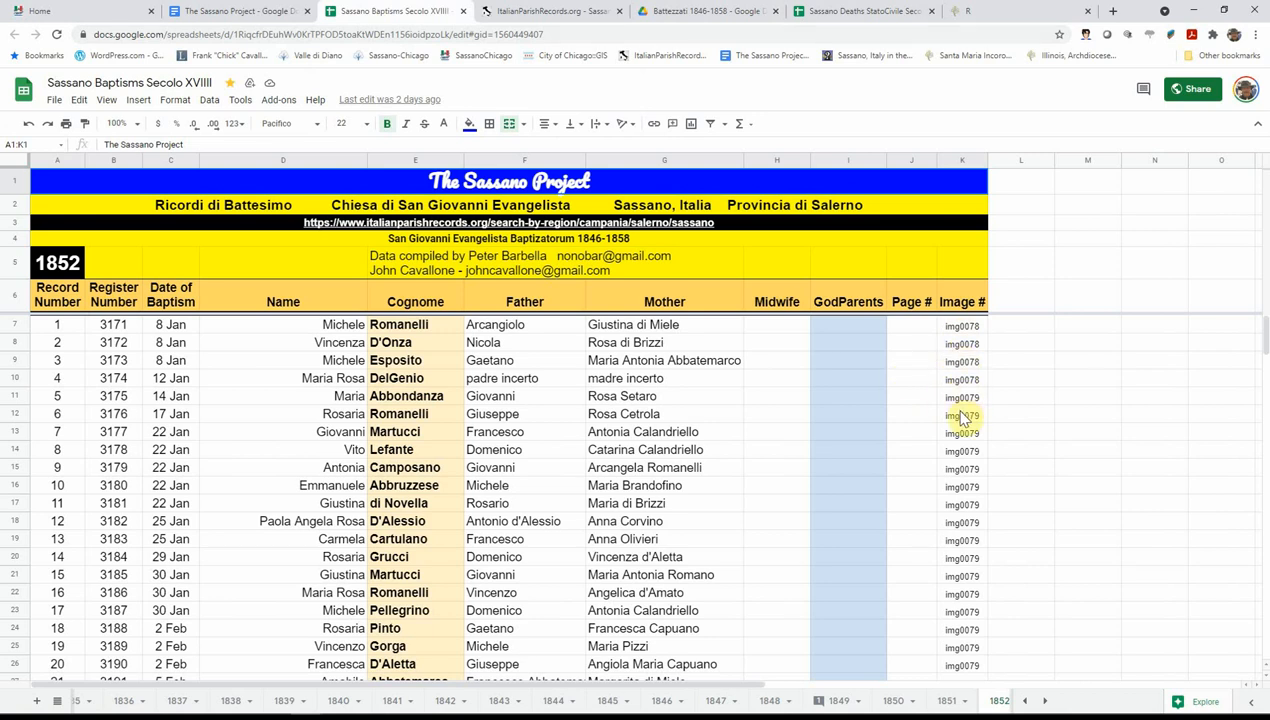
mouse_move(975, 340)
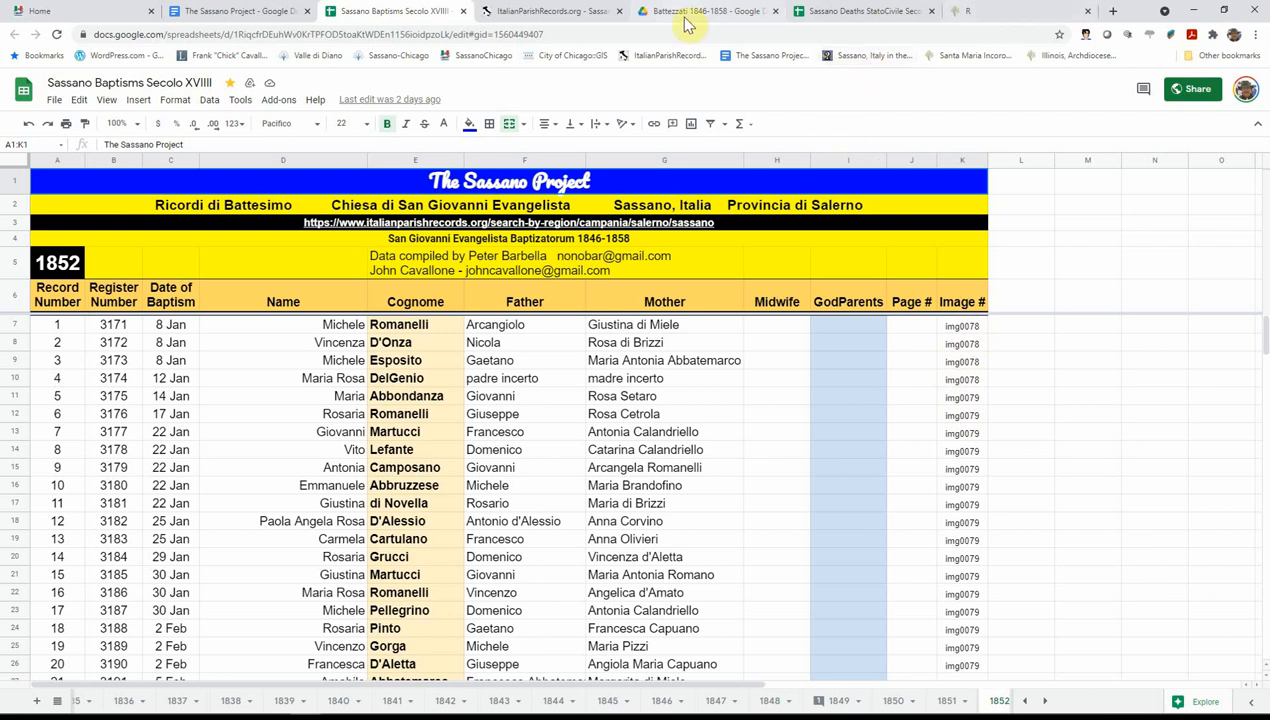
left_click(550, 11)
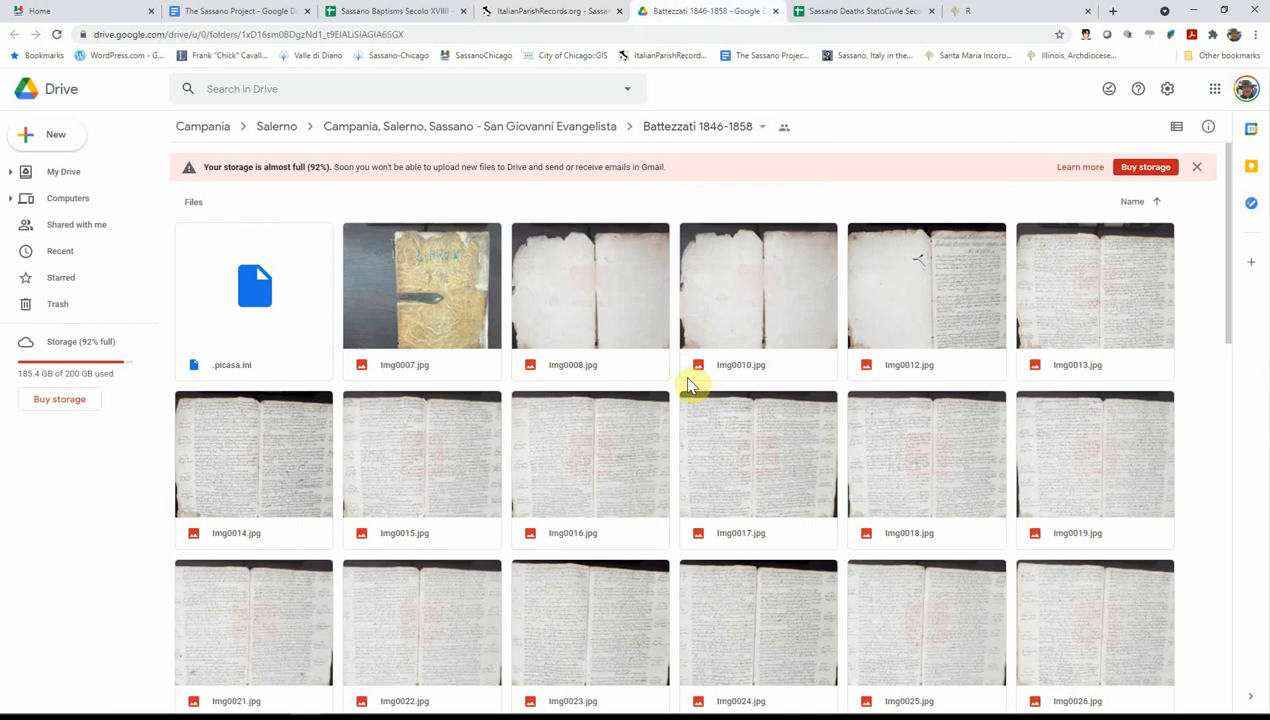
Step: Scroll the scan folder to Img0078.jpg and return to the baptisms index spreadsheet
scroll("down", 3)
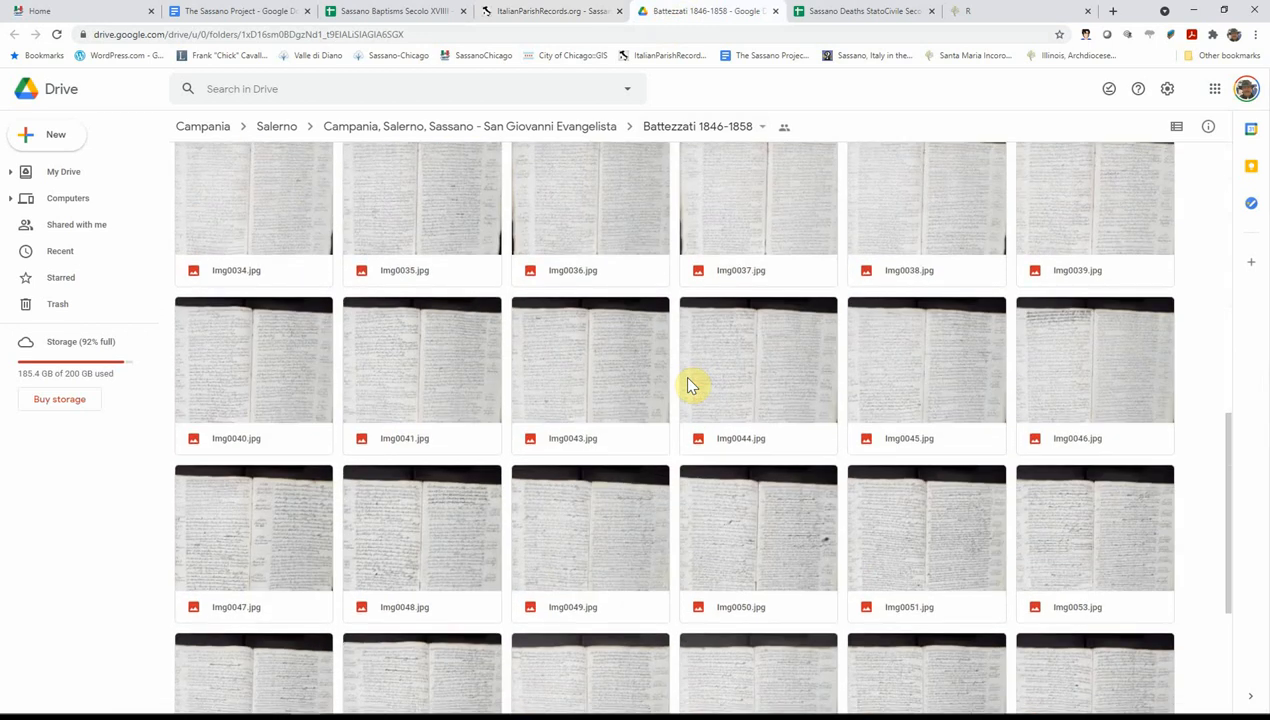
scroll("down", 3)
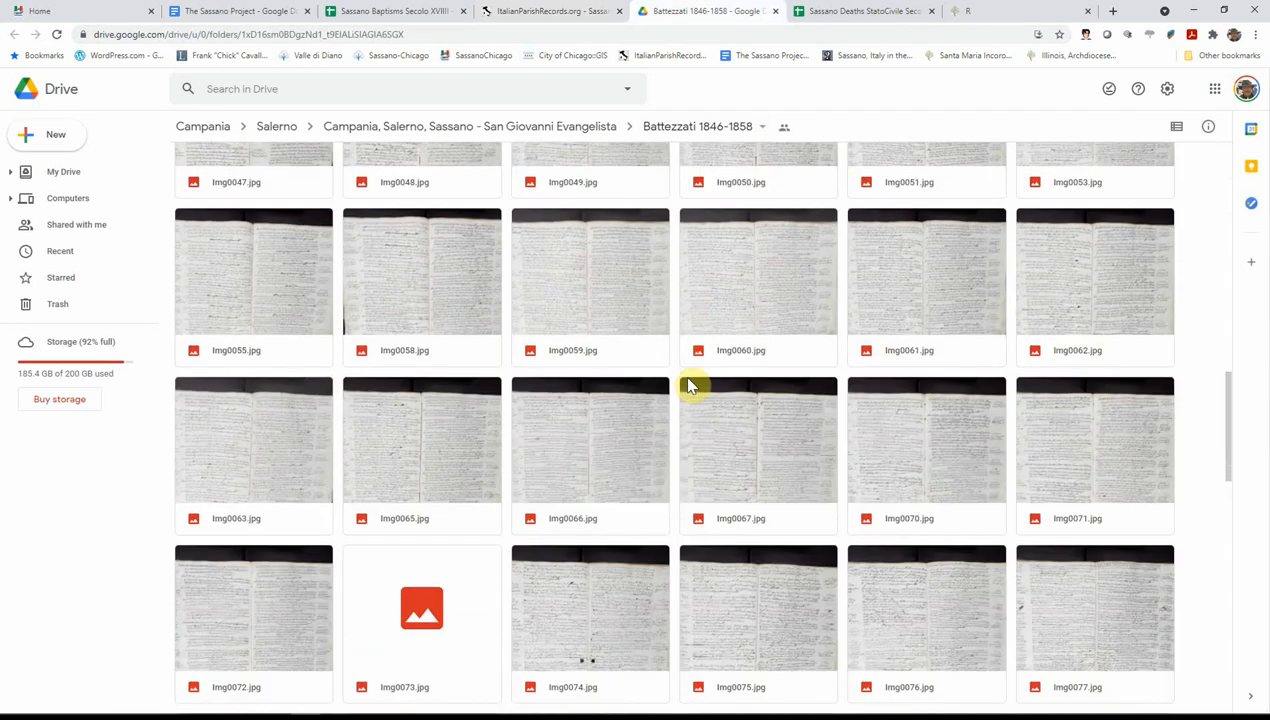
scroll("down", 3)
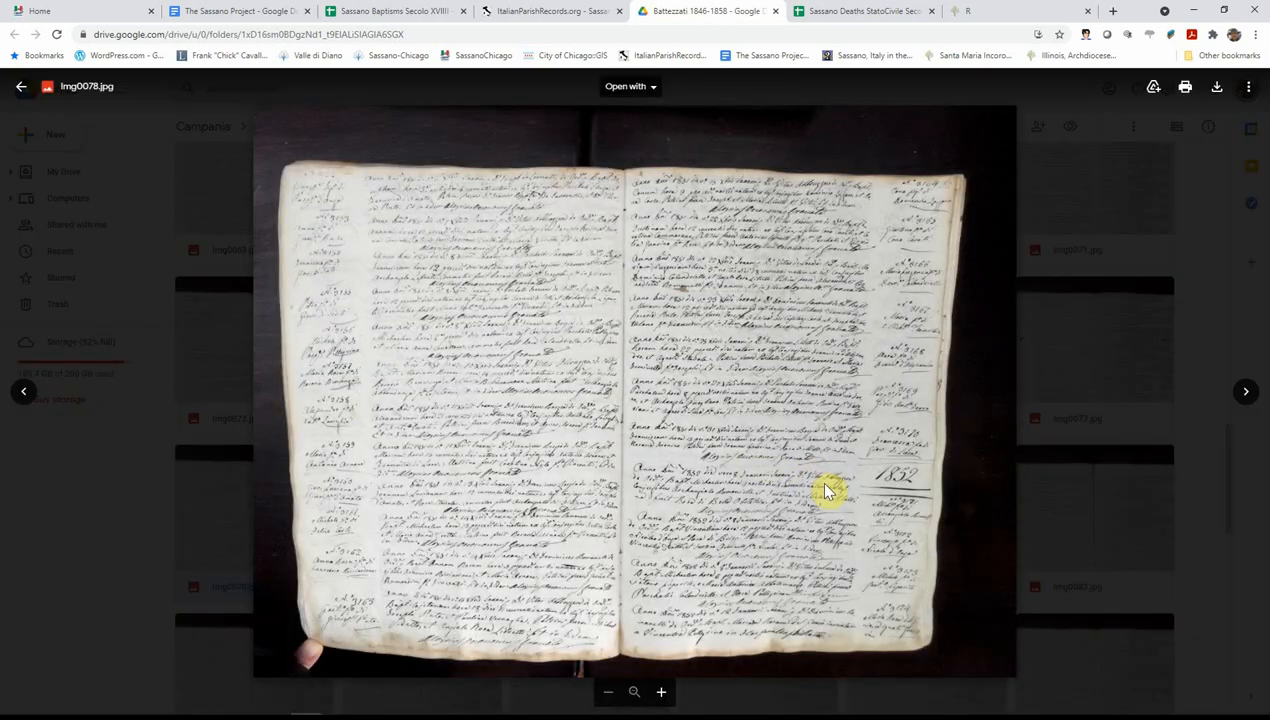
mouse_move(710, 540)
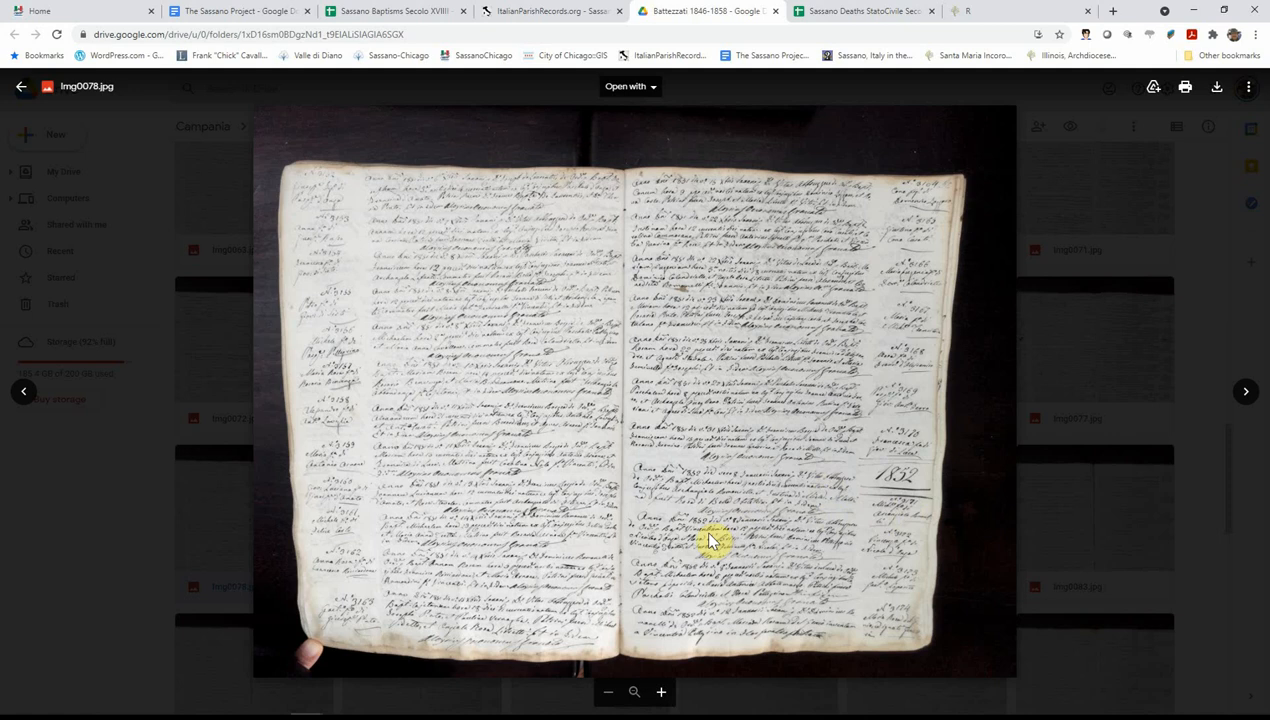
mouse_move(360, 272)
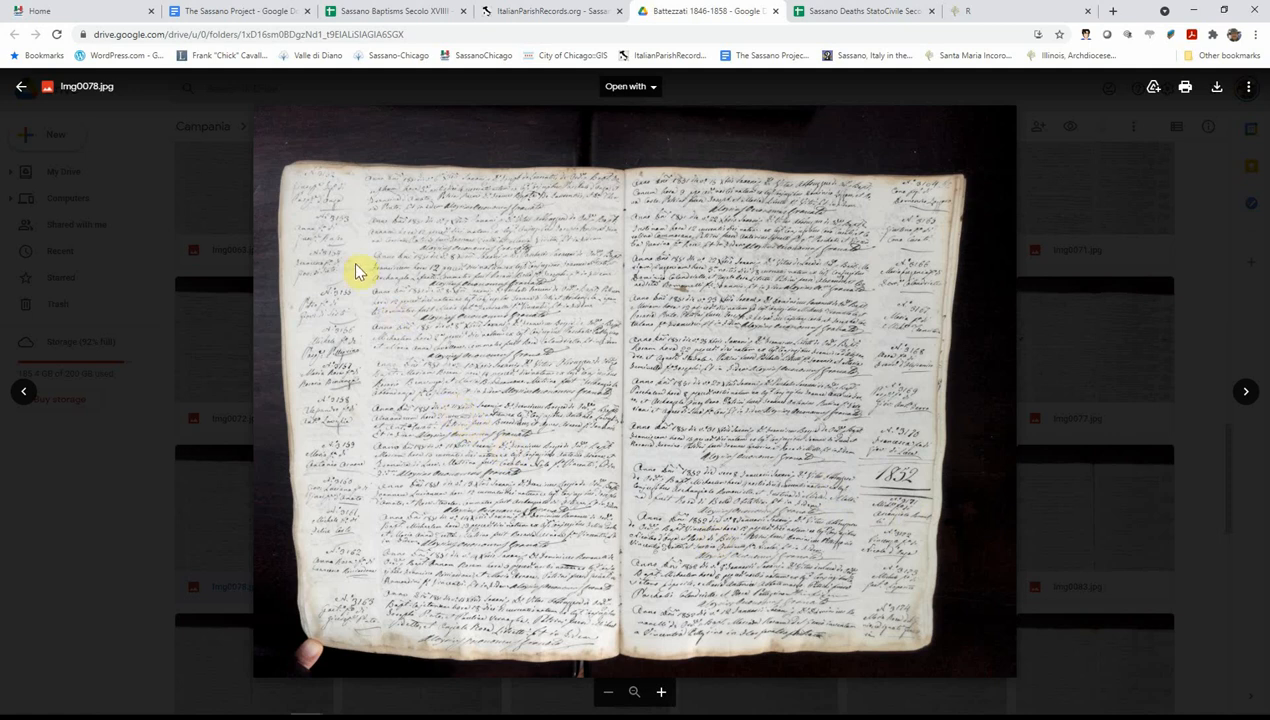
mouse_move(479, 120)
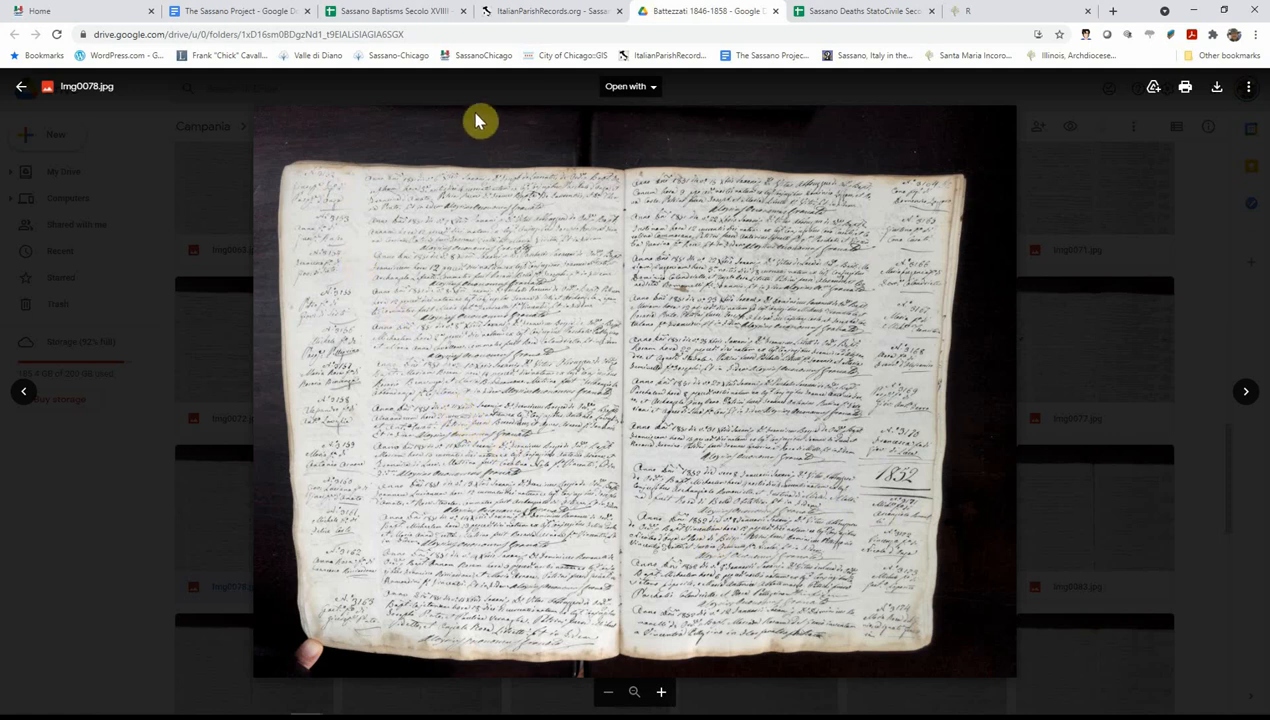
left_click(395, 11)
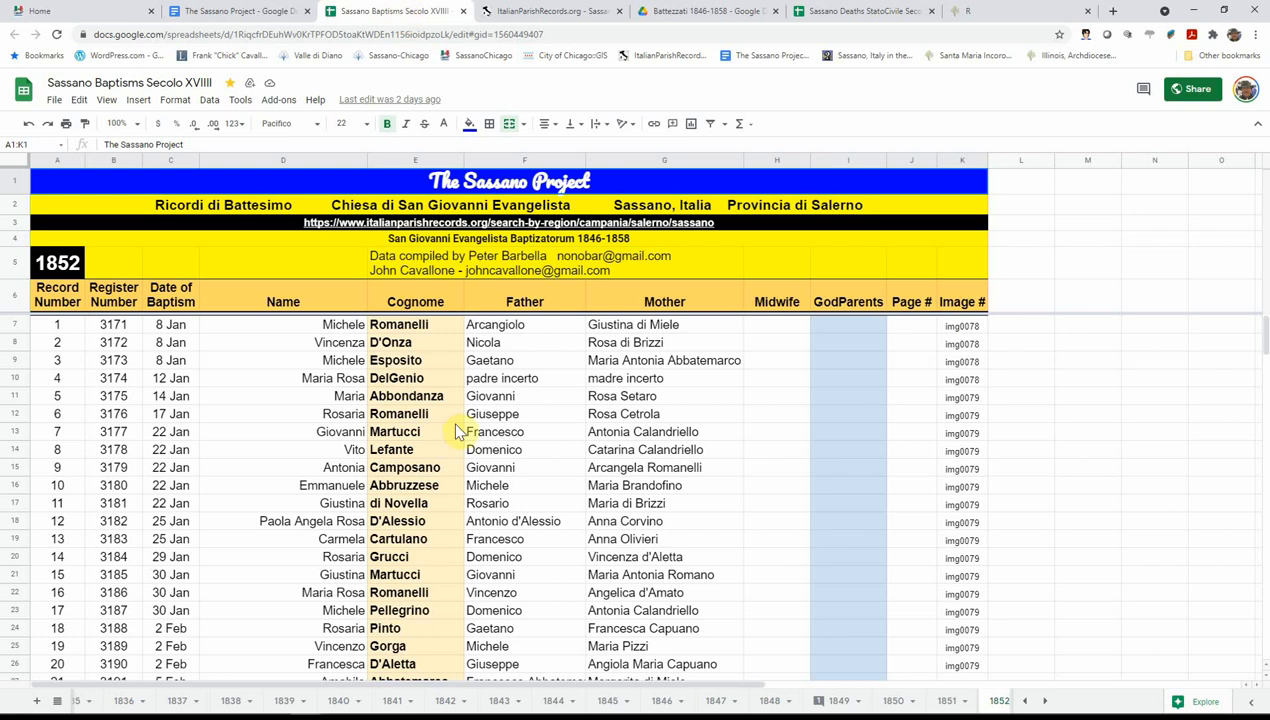
mouse_move(343, 358)
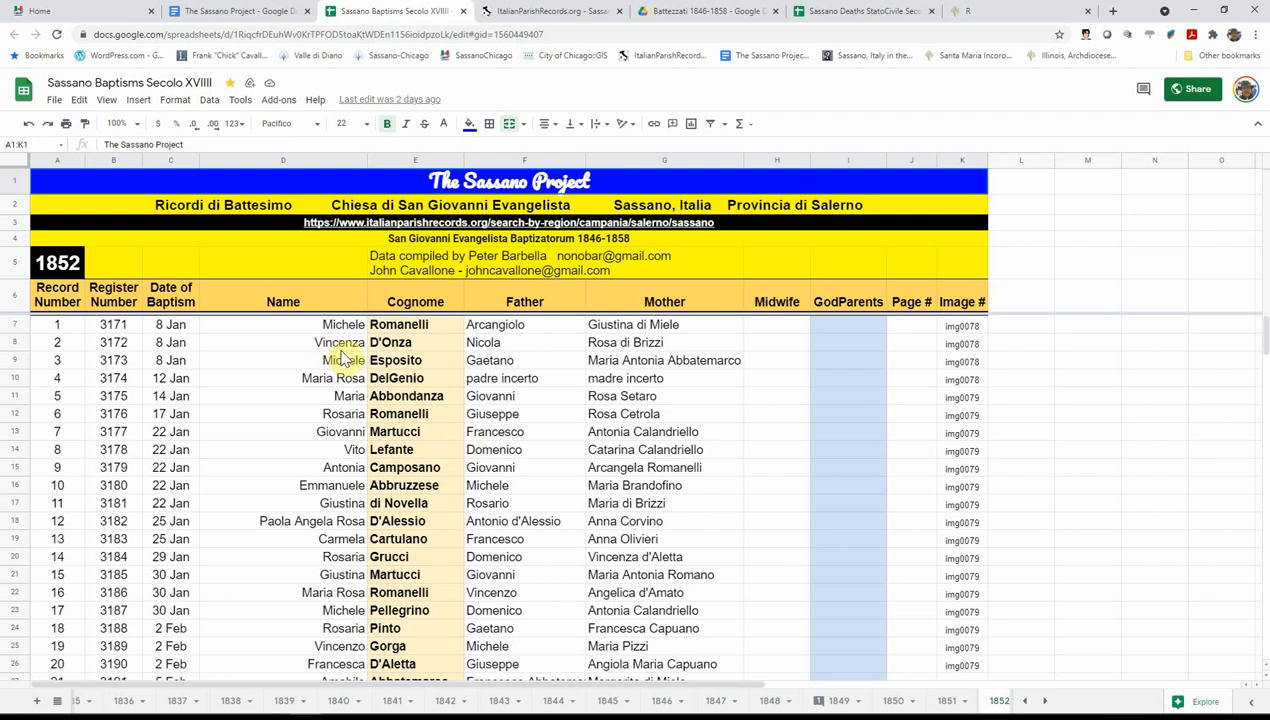
mouse_move(420, 360)
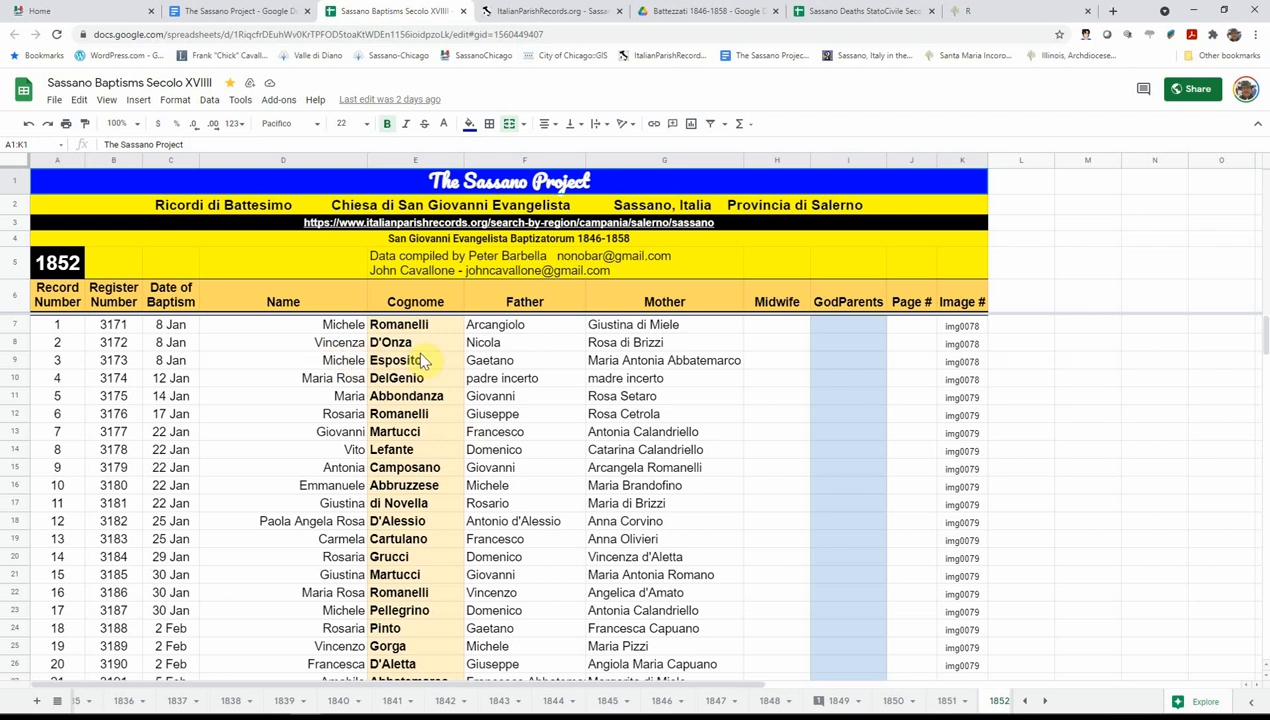
mouse_move(550, 10)
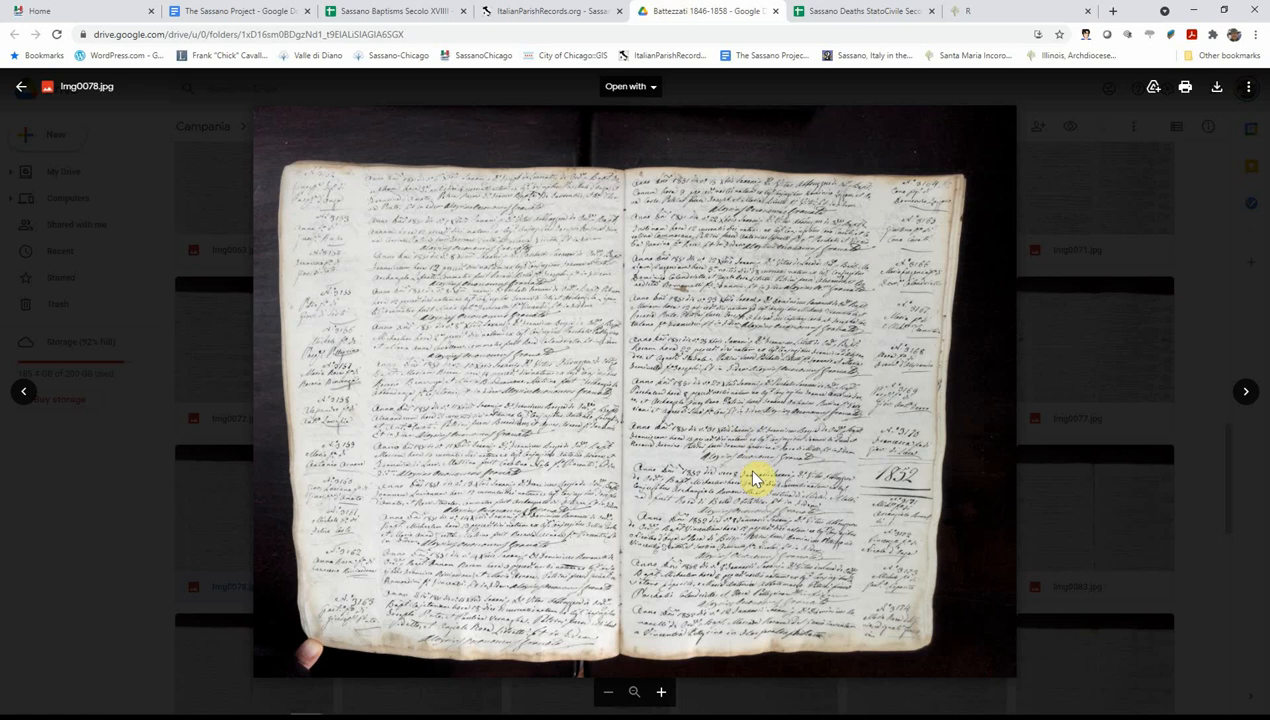
mouse_move(870, 571)
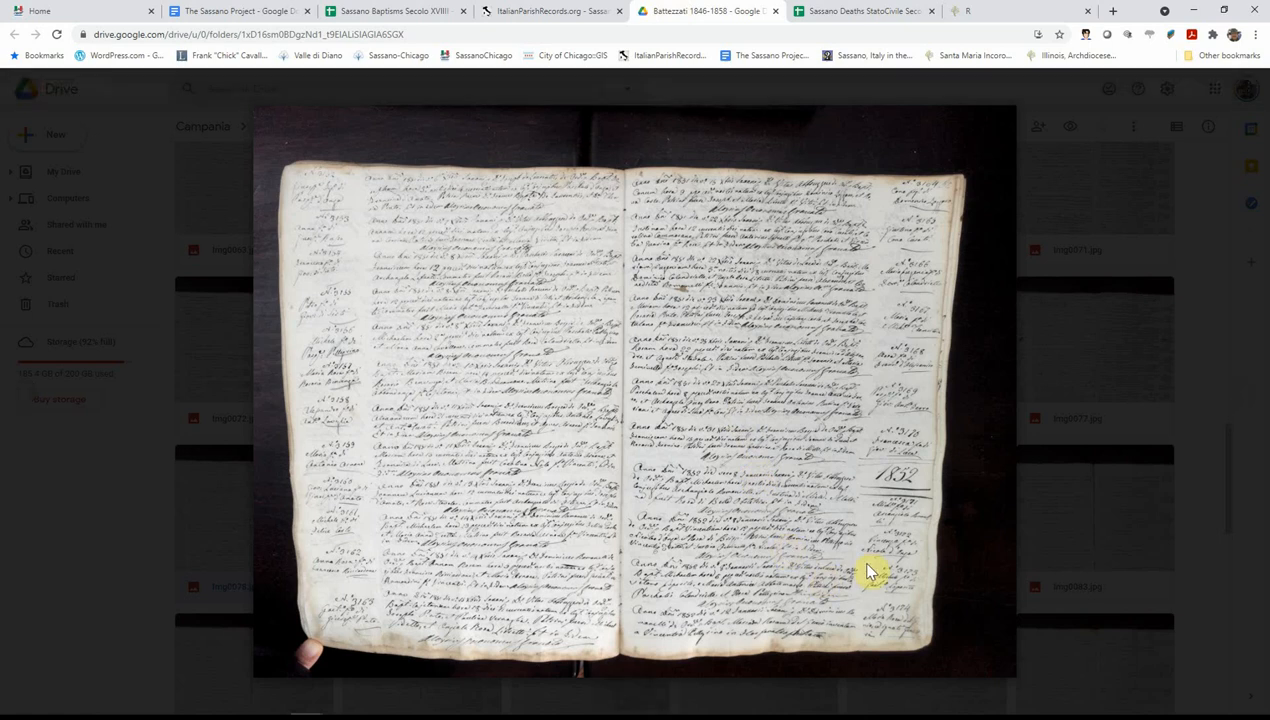
mouse_move(808, 516)
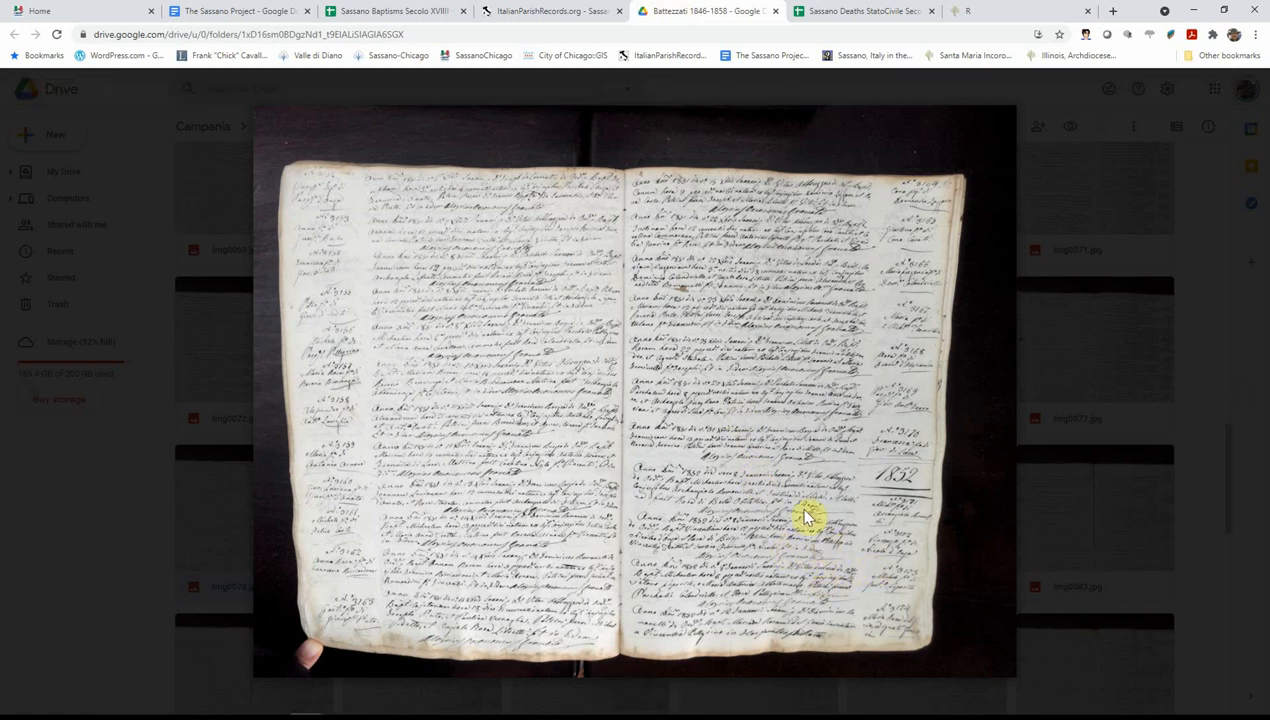
mouse_move(808, 562)
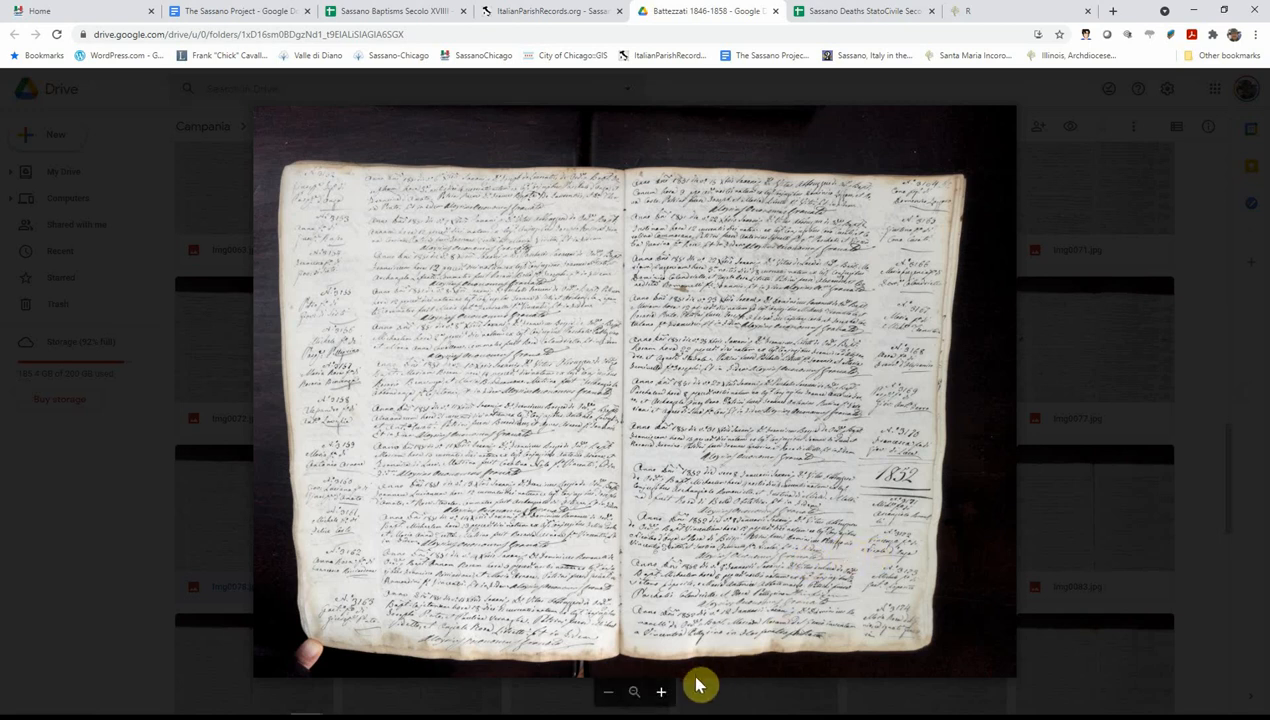
Step: Magnify the Img0078.jpg preview to read the first 1852 baptism acts
left_click(660, 692)
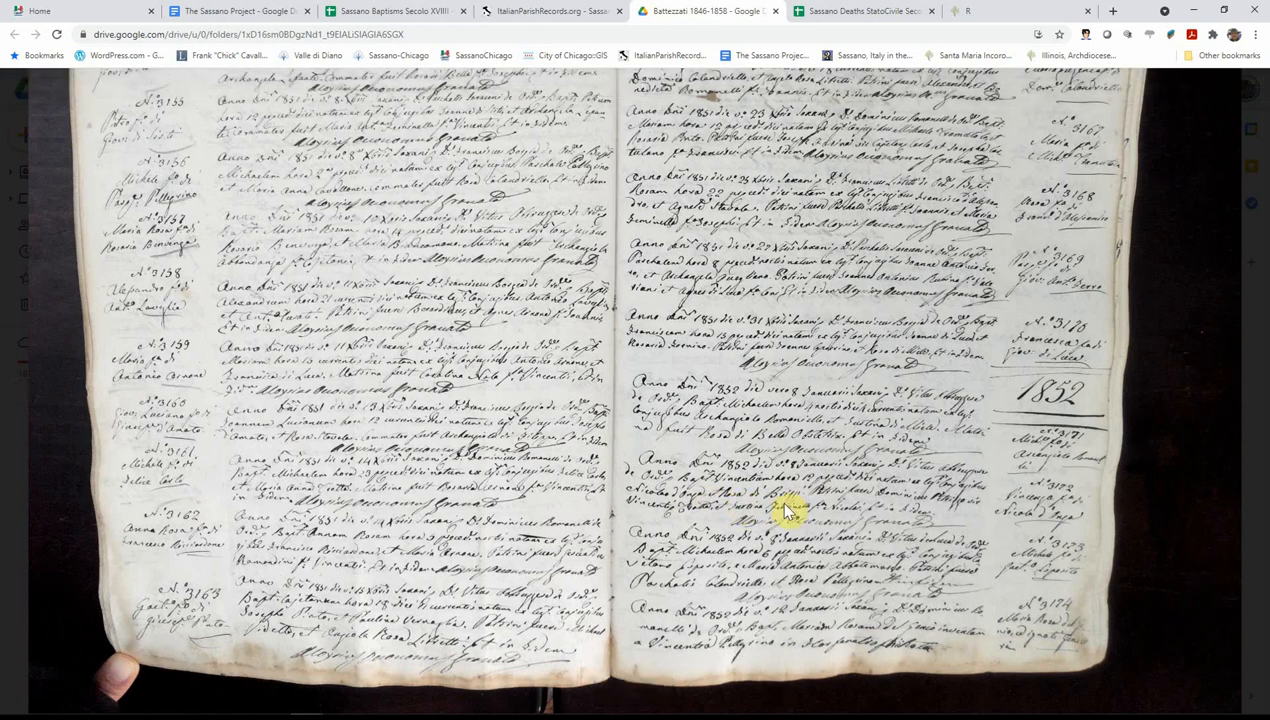
mouse_move(745, 512)
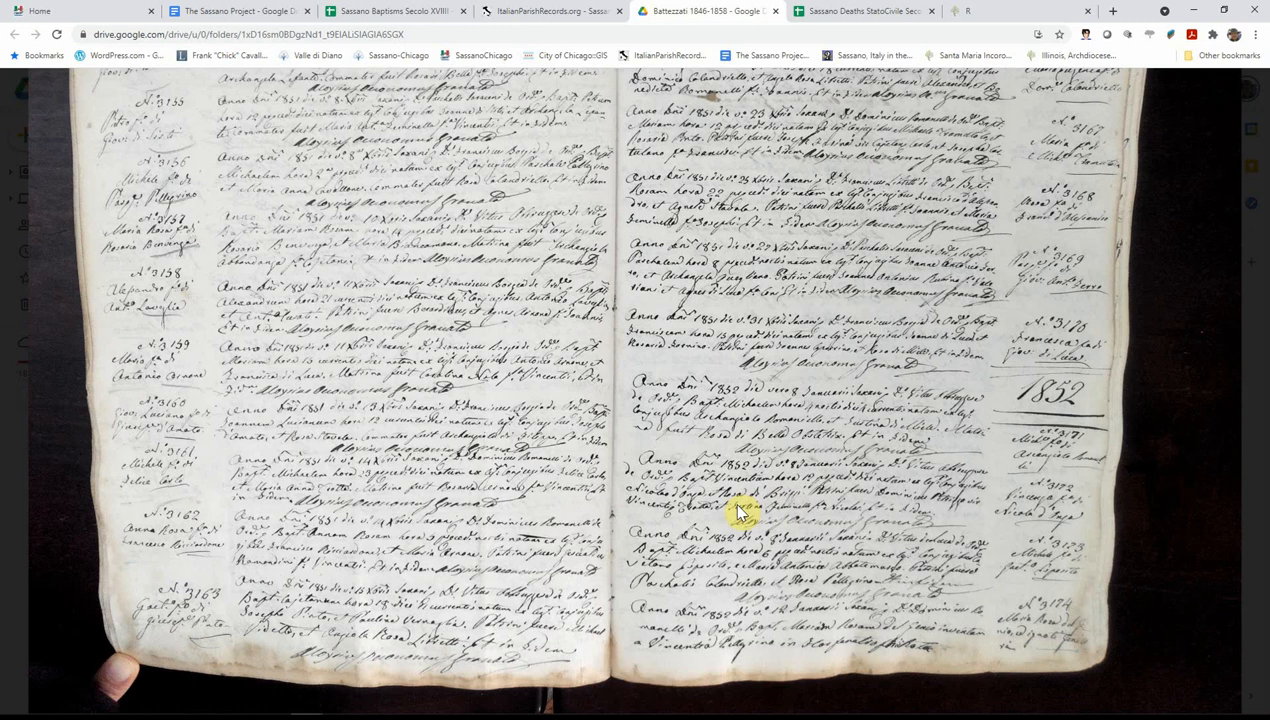
mouse_move(785, 512)
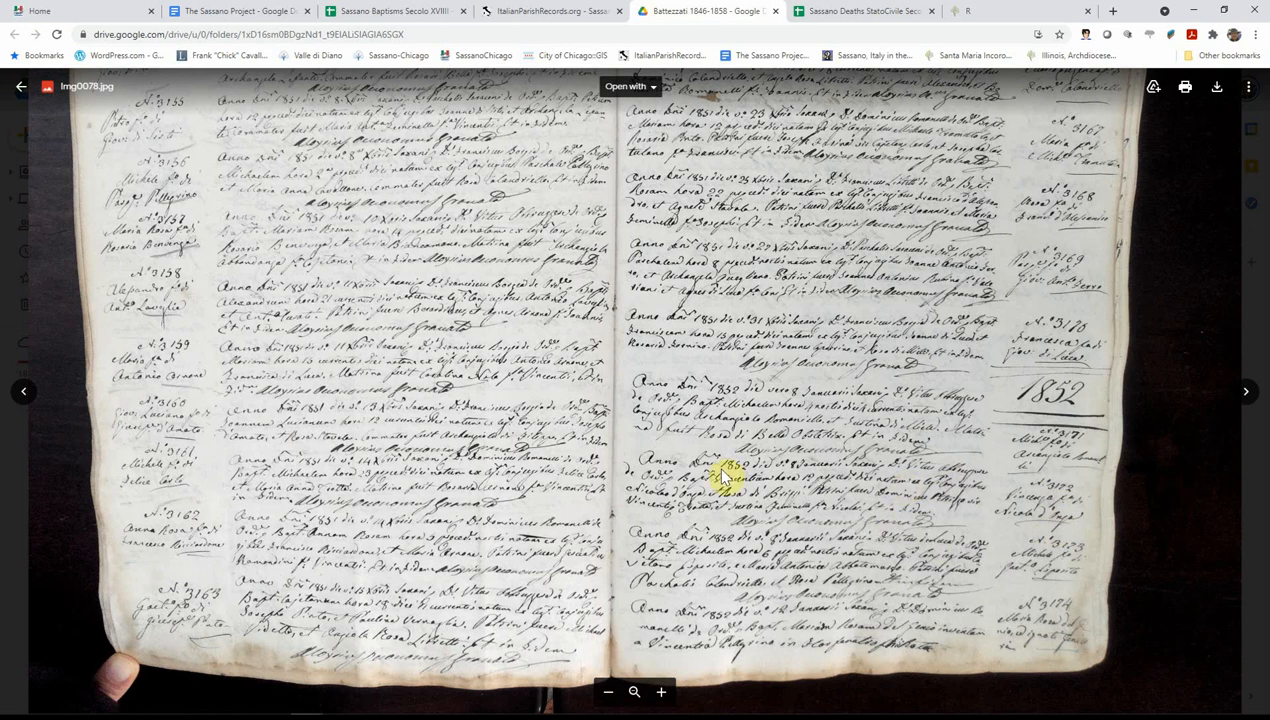
mouse_move(925, 547)
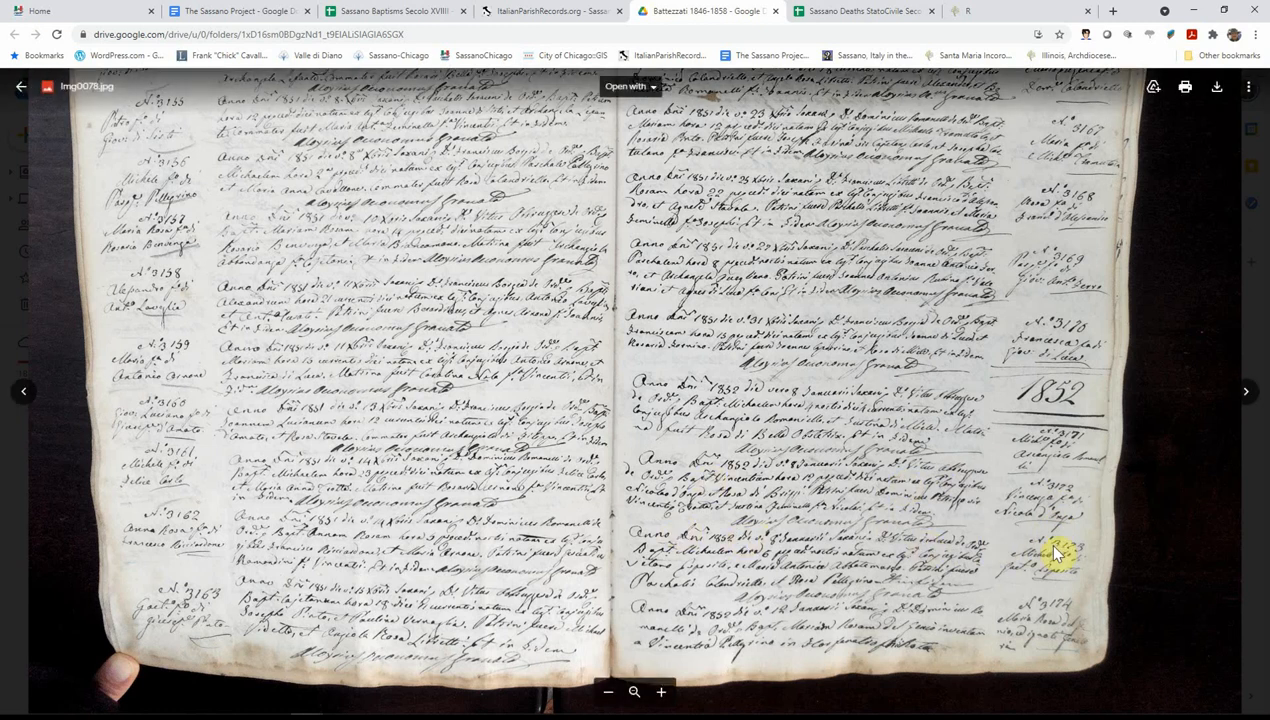
mouse_move(990, 530)
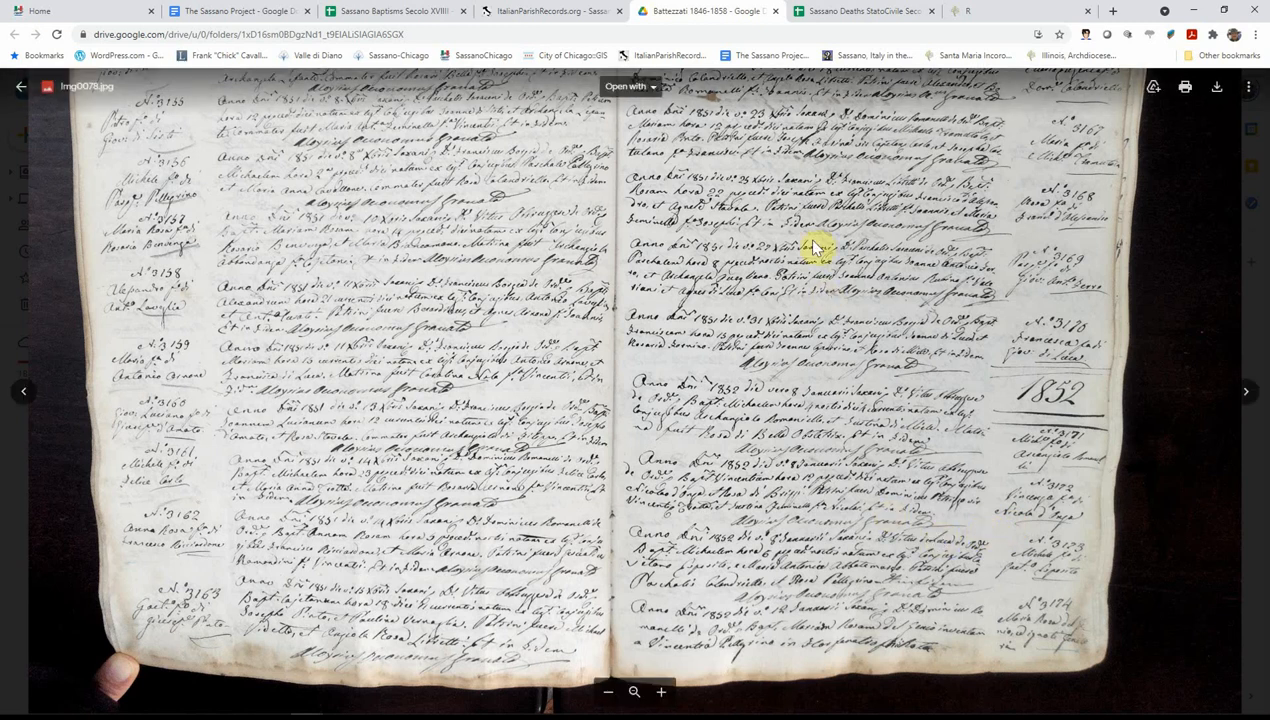
mouse_move(860, 11)
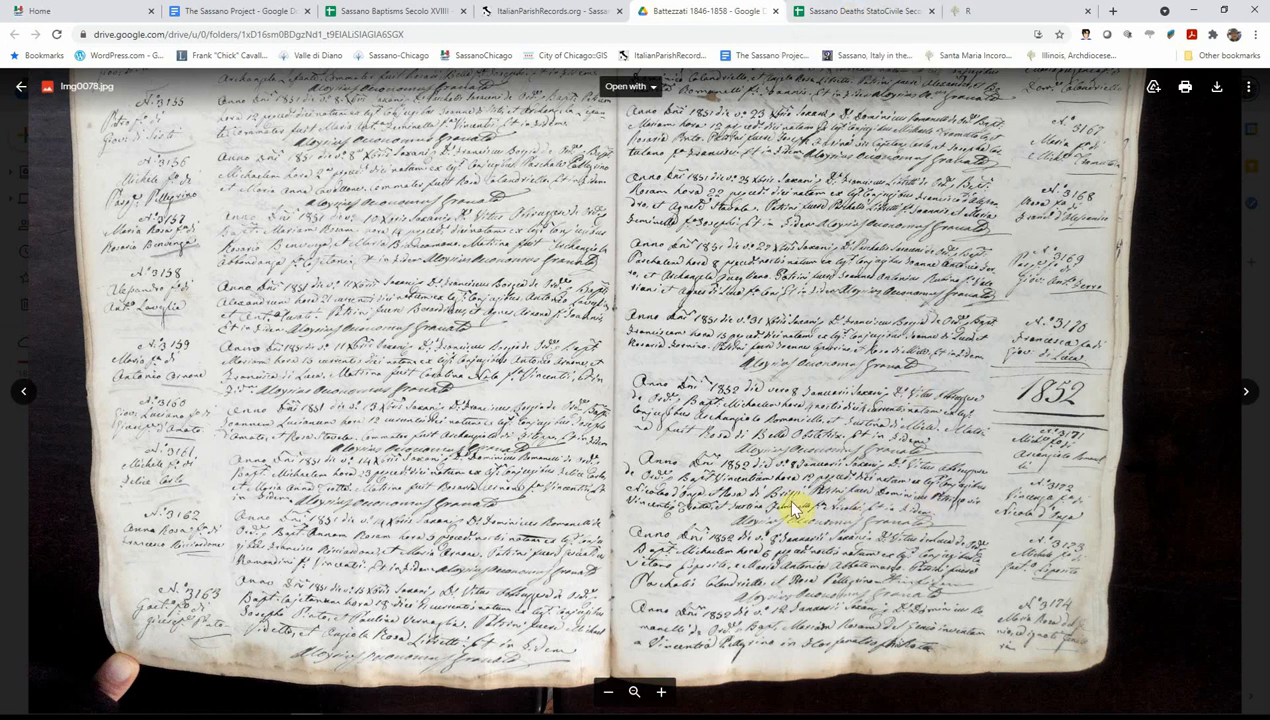
mouse_move(855, 18)
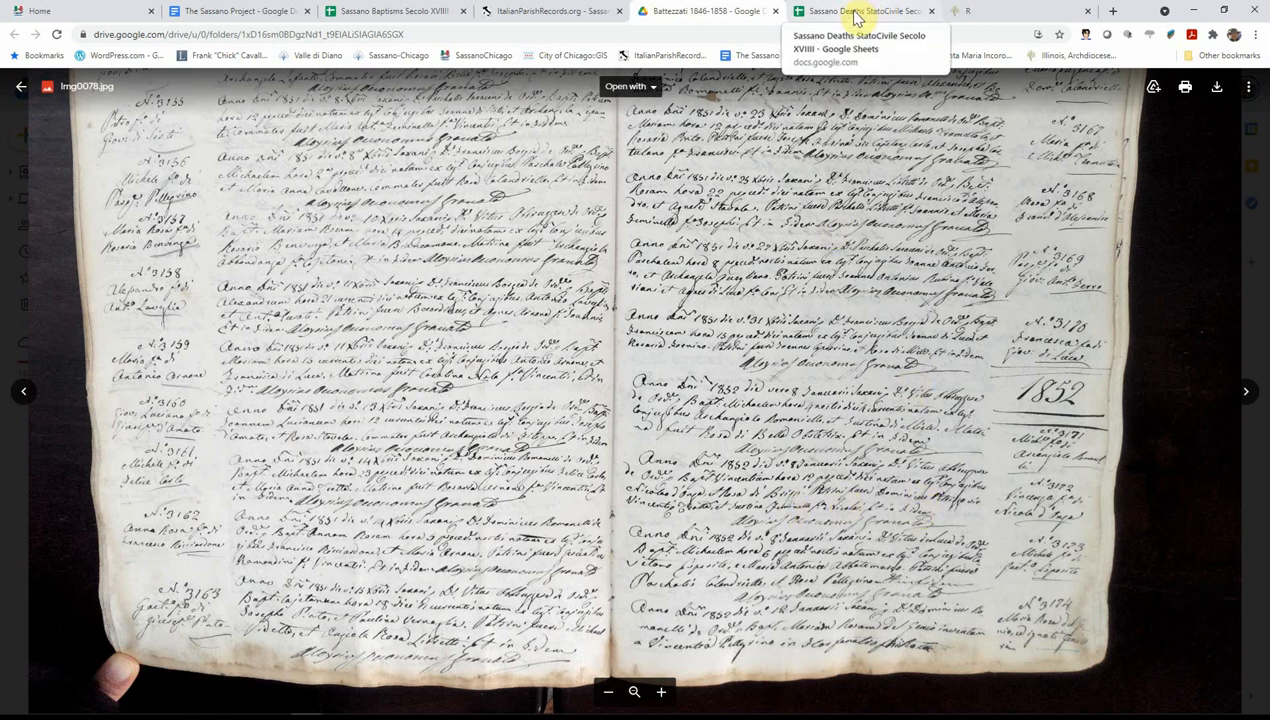
Step: Return to the 1852 baptism index, records 3171 onward on img0078–img0079
left_click(390, 11)
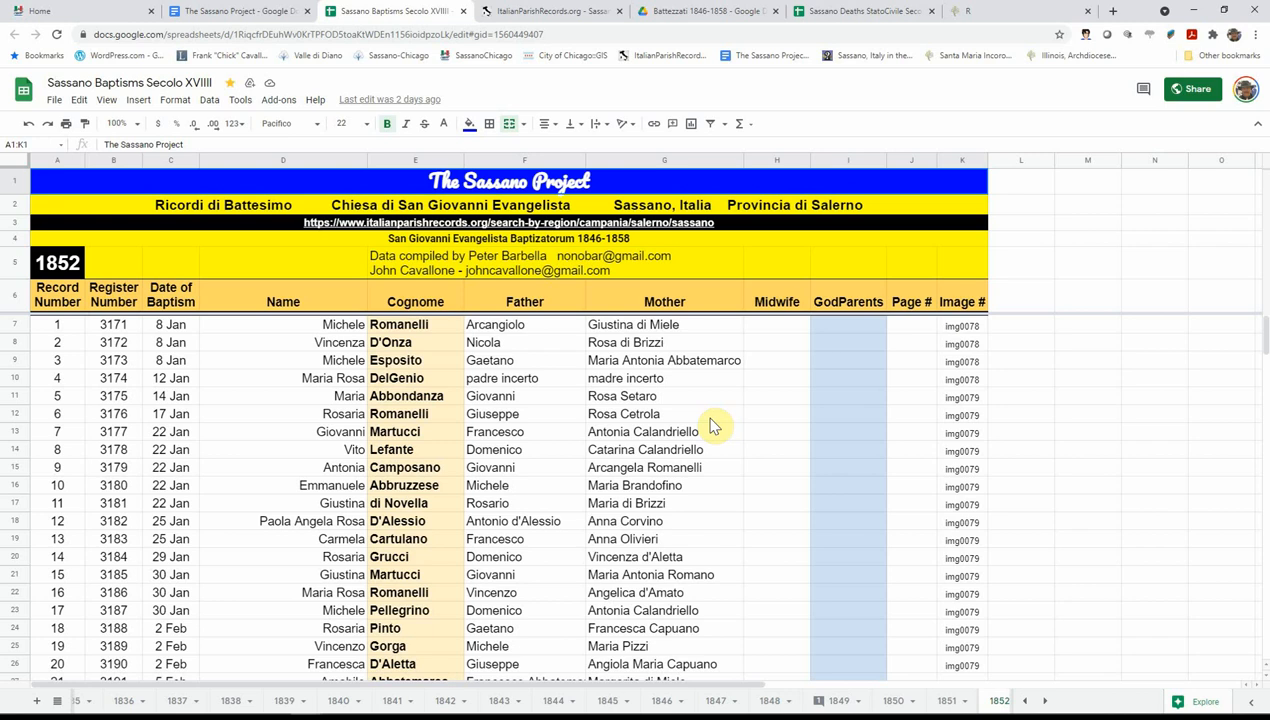
mouse_move(585, 278)
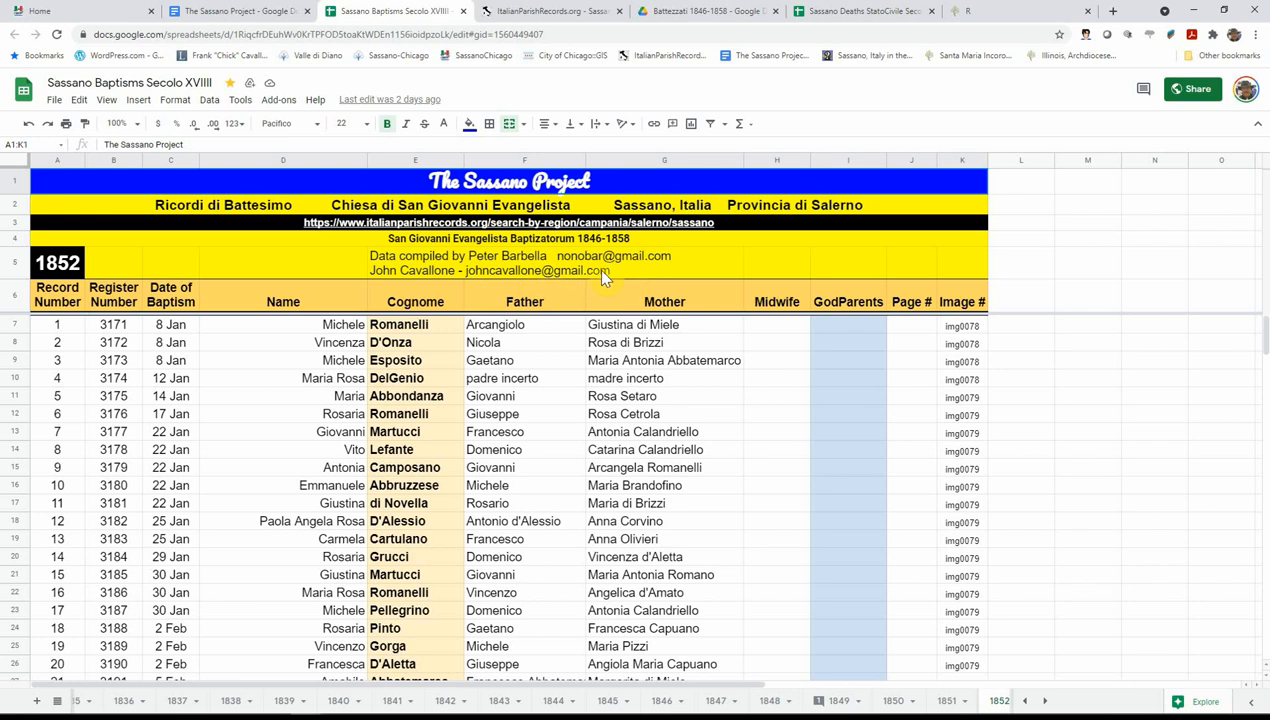
mouse_move(715, 460)
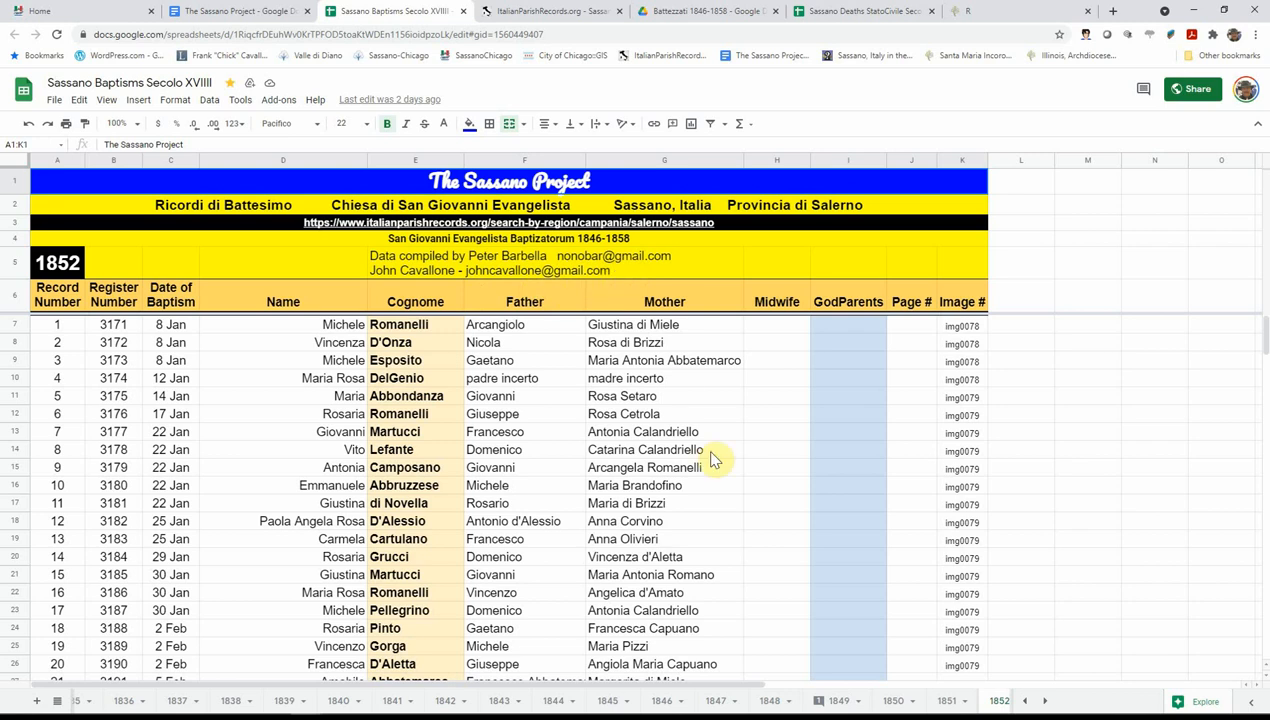
mouse_move(735, 470)
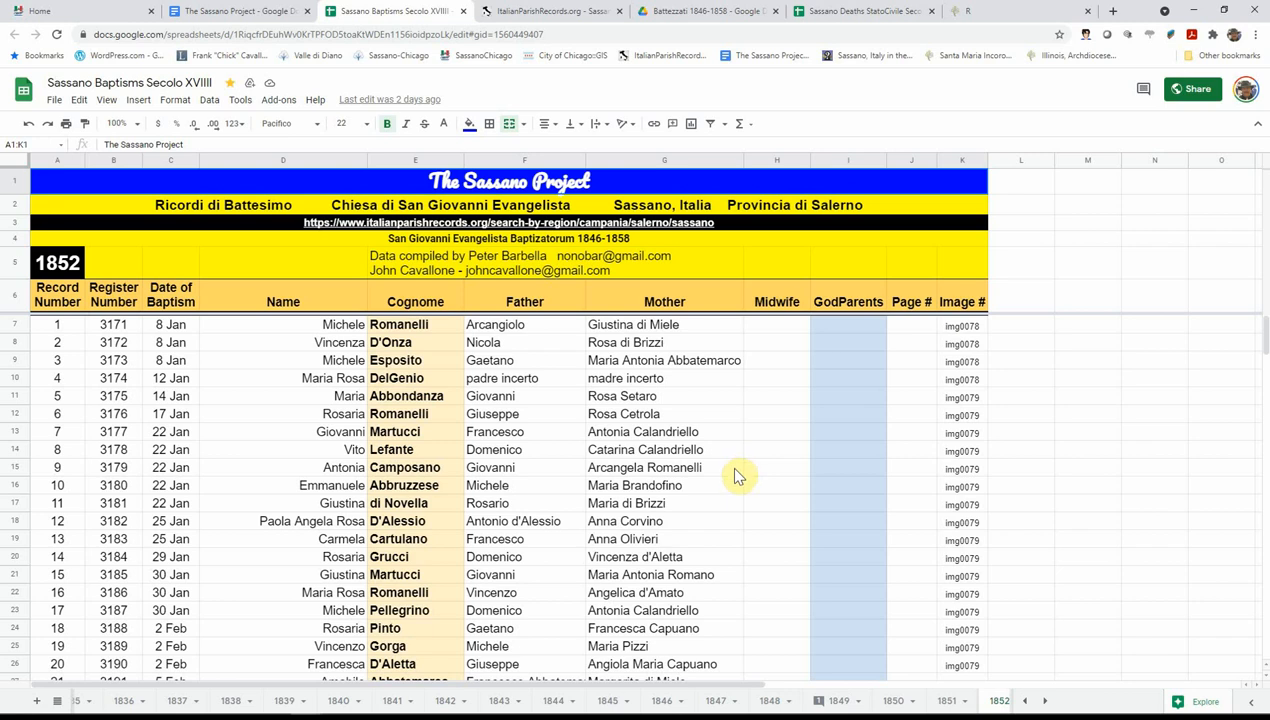
mouse_move(525, 505)
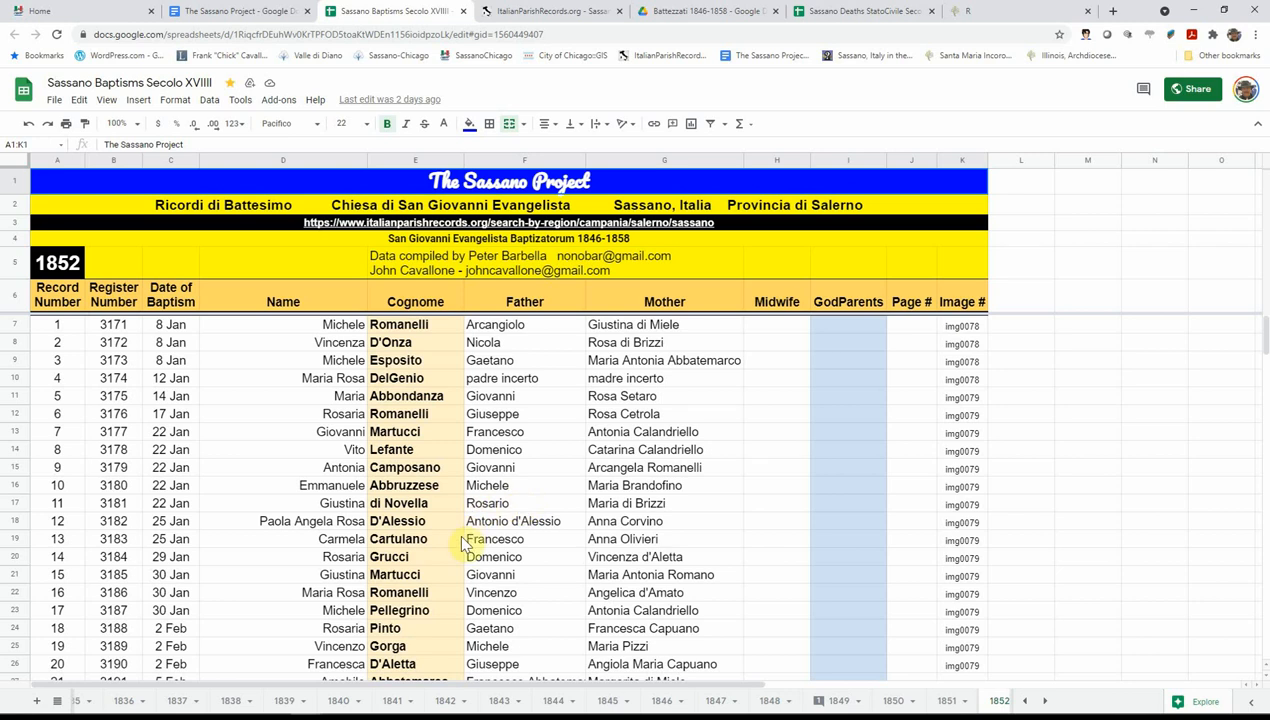
mouse_move(462, 545)
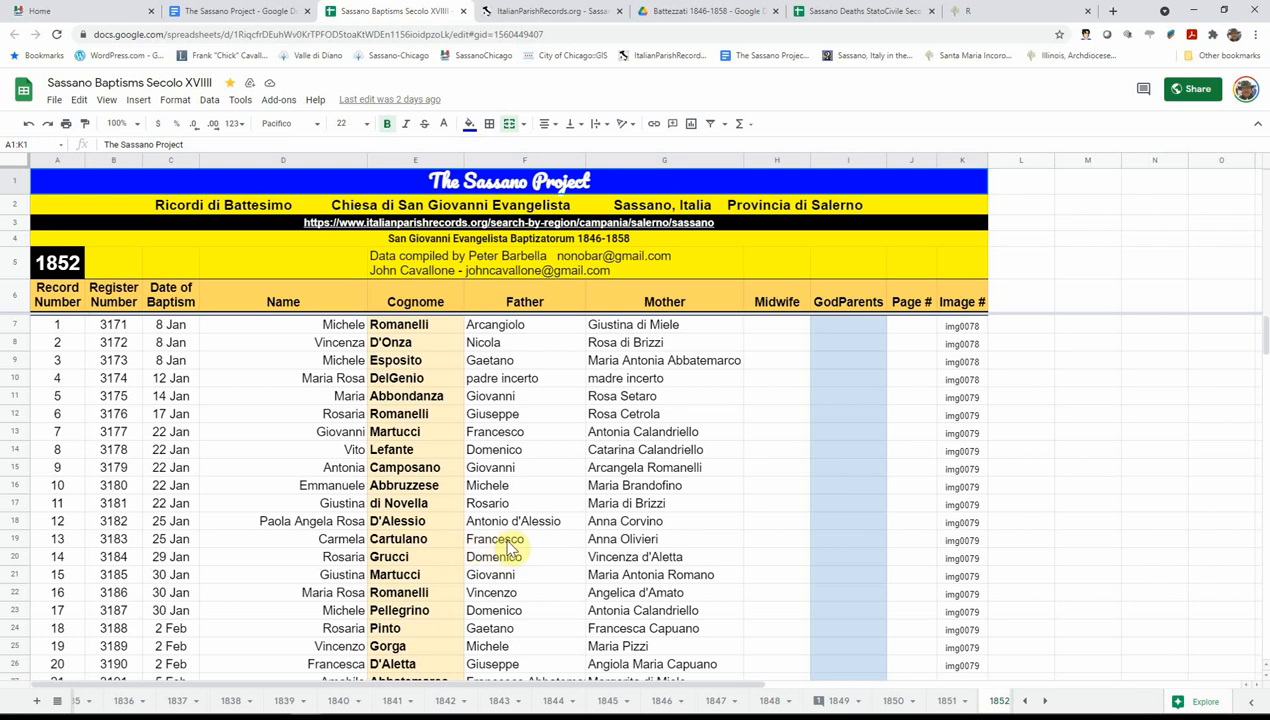
mouse_move(563, 571)
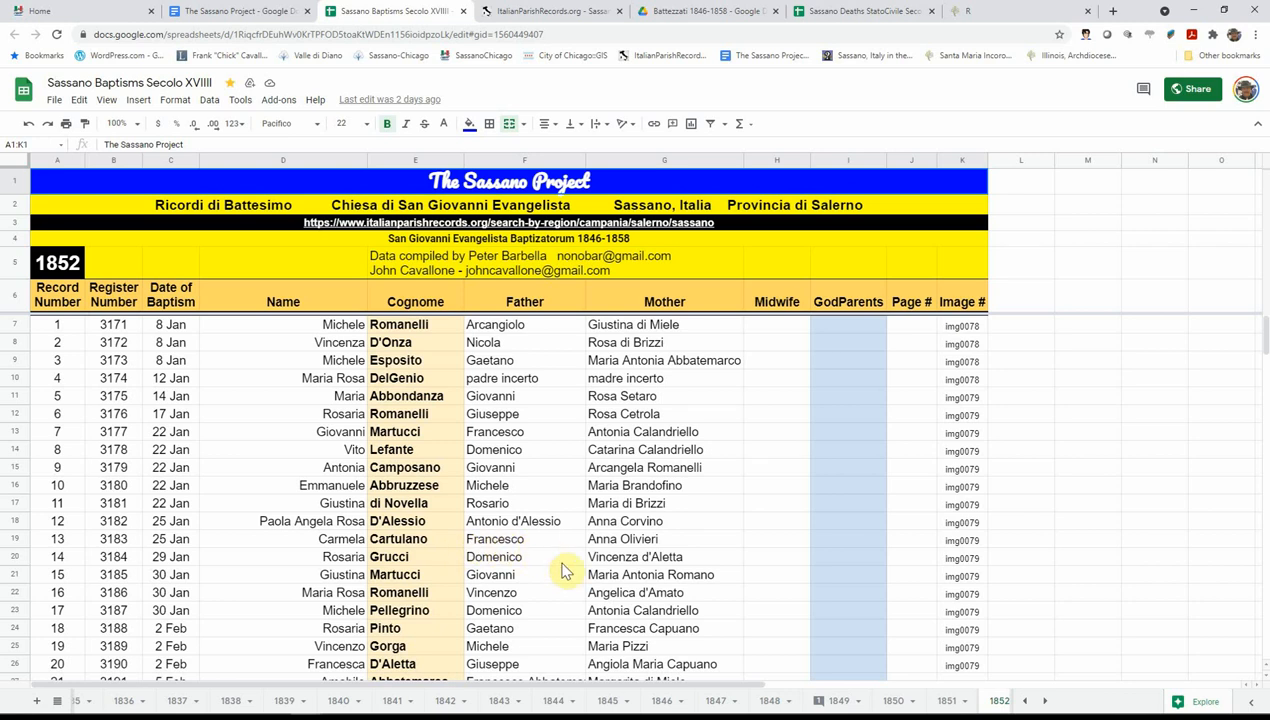
mouse_move(440, 355)
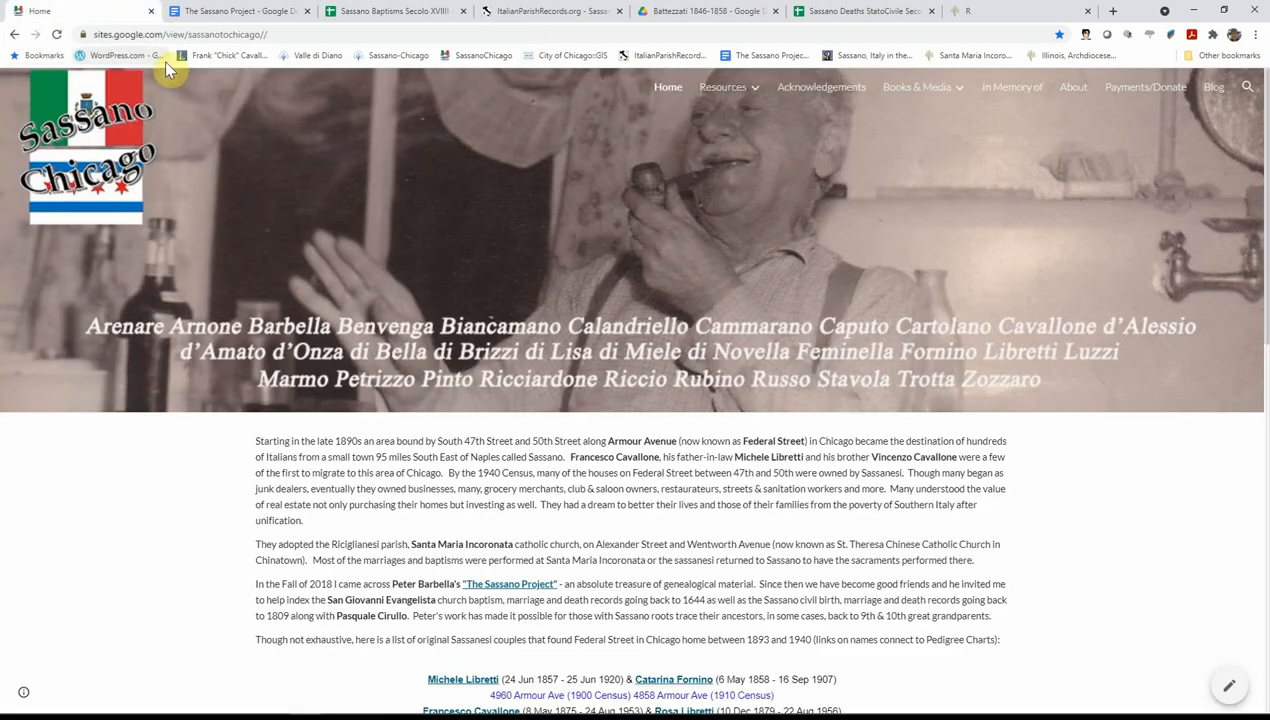
left_click(180, 34)
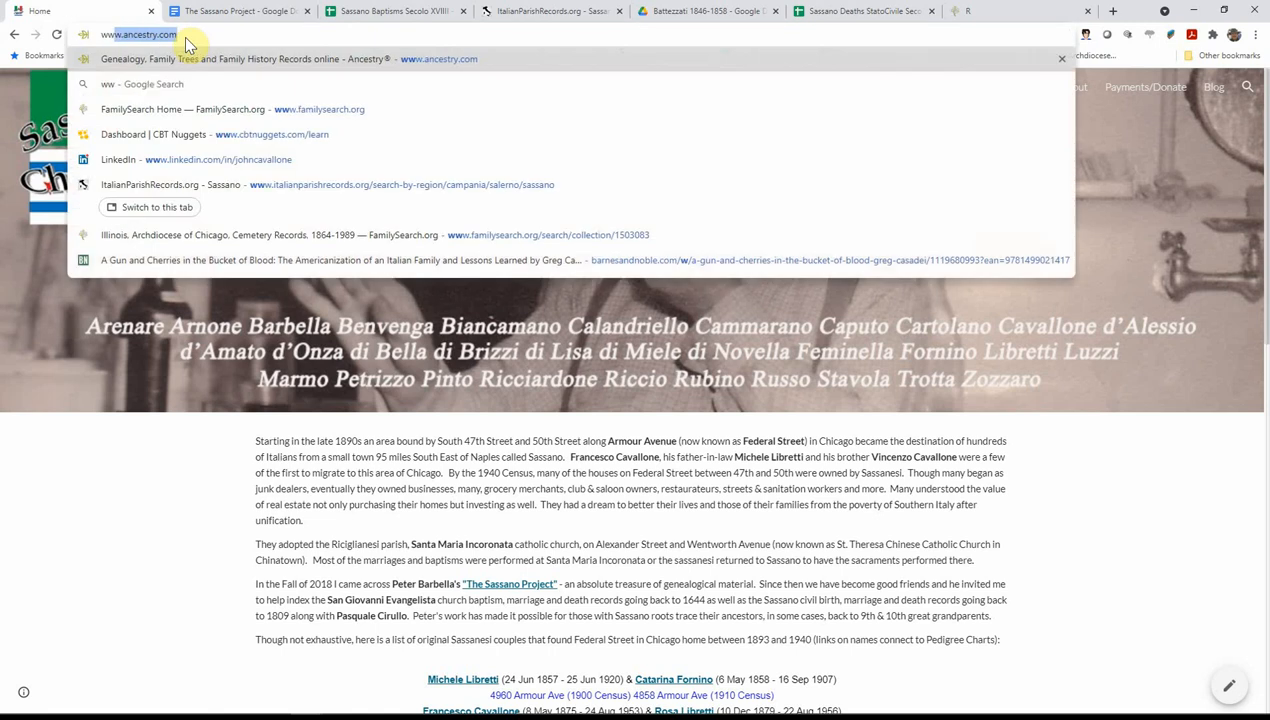
type("www.sassanochicago.org")
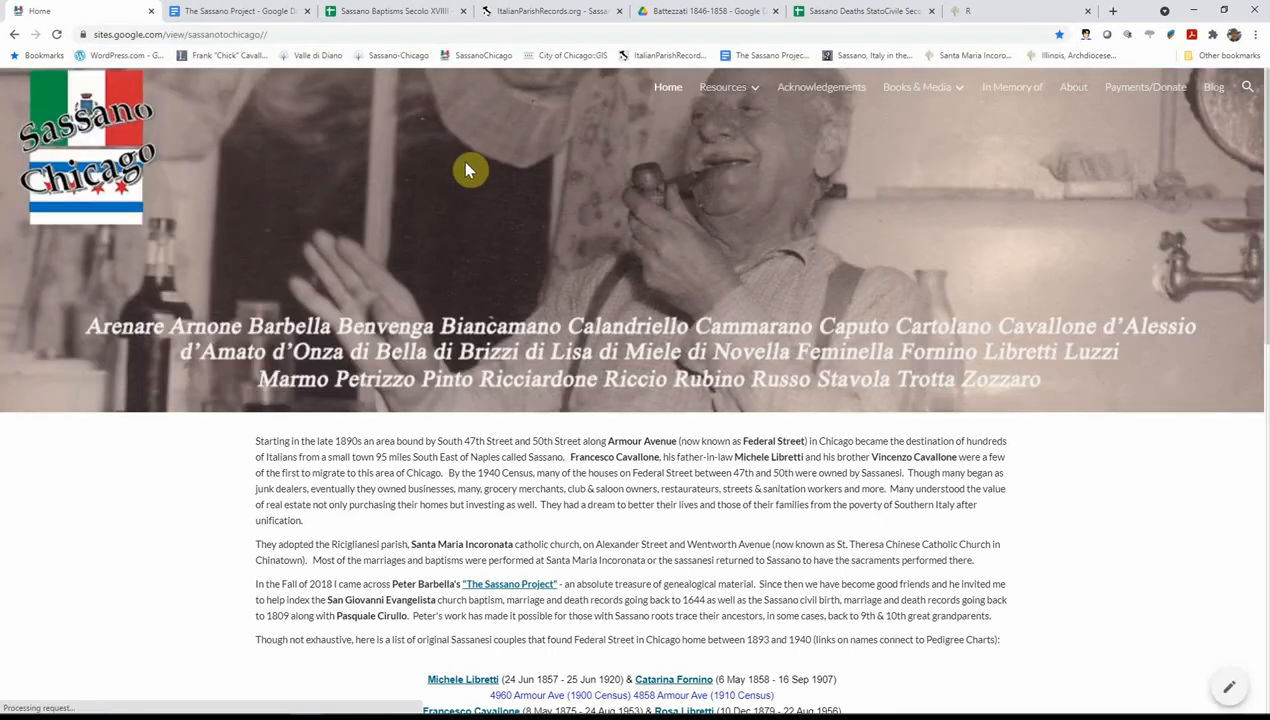
left_click(722, 87)
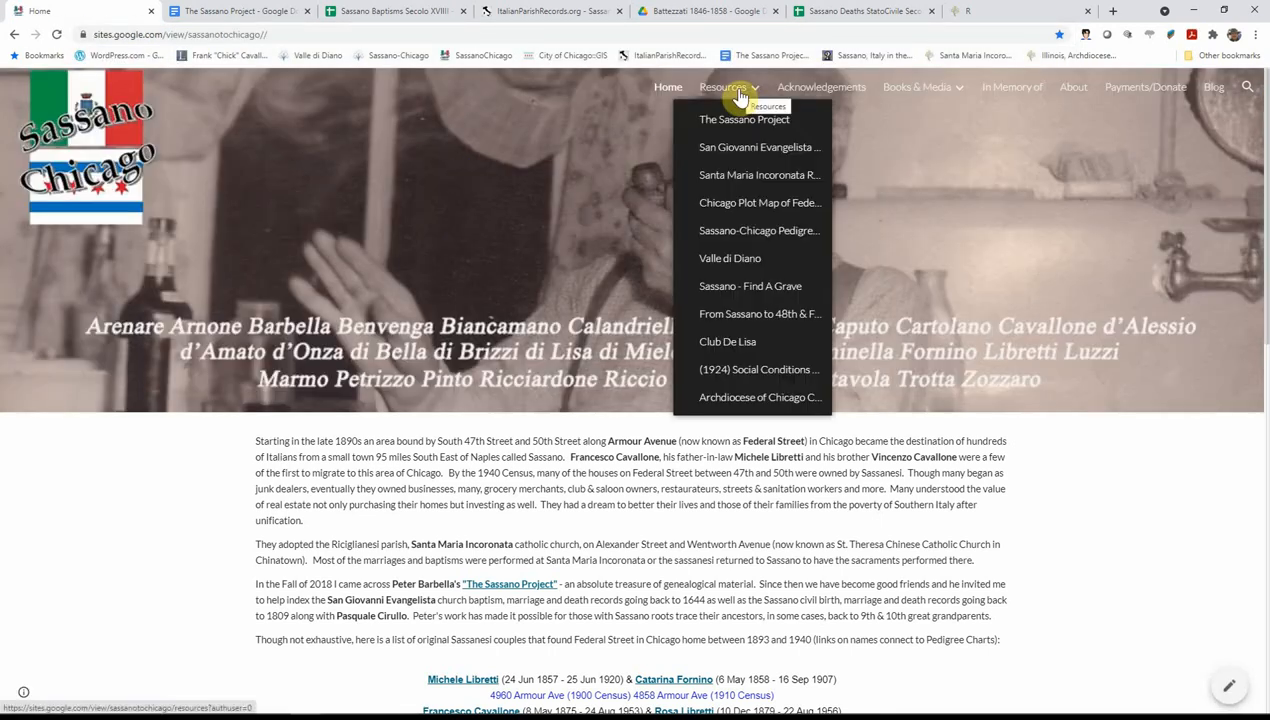
mouse_move(744, 119)
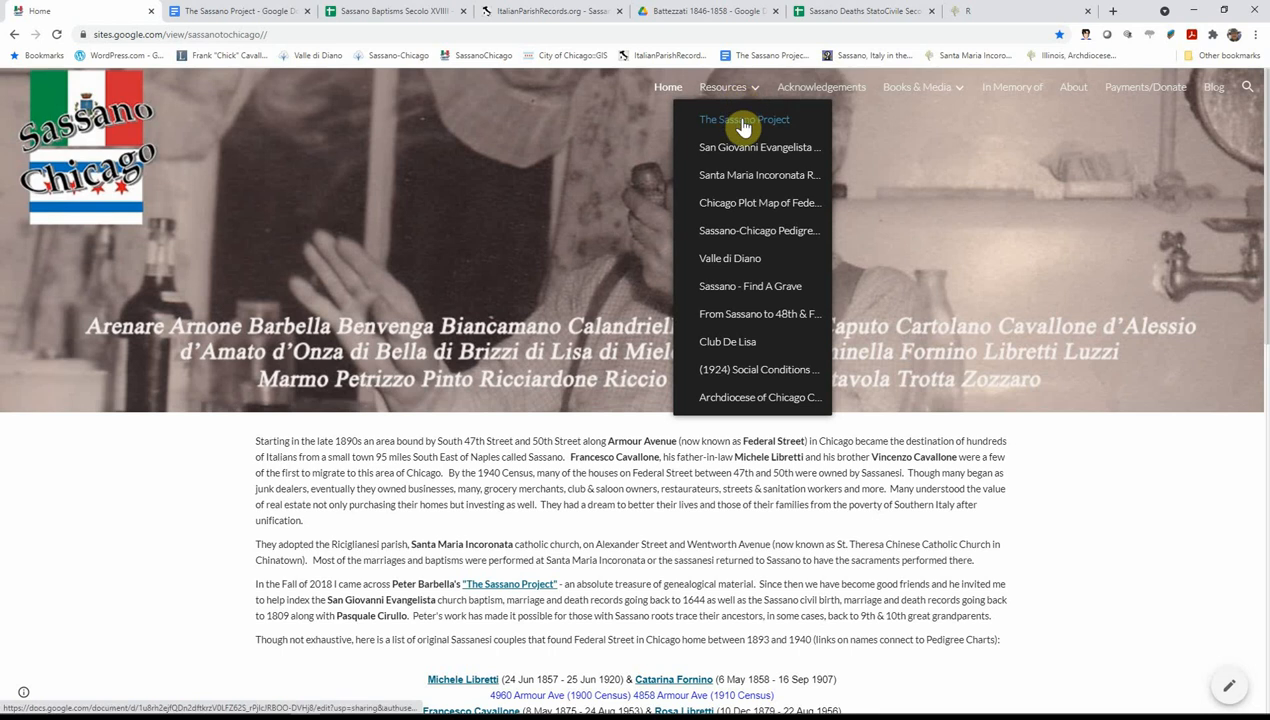
mouse_move(748, 147)
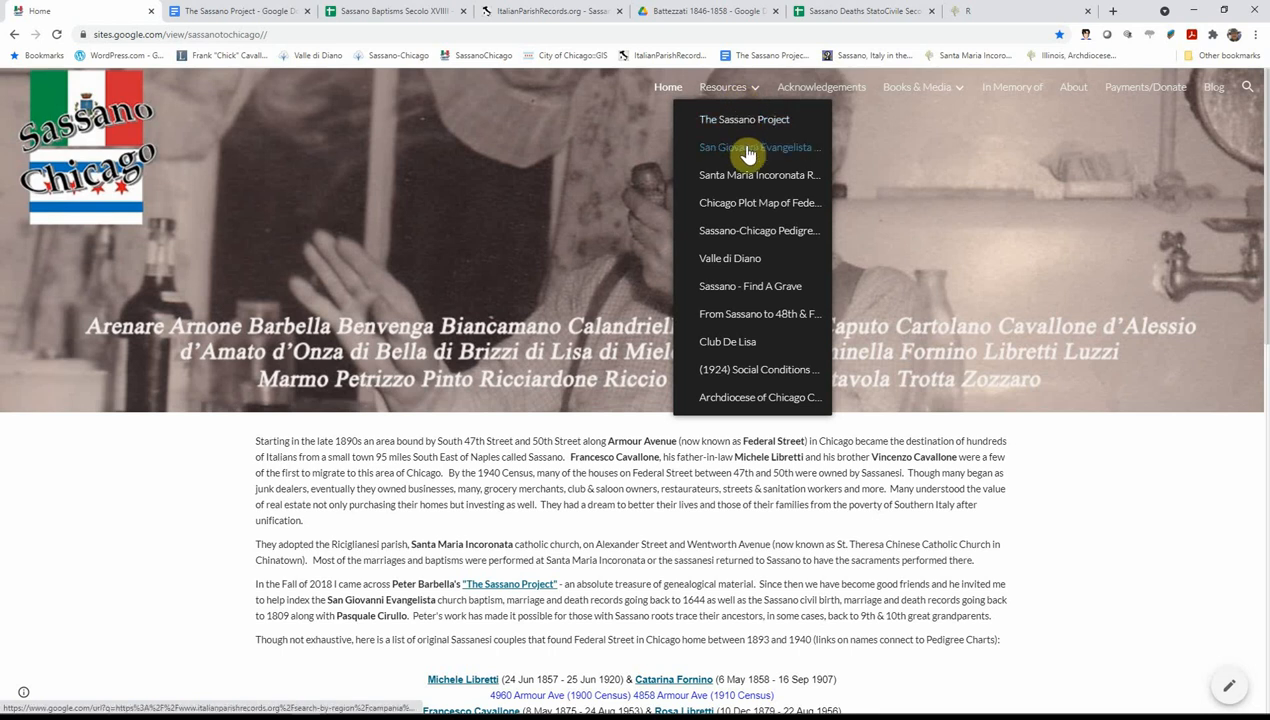
mouse_move(758, 147)
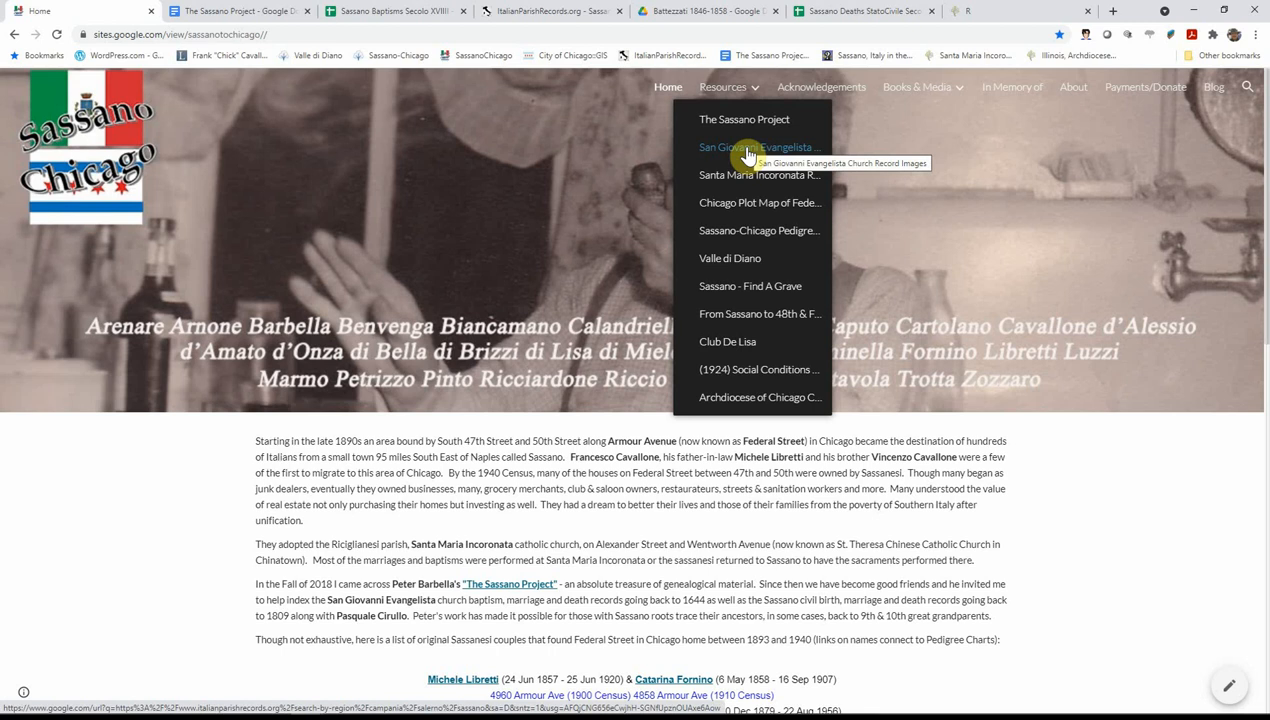
mouse_move(759, 174)
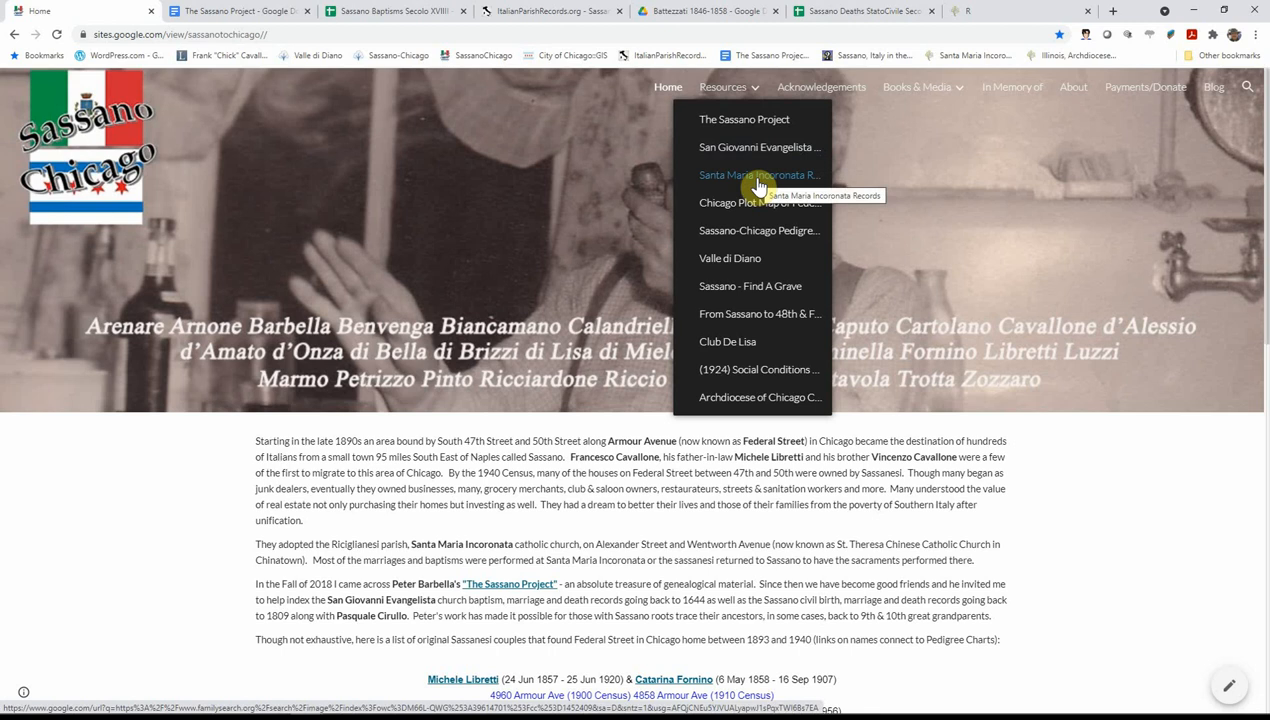
mouse_move(760, 397)
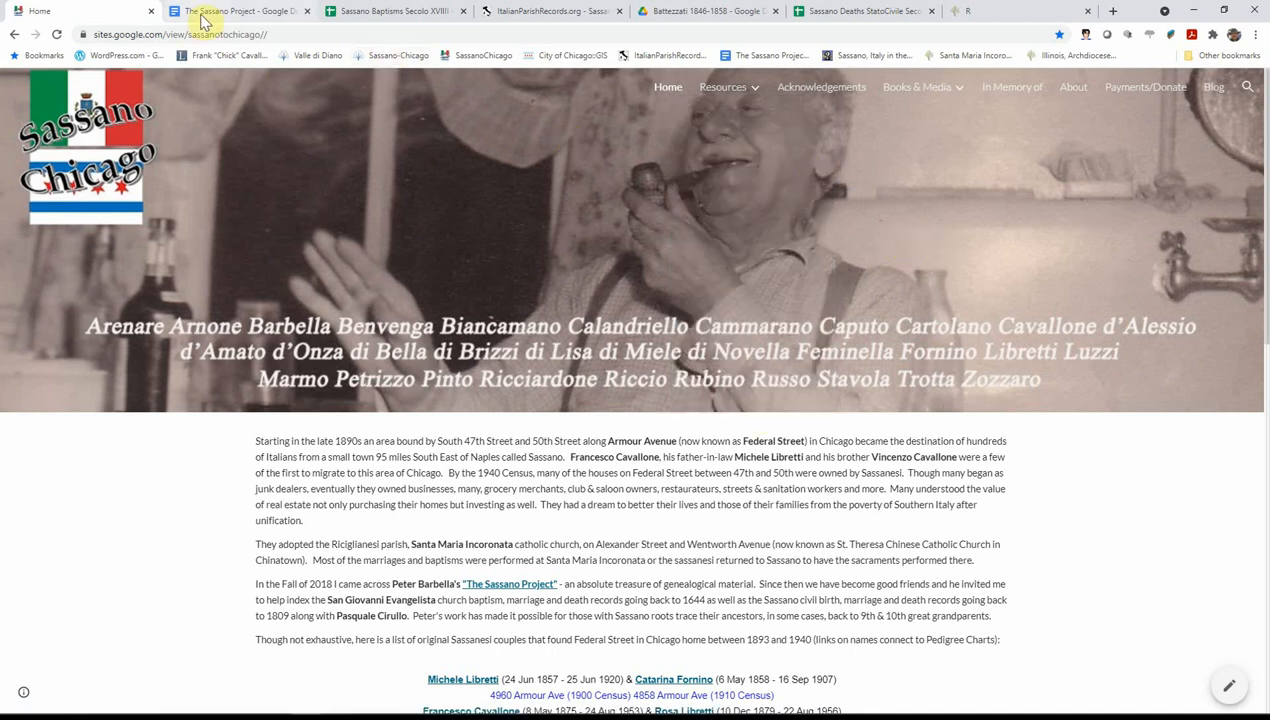
Step: Scroll The Sassano Project document to its Searchable Spreadsheets table of record links
left_click(240, 11)
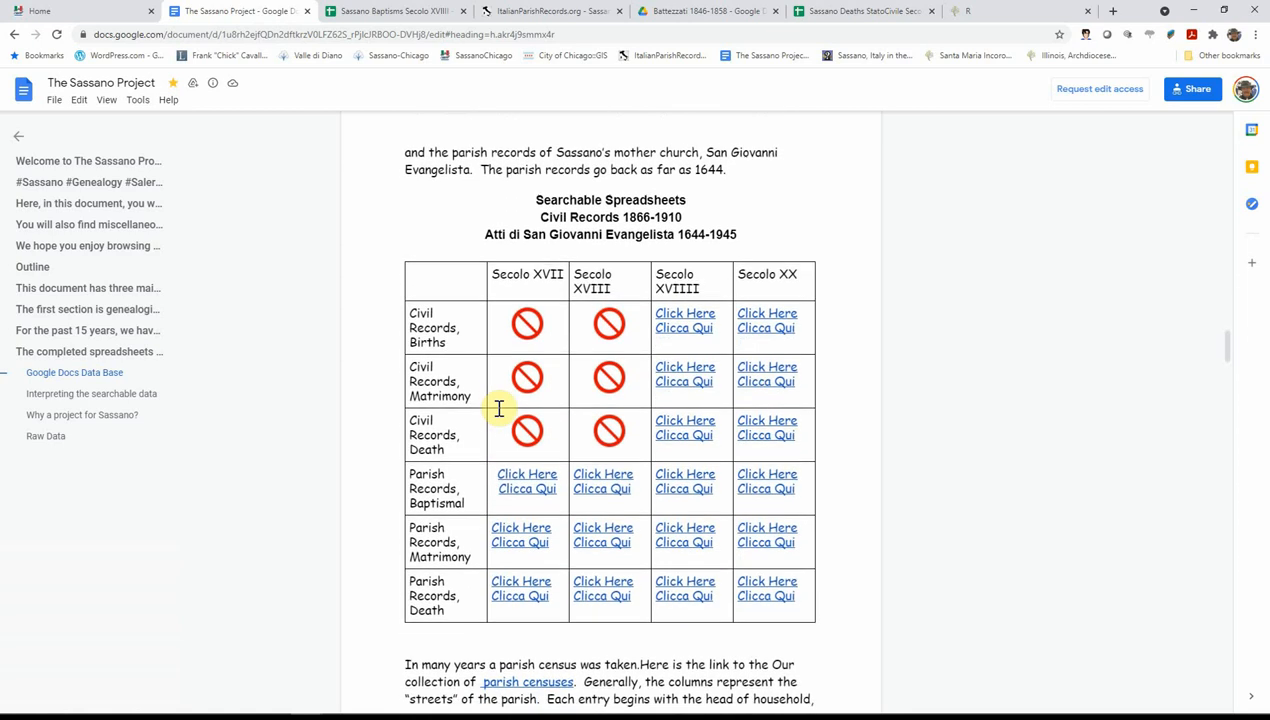
scroll("down", 3)
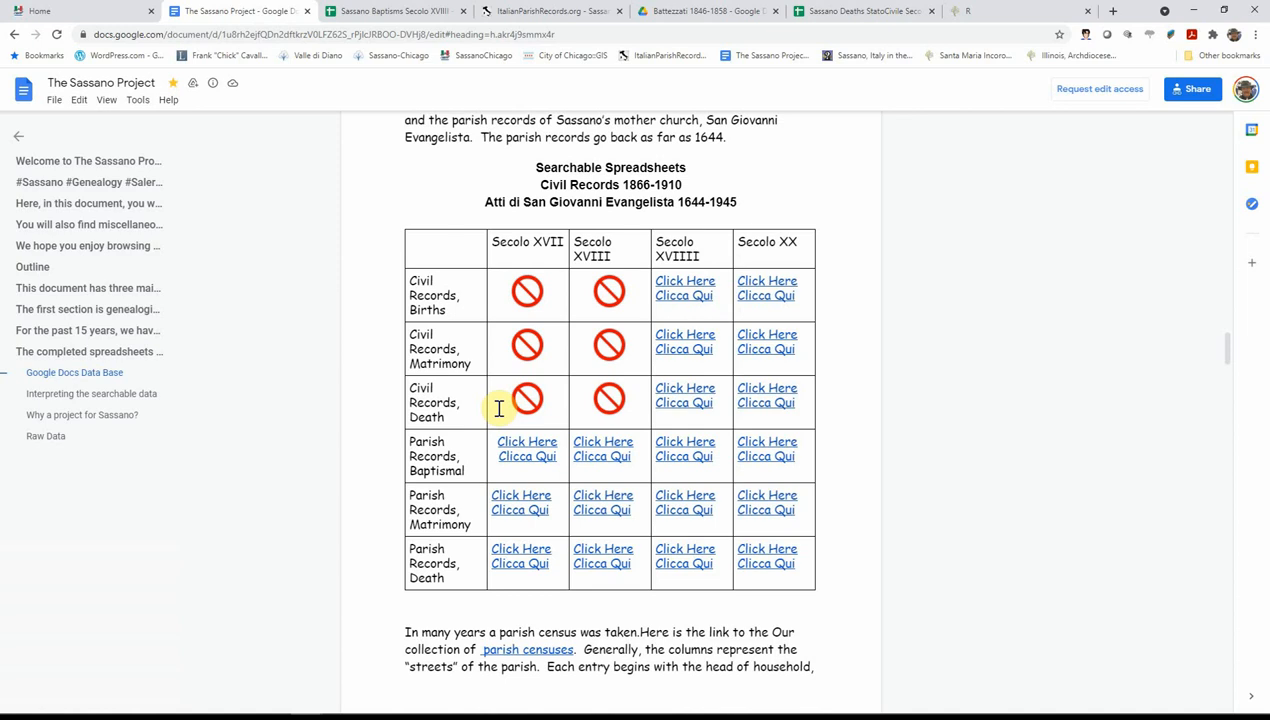
mouse_move(538, 360)
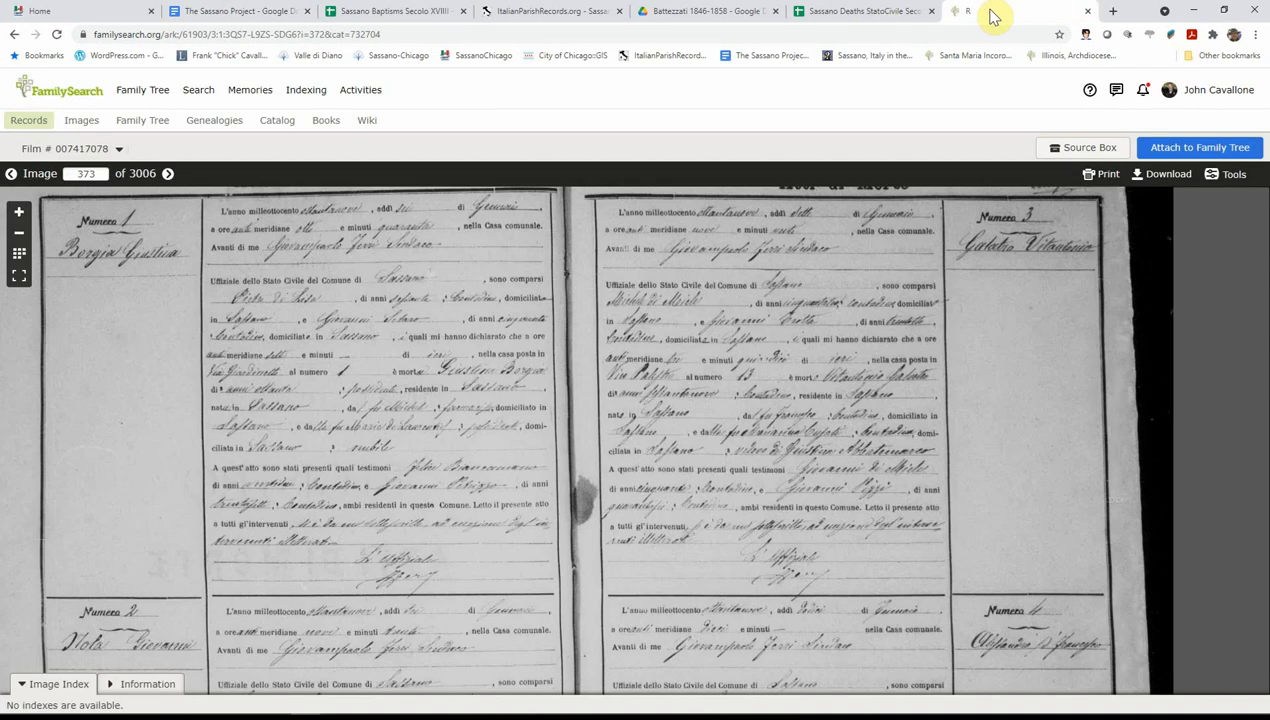
mouse_move(825, 358)
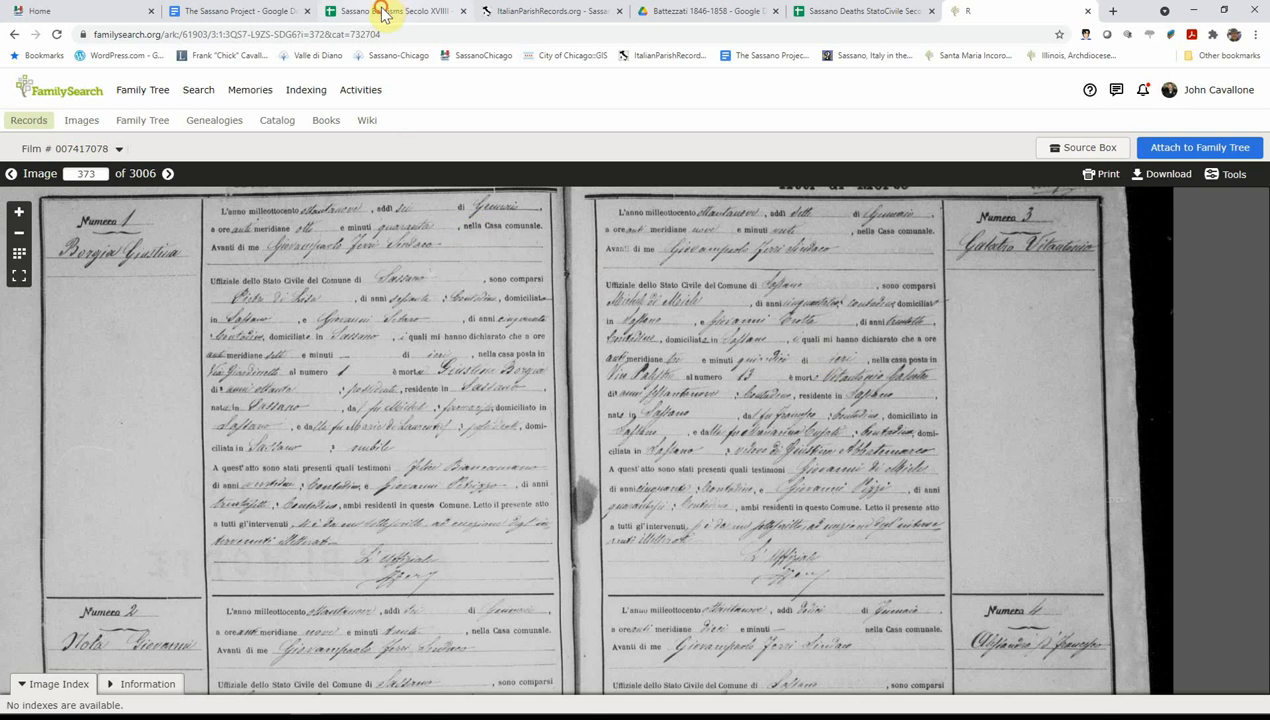
Step: Switch from the FamilySearch film image to the Sassano Baptisms Secolo XVIIII index
left_click(390, 11)
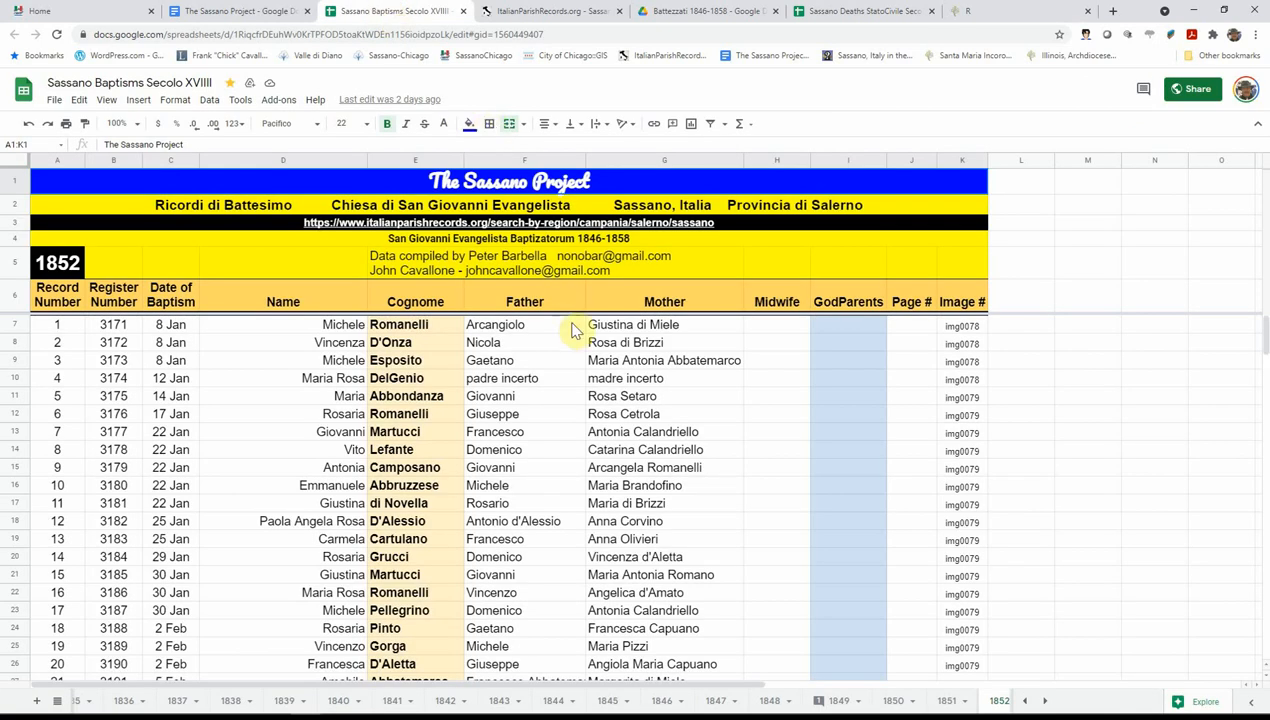
mouse_move(665, 445)
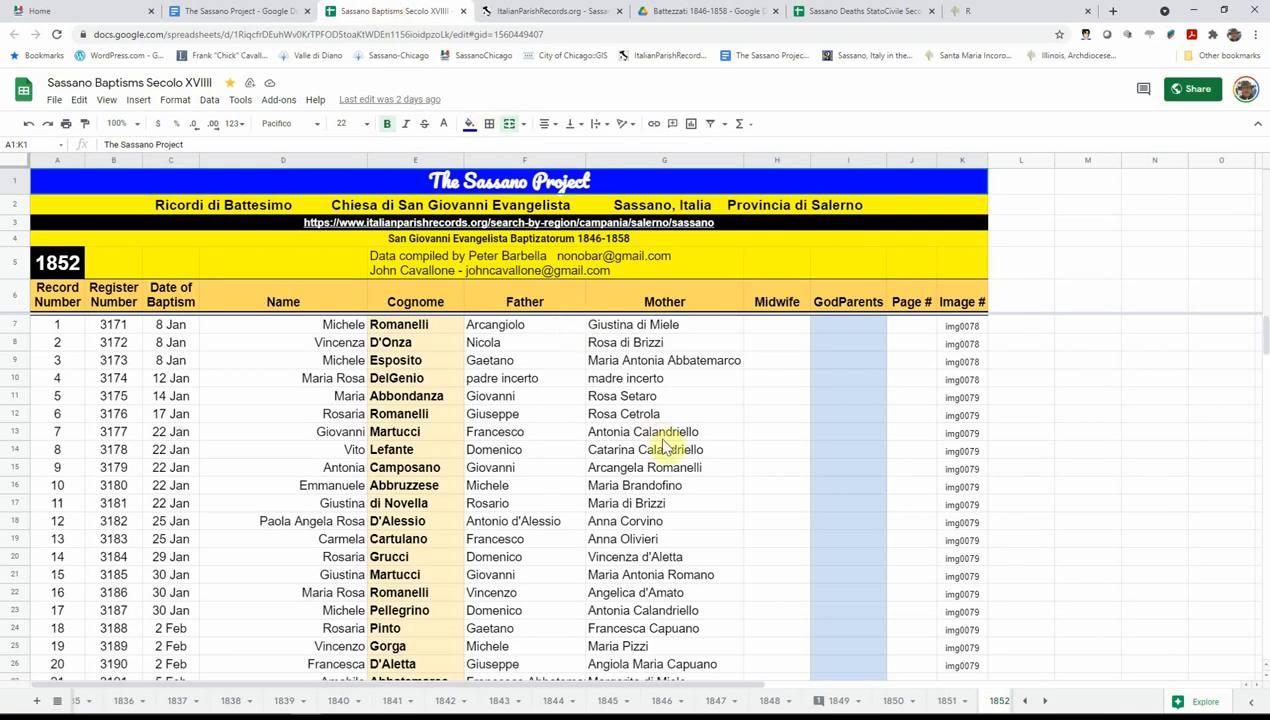